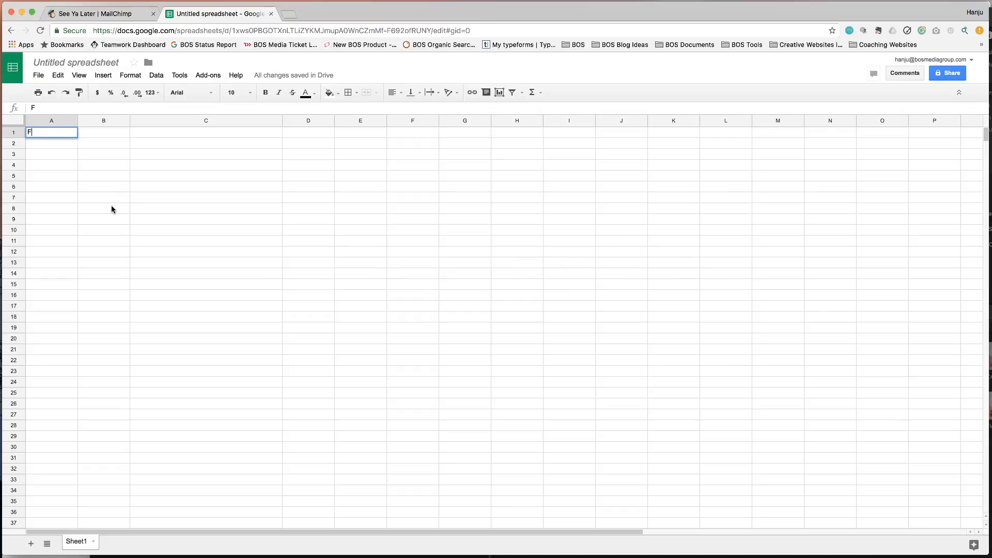
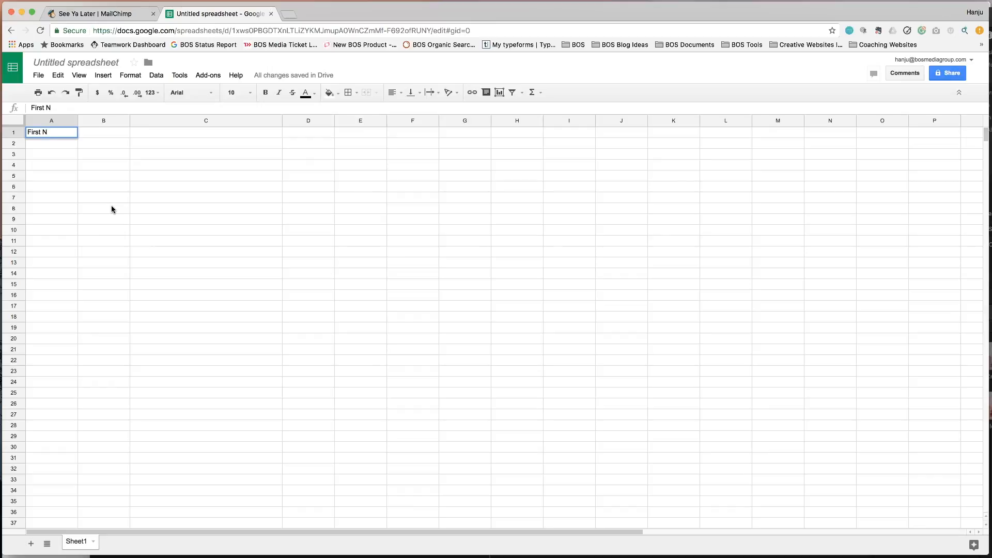
Enter the header row with First, Last, email and contribution columns.
key(Tab)
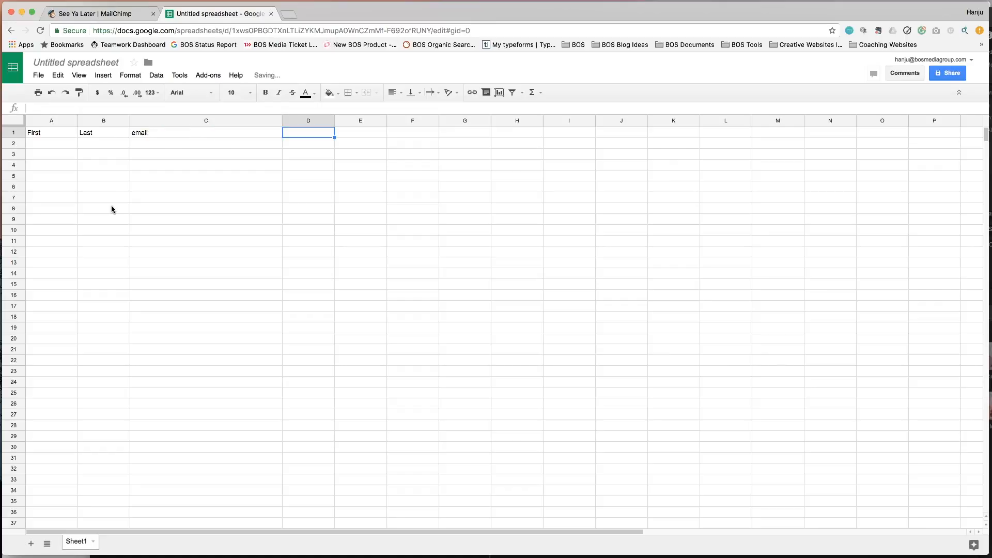
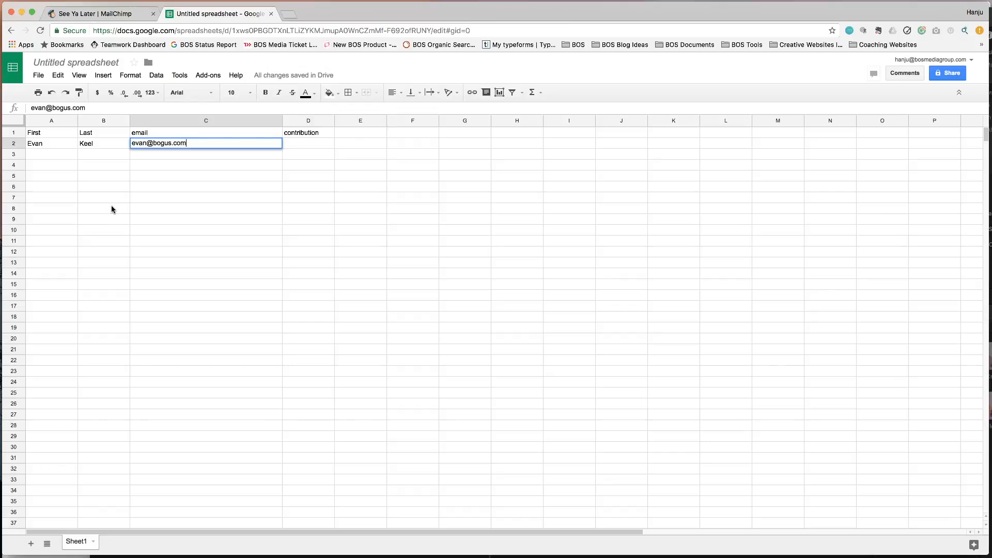
key(tab)
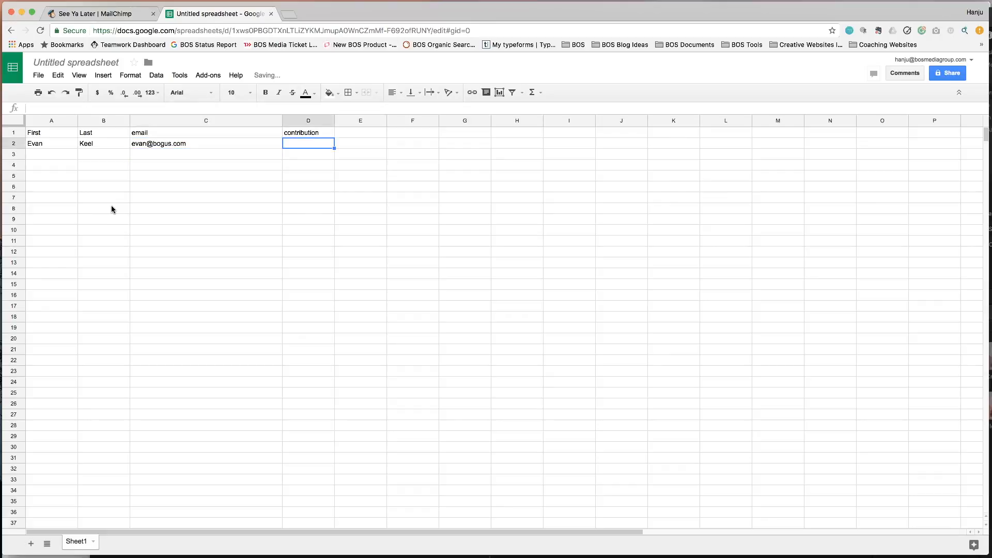
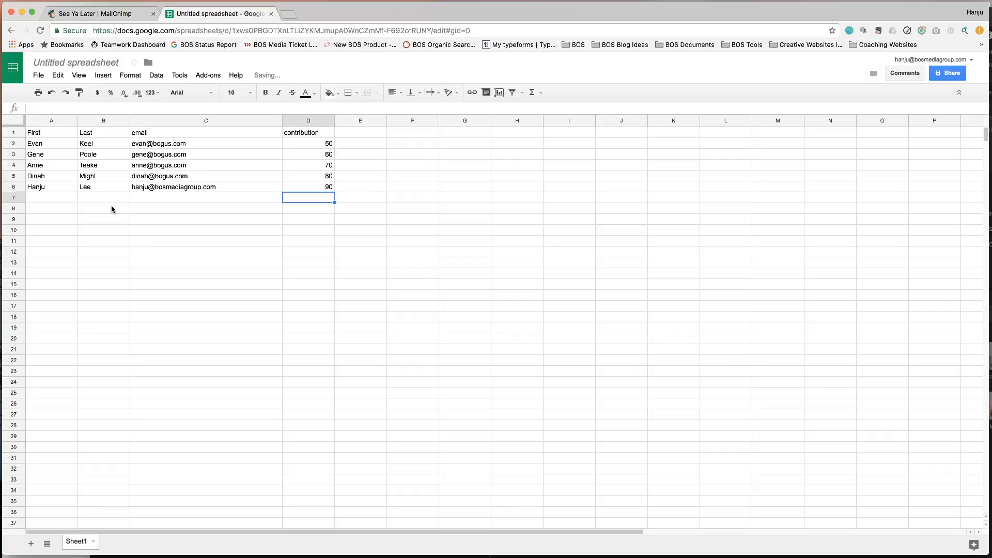
Title the sheet Contributions Last Year, bold row 1, and download it as CSV.
click(52, 132)
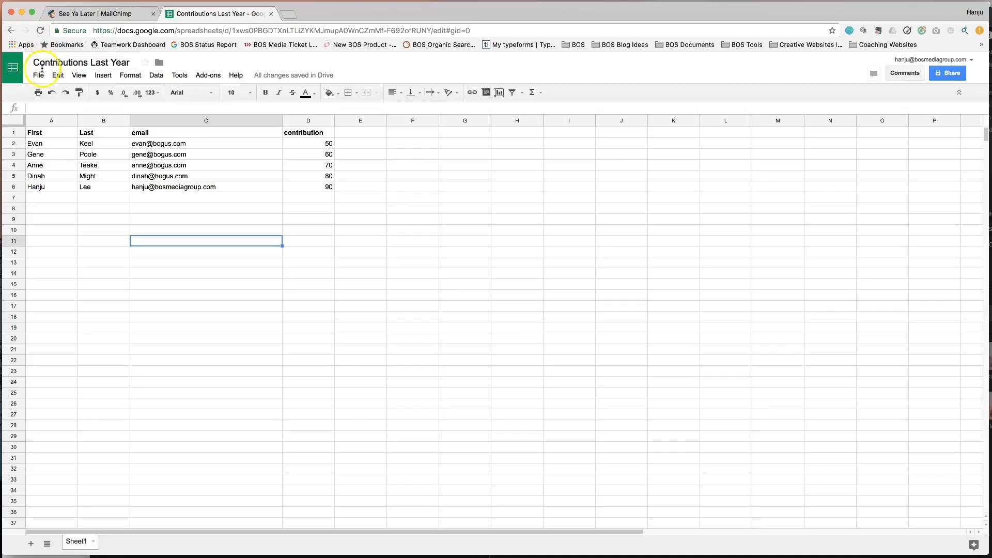
click(38, 75)
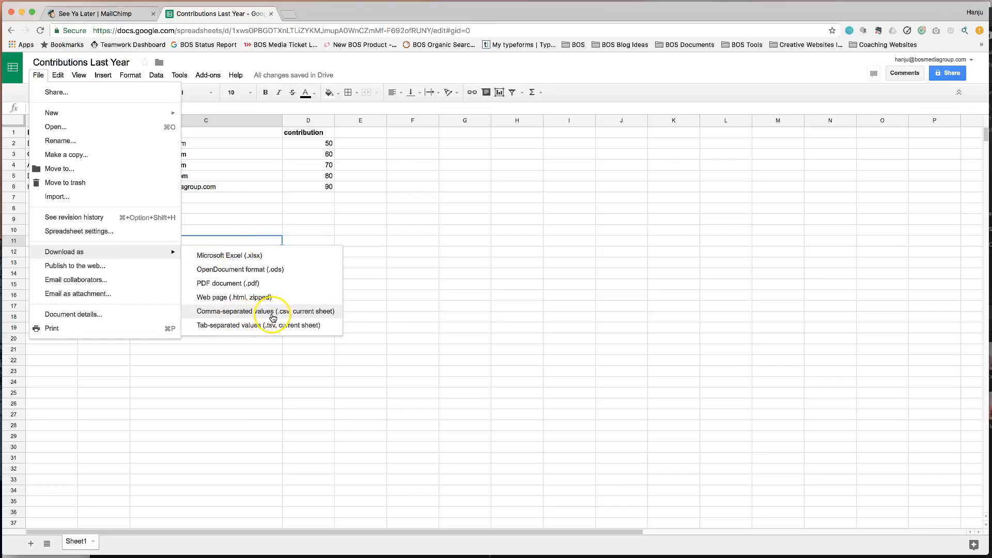
click(266, 311)
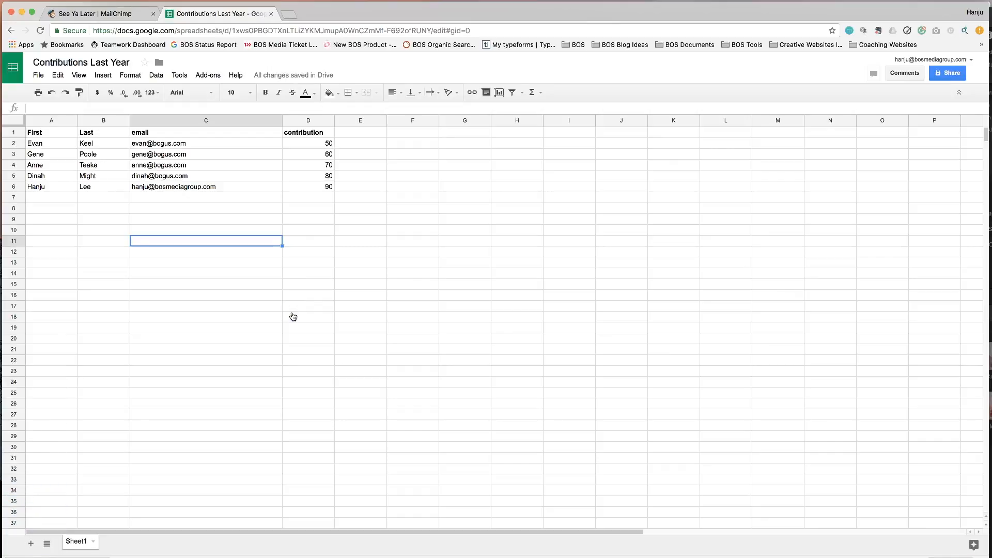
Sign in to MailChimp and start creating a new subscriber list.
click(99, 13)
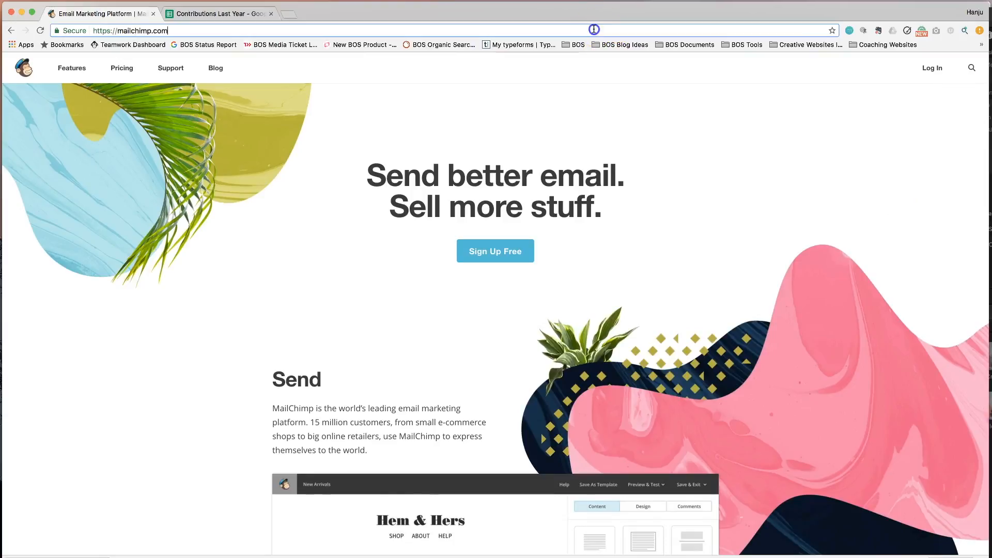
mouse_move(847, 101)
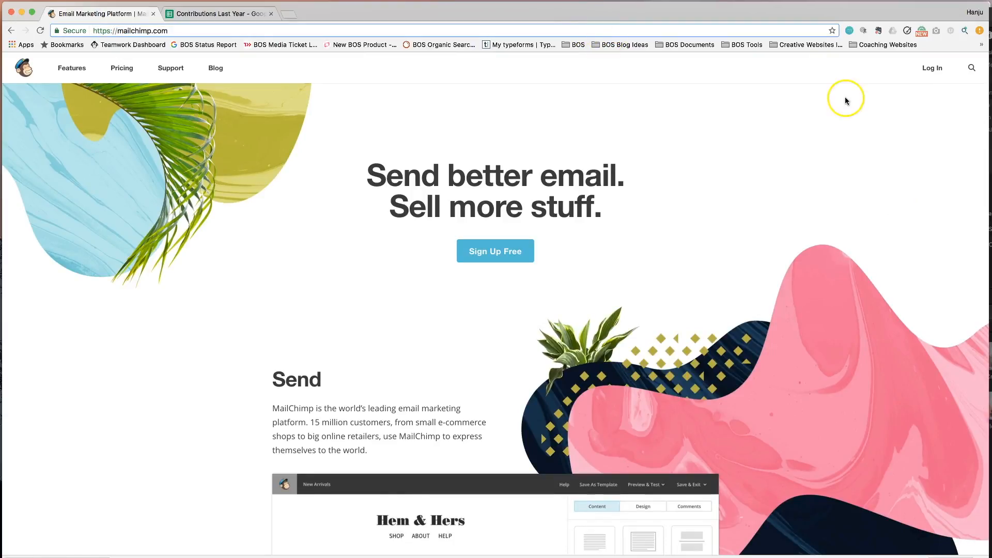
click(931, 69)
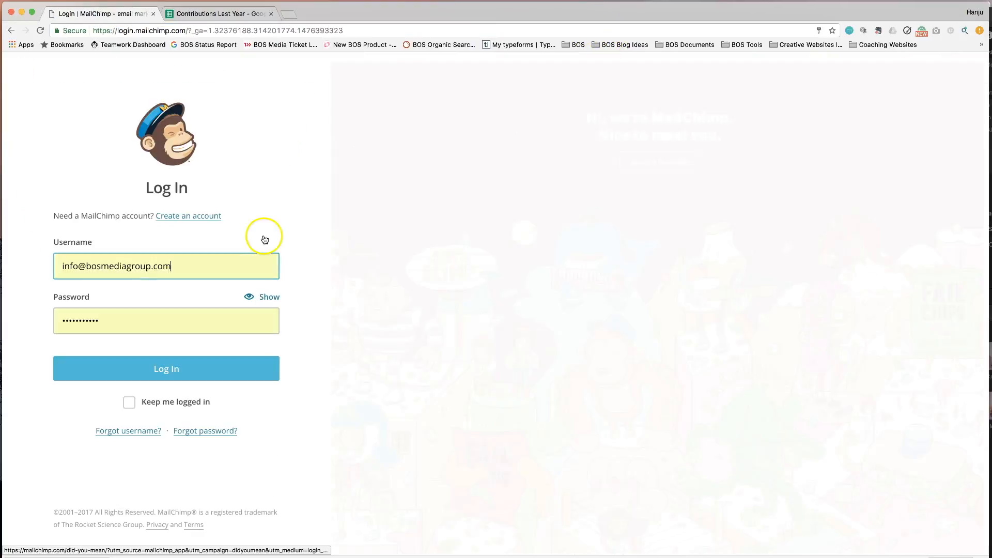
click(165, 368)
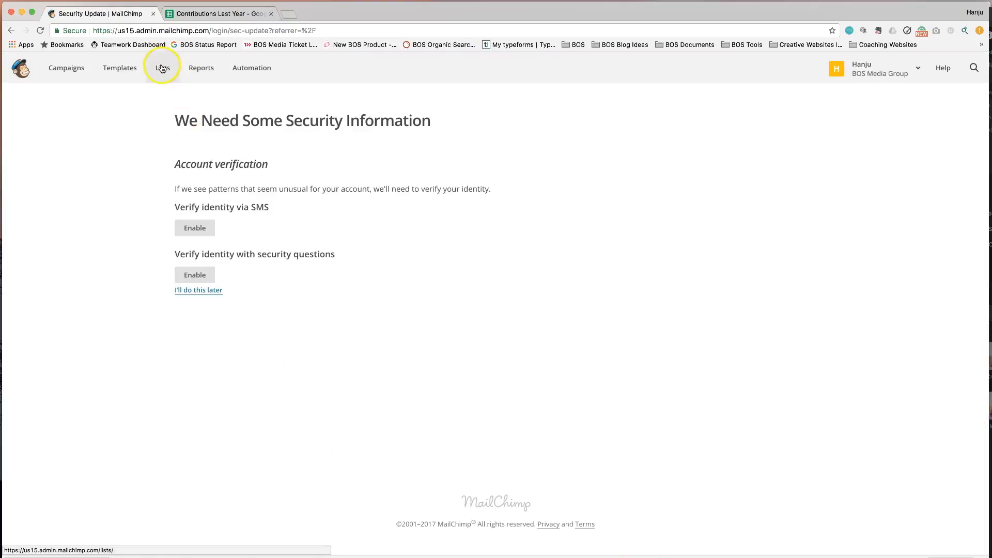
click(162, 68)
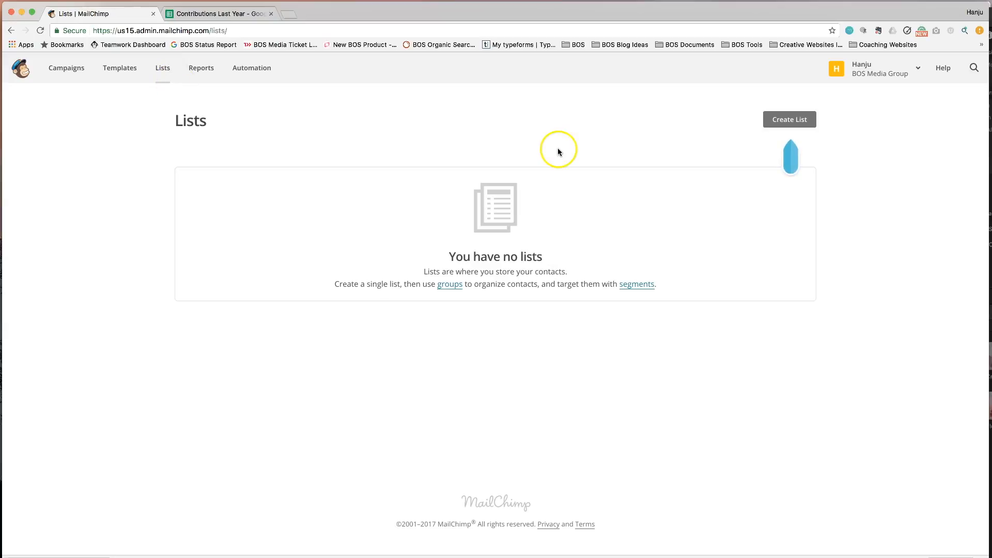
click(789, 118)
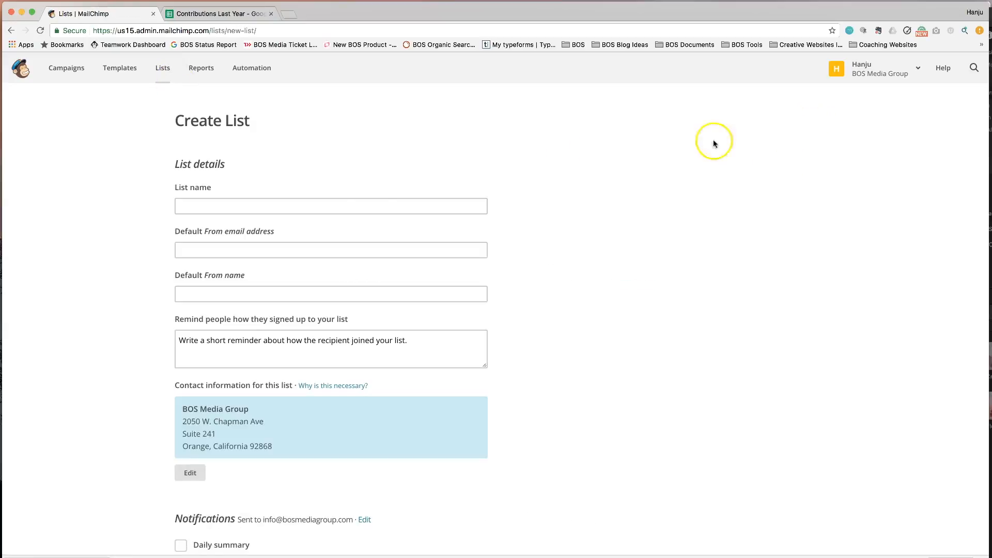
Name the list Donations Last Year with sender details and reminder 'Thank you for your contribution!'.
click(331, 205)
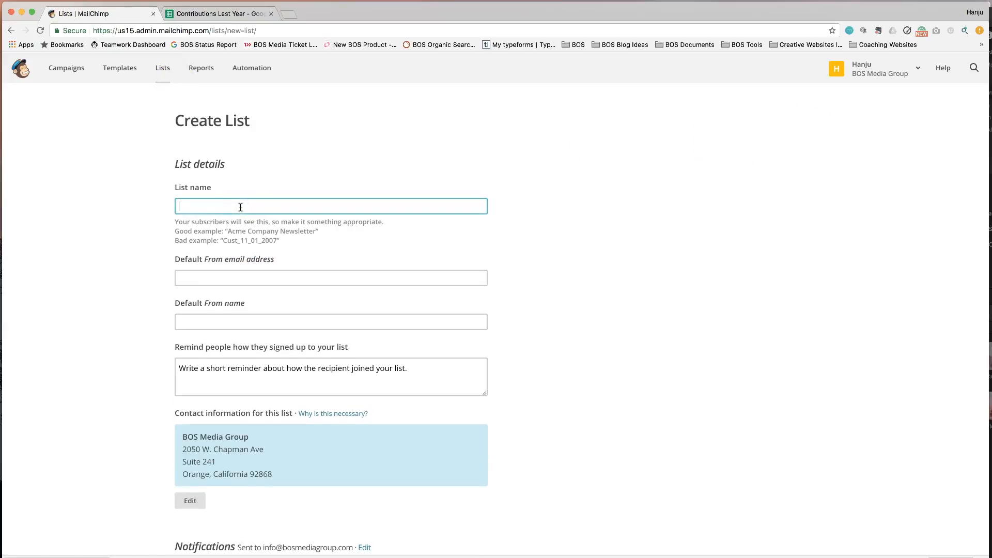
text(Donations Last Year)
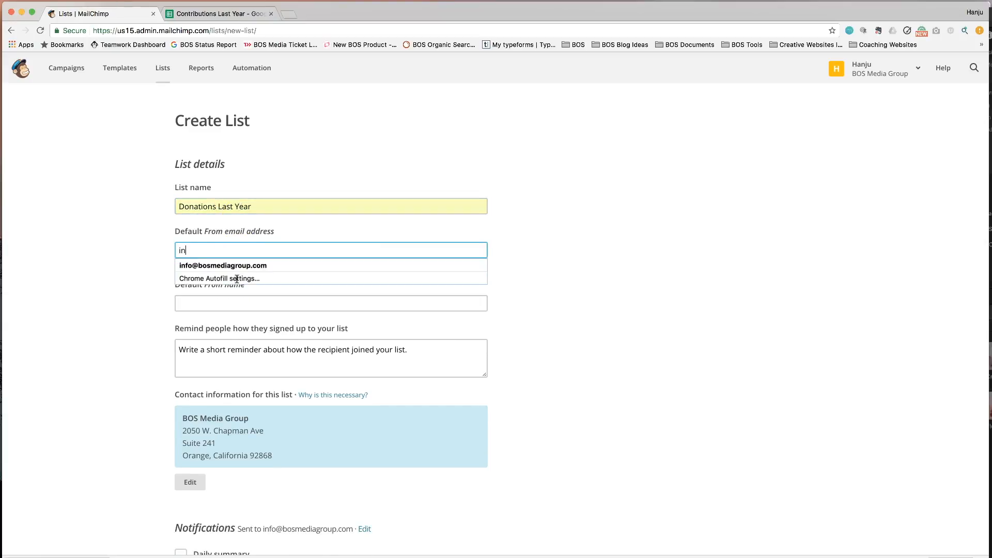
click(223, 265)
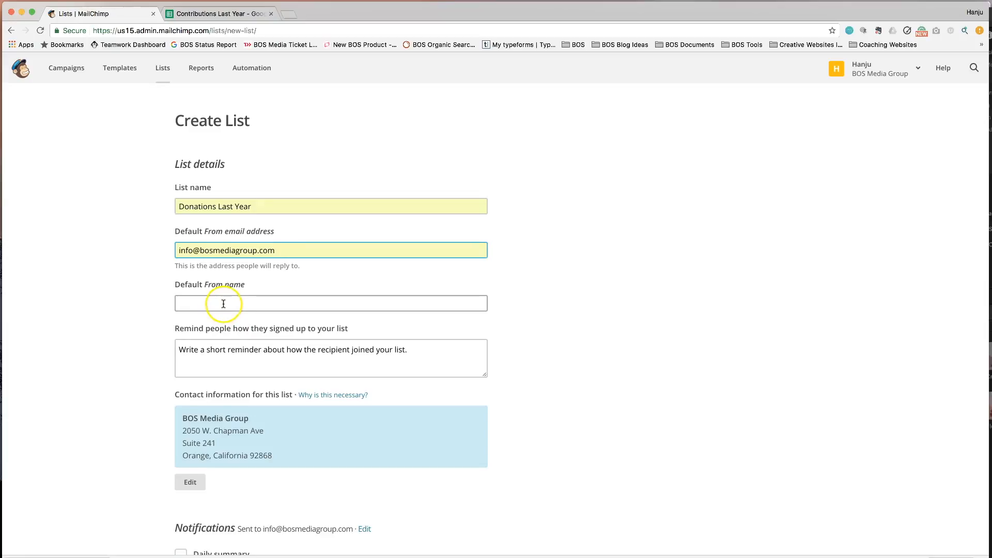
text(Hanju)
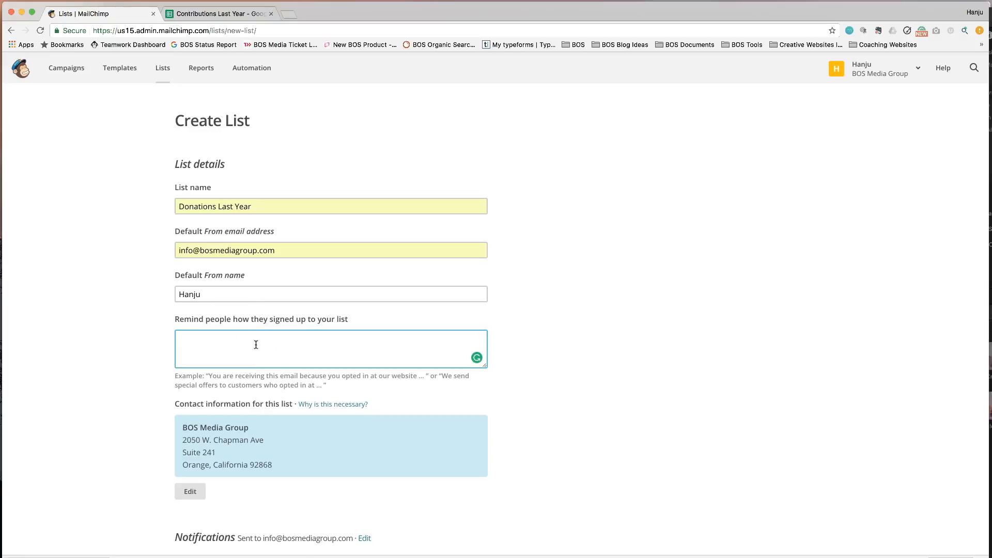
text(Thank y)
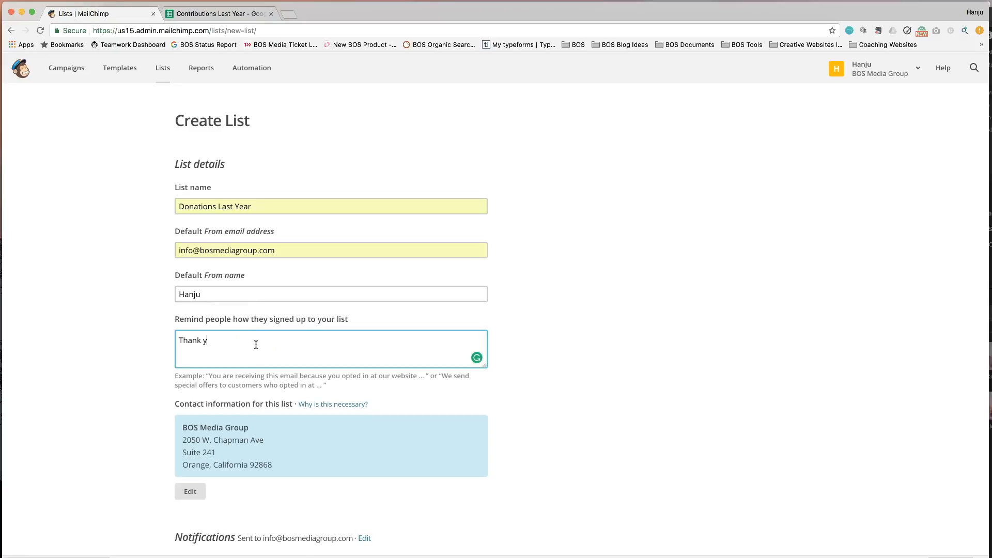
text(ou for your co)
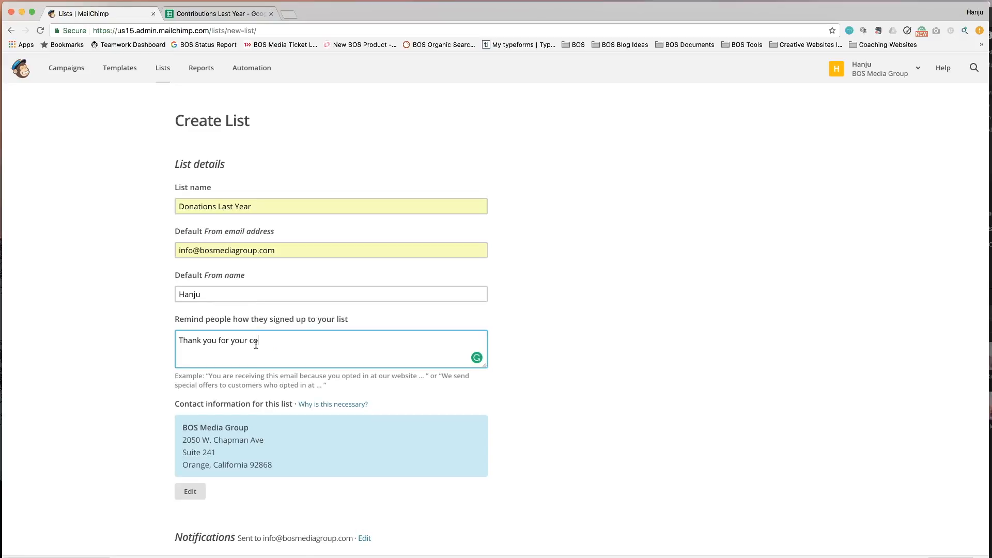
text(ntribution!)
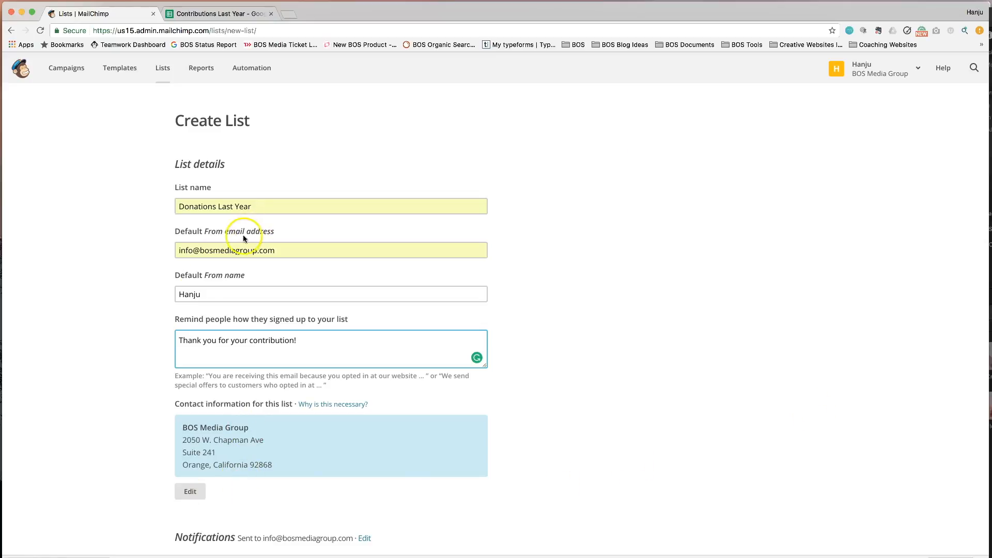
scroll(down, 3)
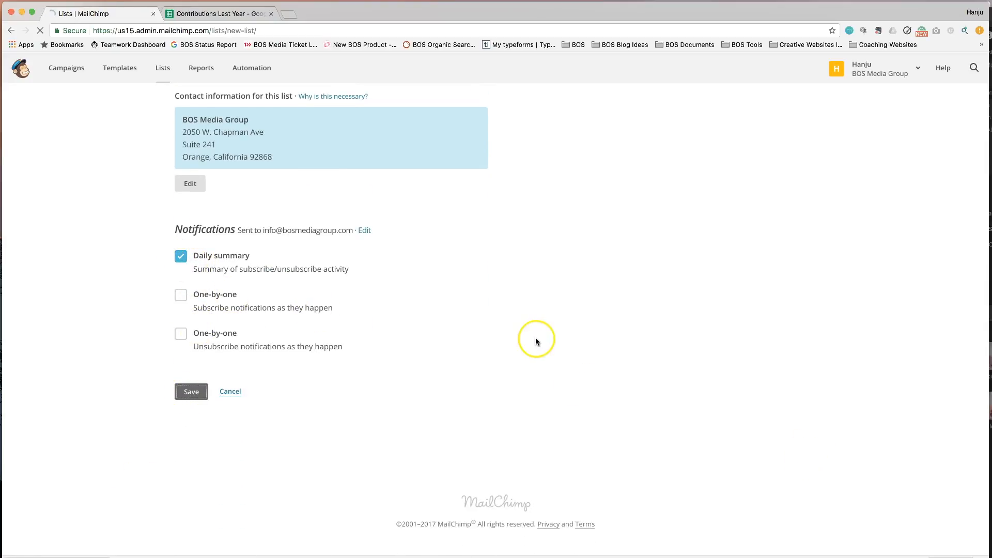
Choose to import contacts into the list from a CSV file.
click(192, 391)
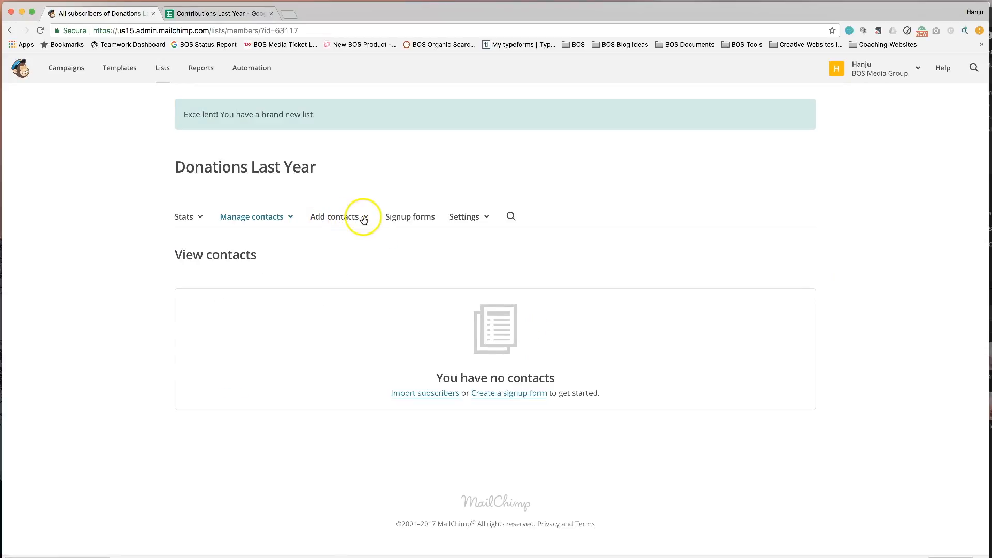
click(334, 216)
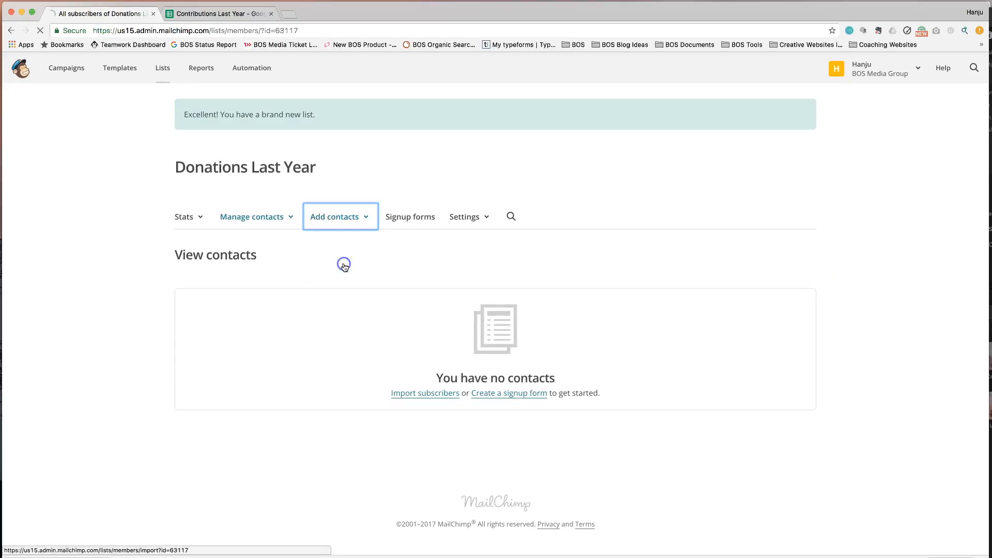
click(425, 393)
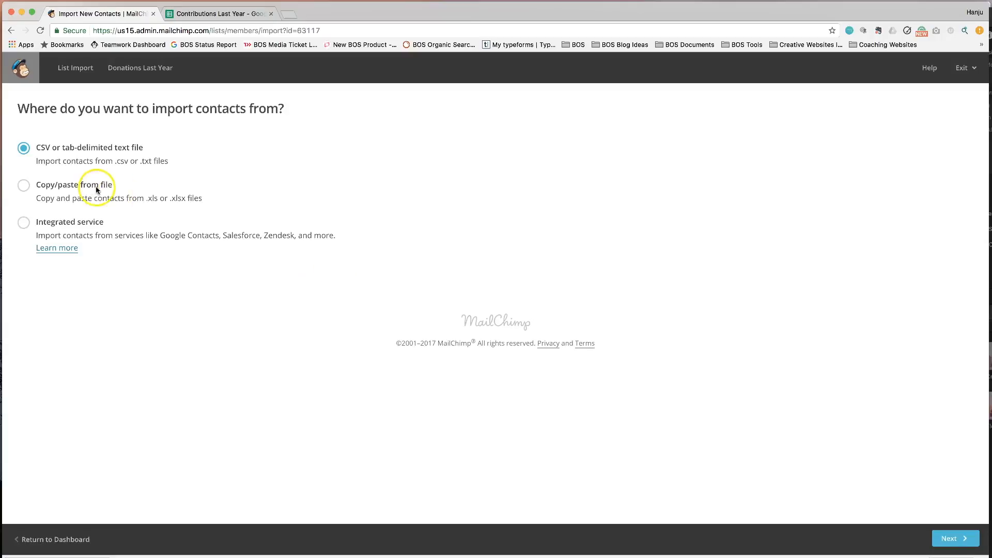
mouse_move(40, 150)
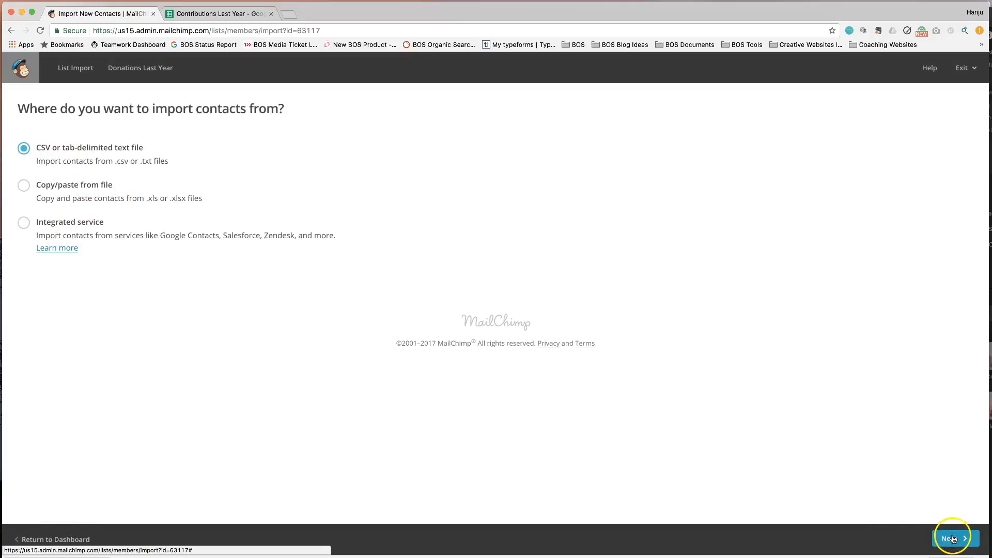
click(952, 539)
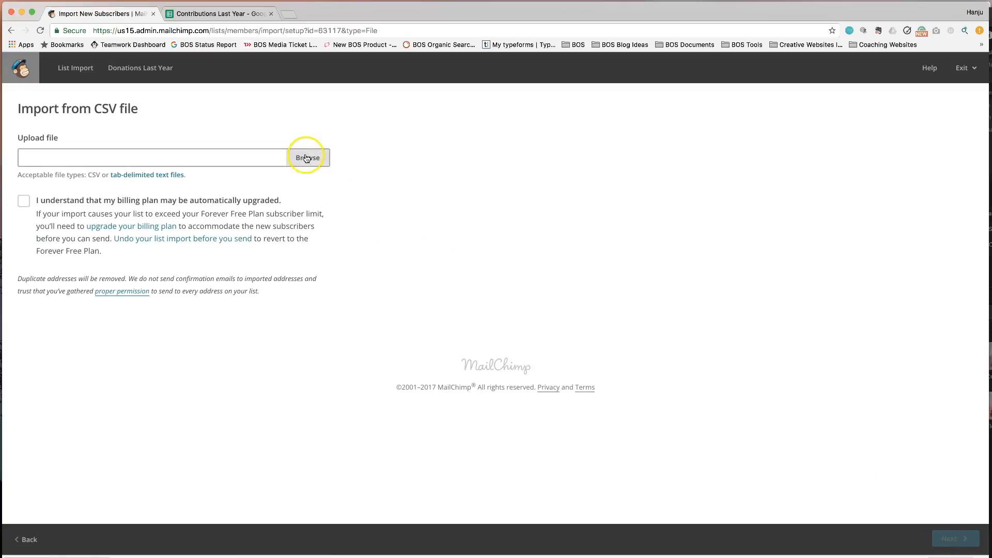
Upload Donations - Sheet1.csv and acknowledge the billing-plan upgrade notice.
click(307, 157)
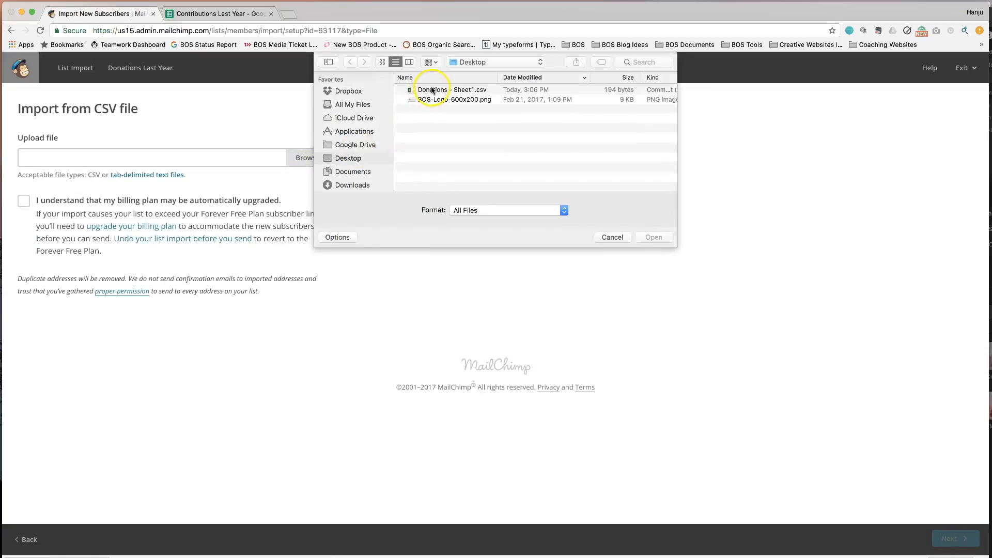
click(447, 89)
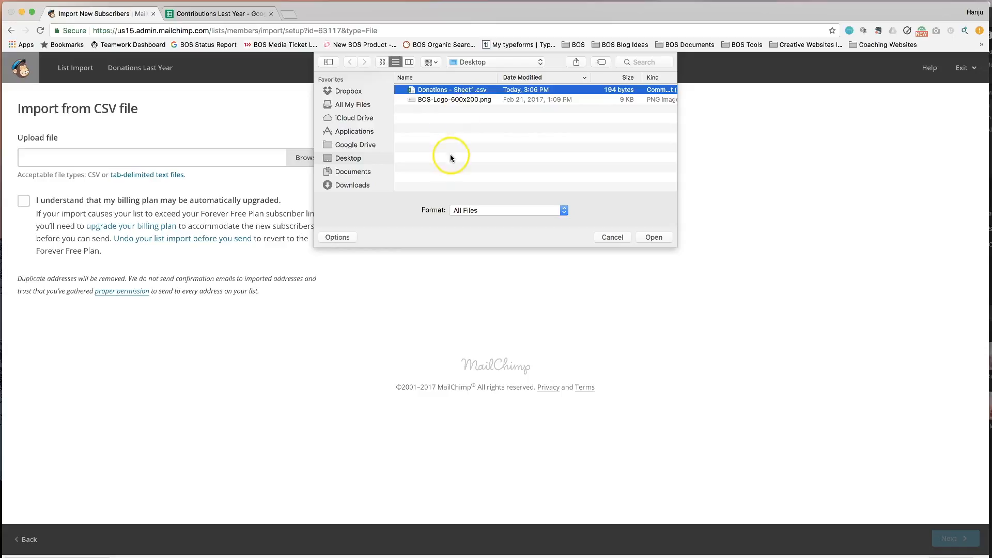
mouse_move(702, 257)
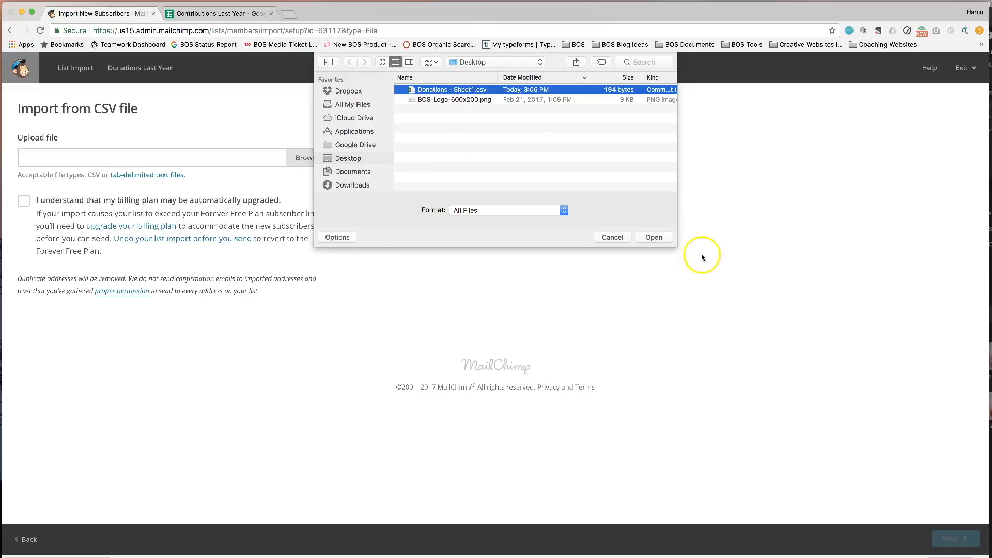
click(653, 236)
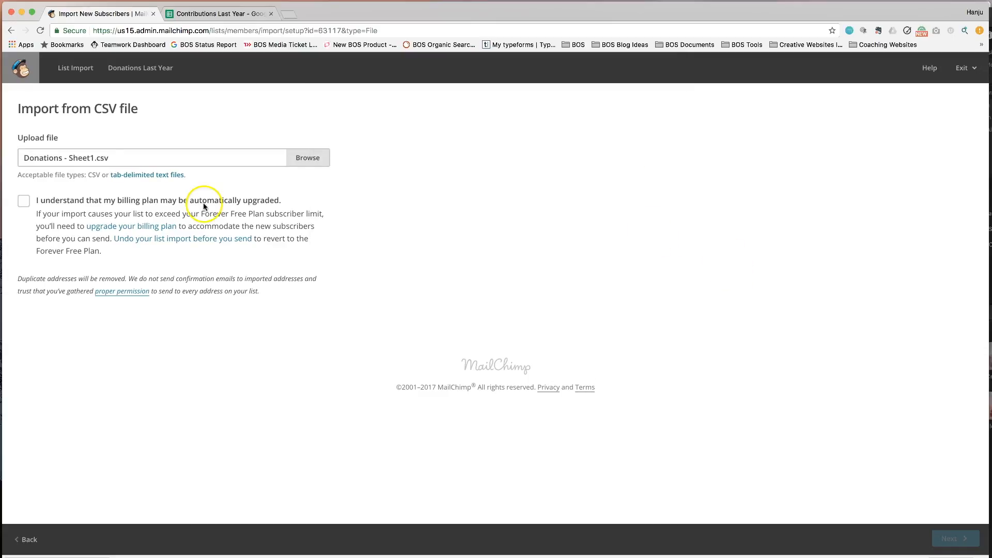
click(24, 200)
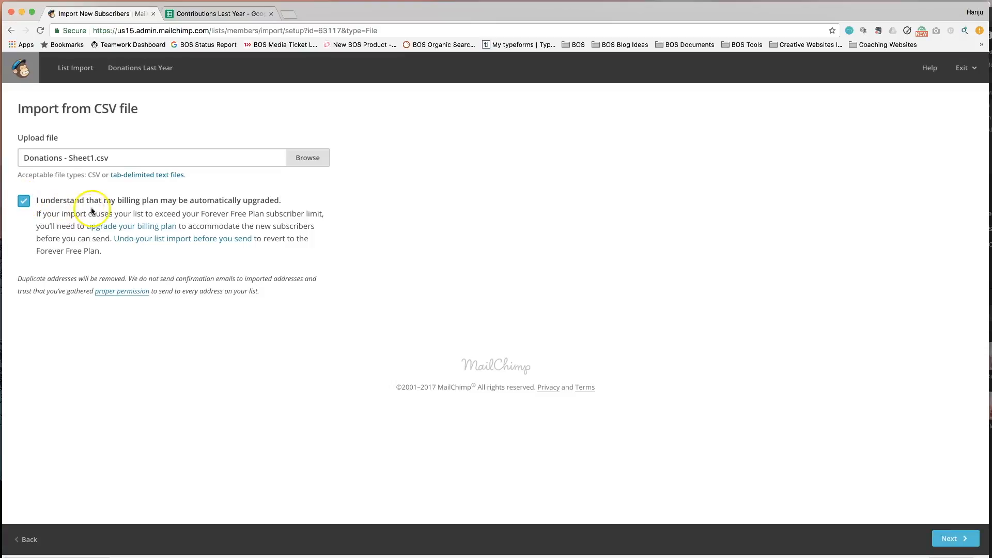
click(955, 538)
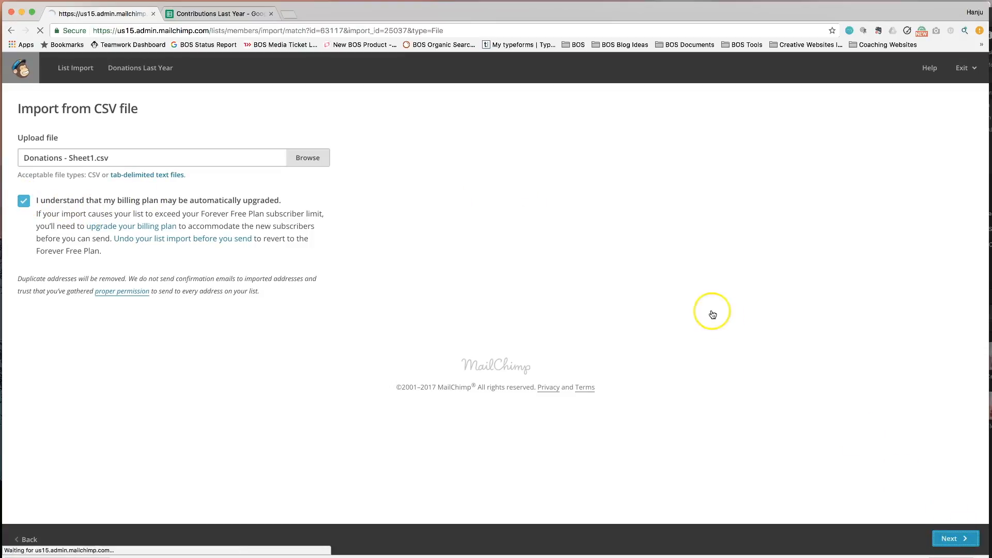
Accept the First Name, Last Name and Email Address column matches.
click(956, 537)
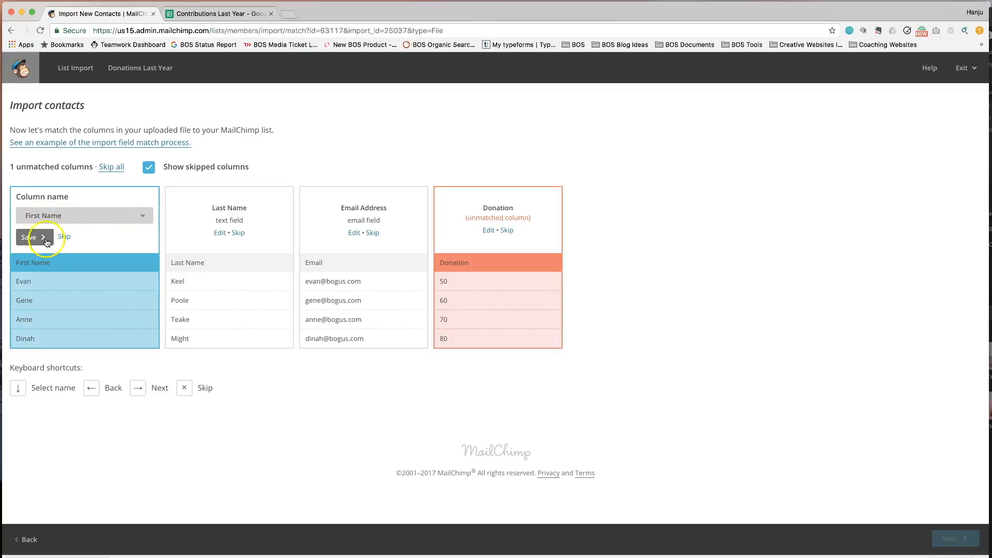
mouse_move(47, 281)
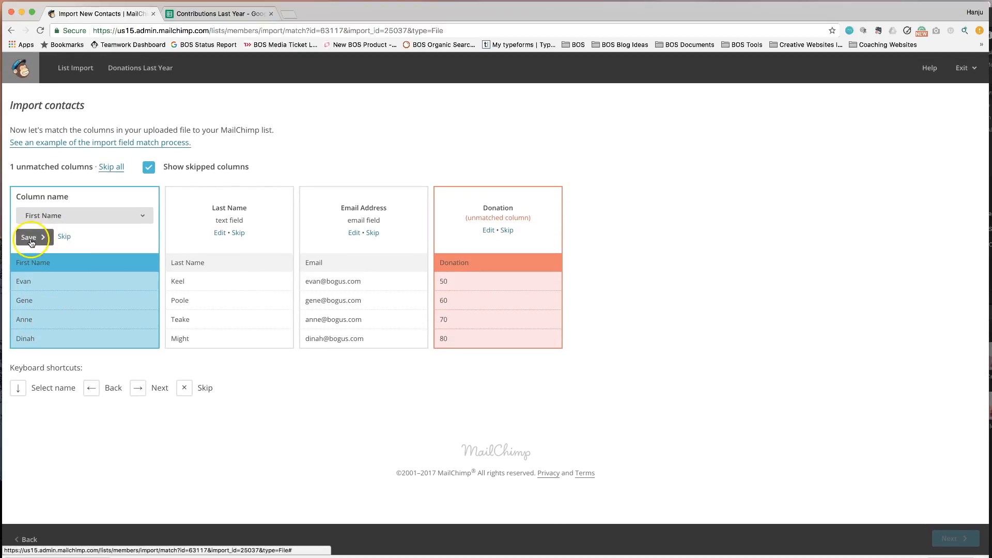
click(28, 237)
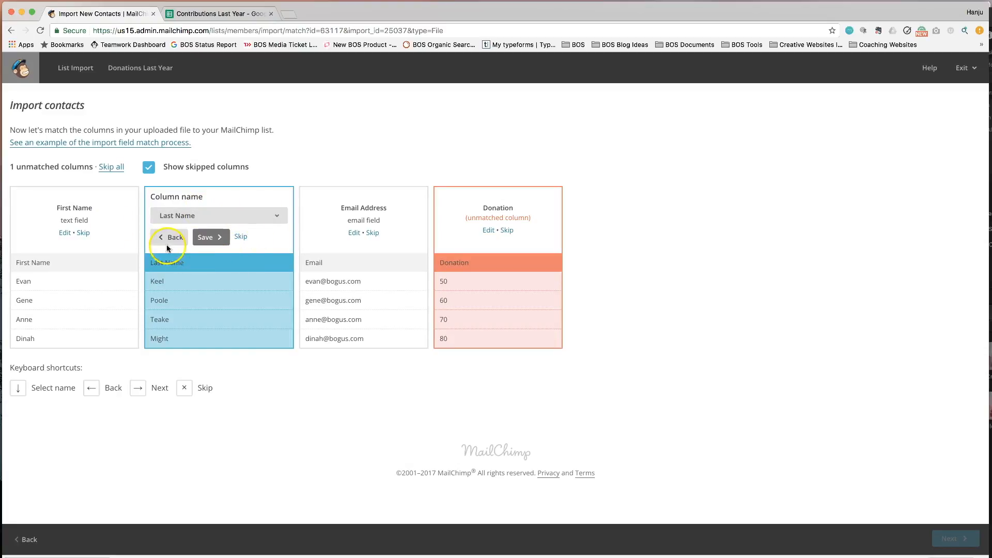
click(205, 236)
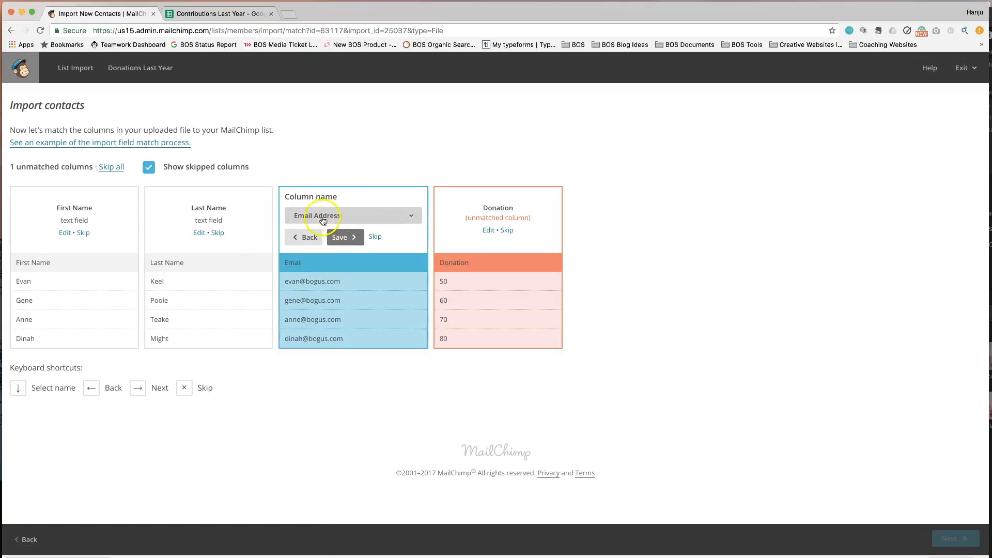
mouse_move(340, 244)
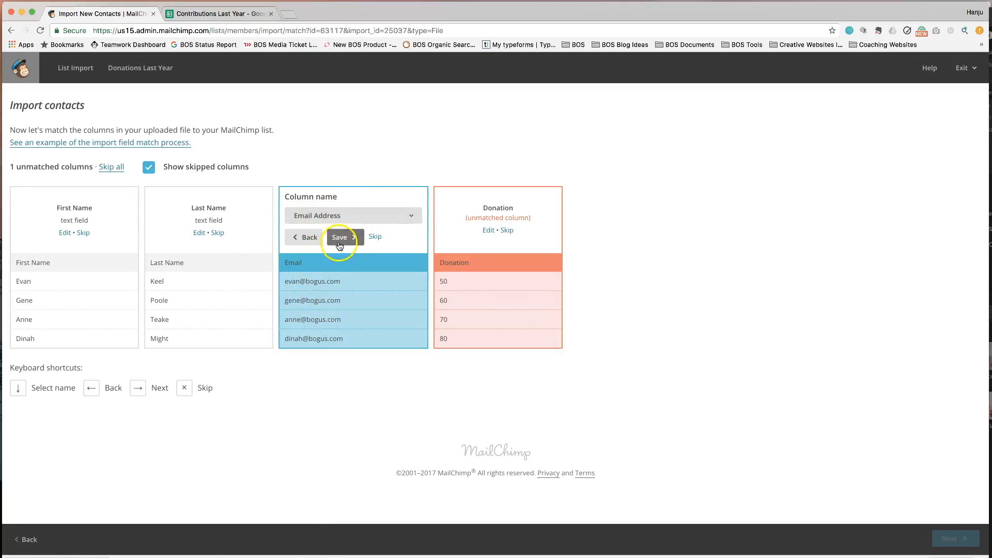
click(339, 237)
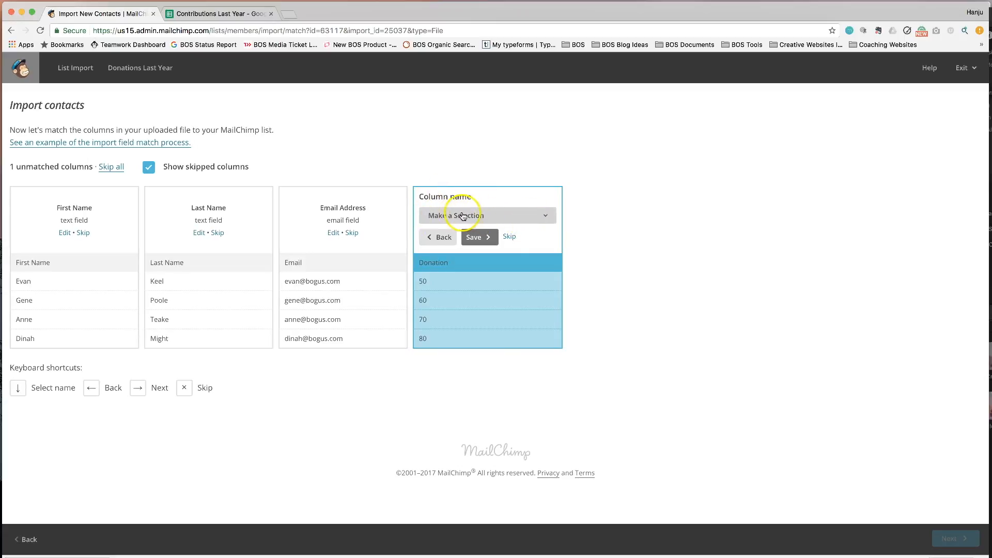
mouse_move(543, 216)
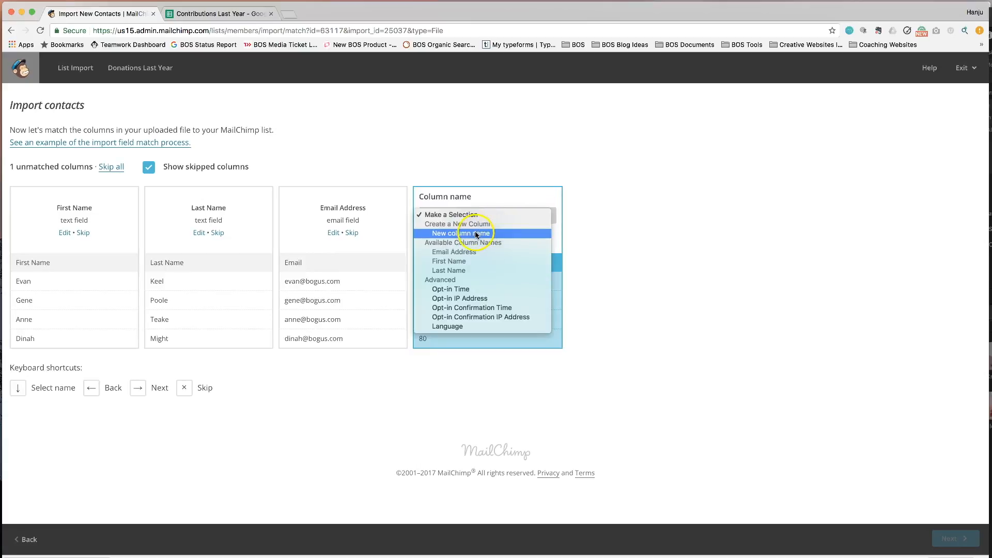
Create a new number field Donation for the last column and continue to review.
click(460, 233)
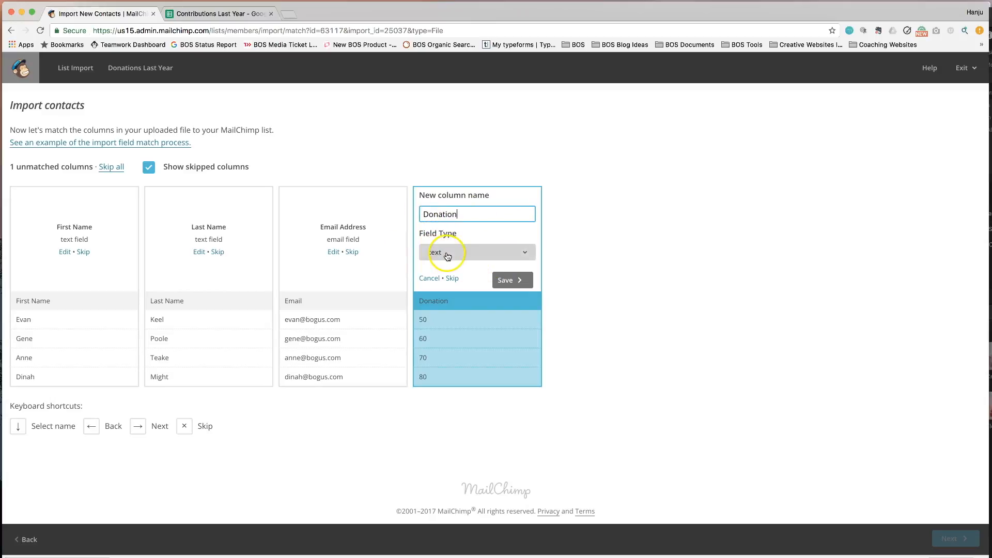
click(477, 252)
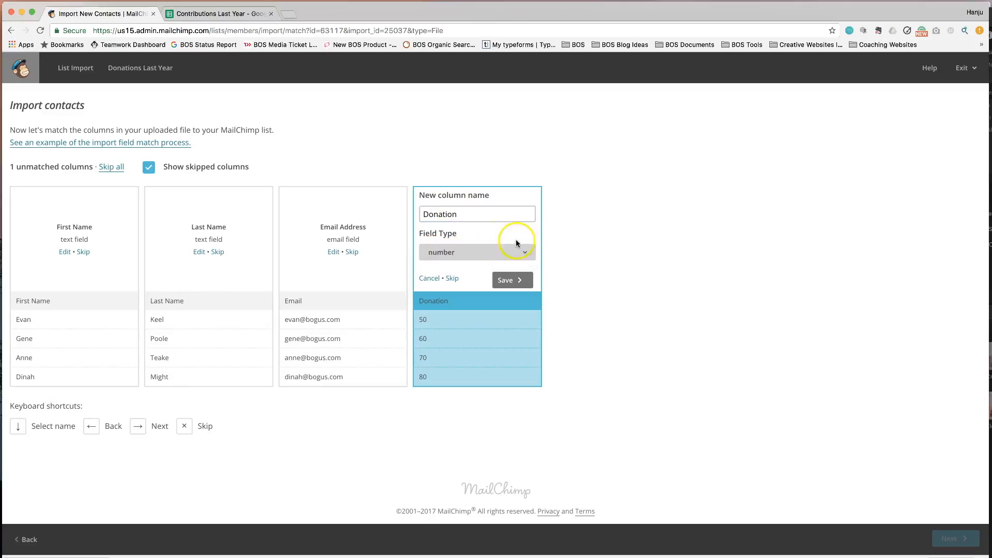
mouse_move(509, 284)
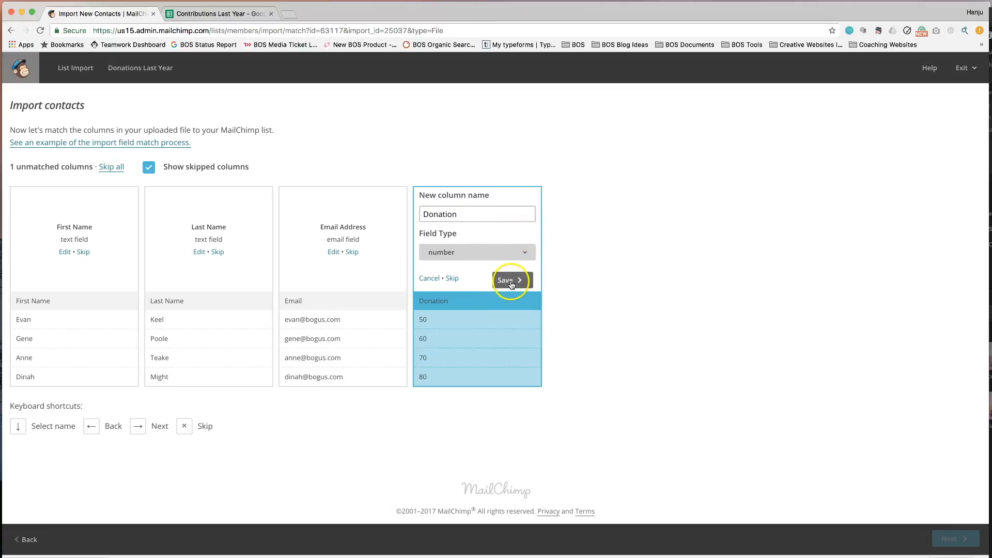
click(506, 281)
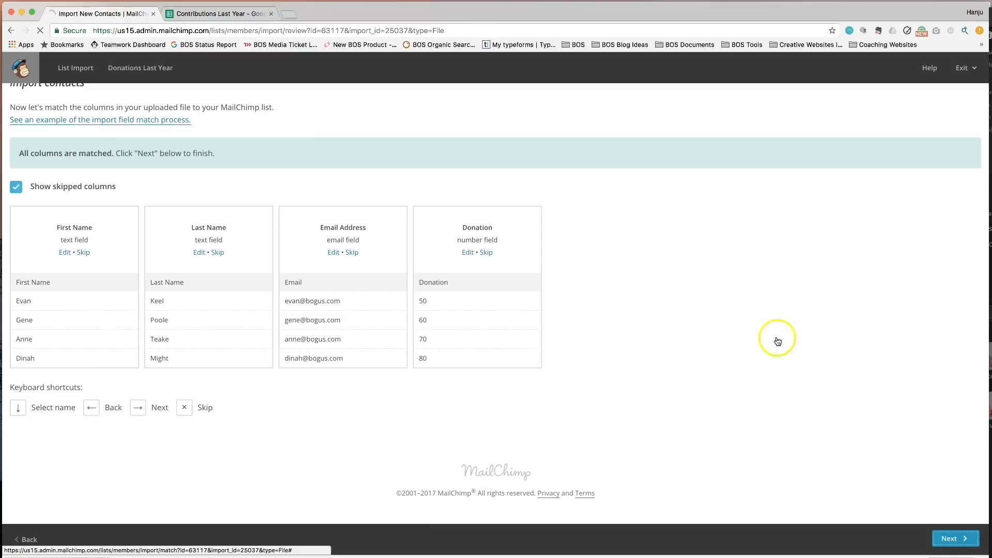
click(956, 537)
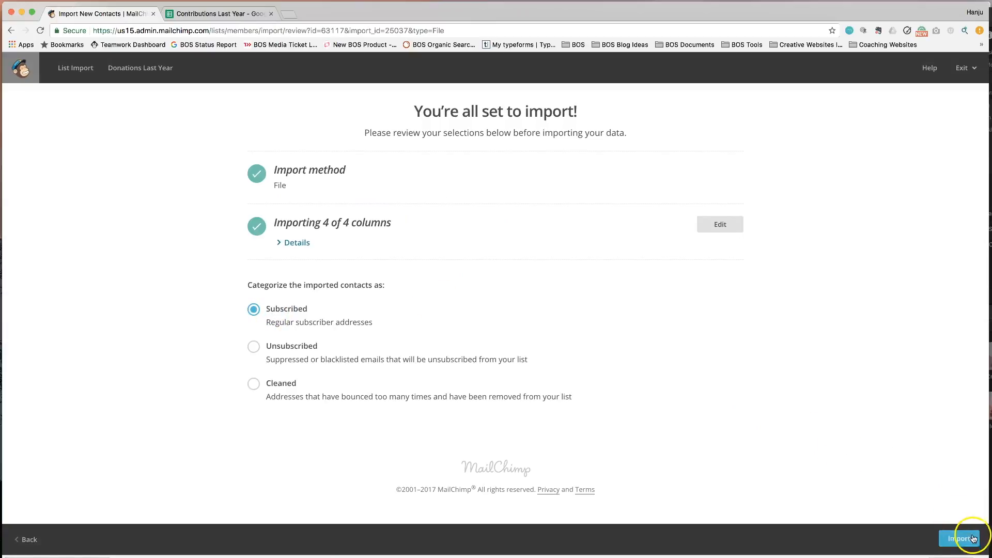
click(963, 539)
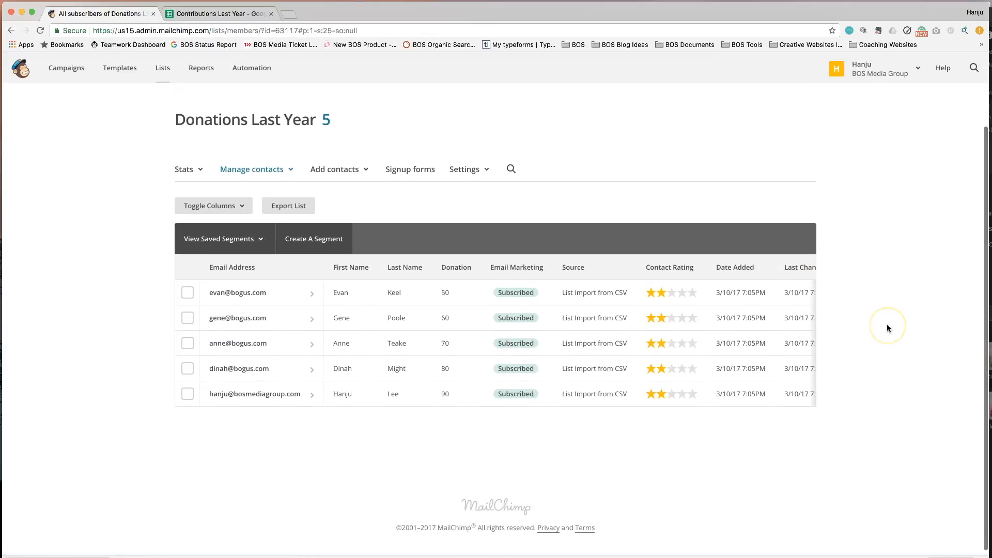
mouse_move(248, 471)
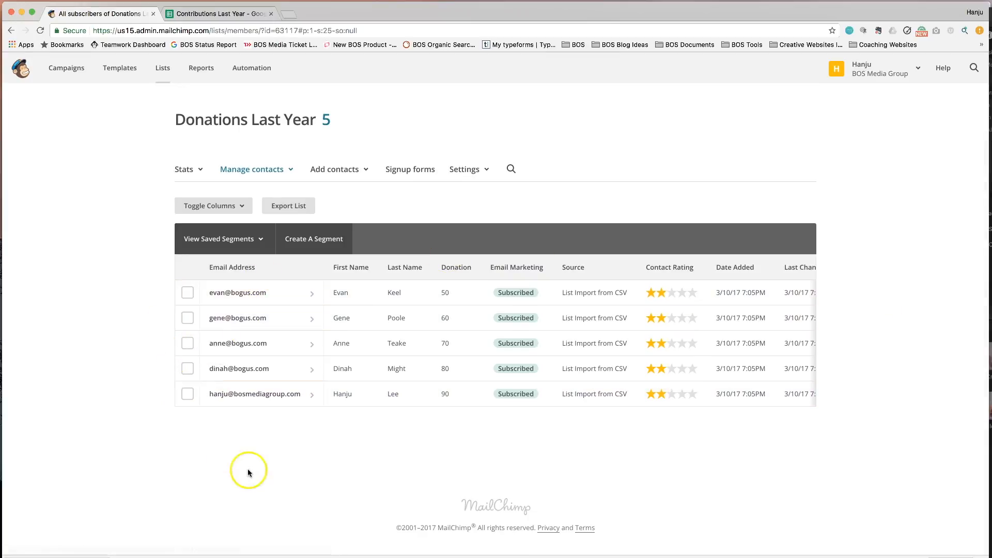
mouse_move(153, 438)
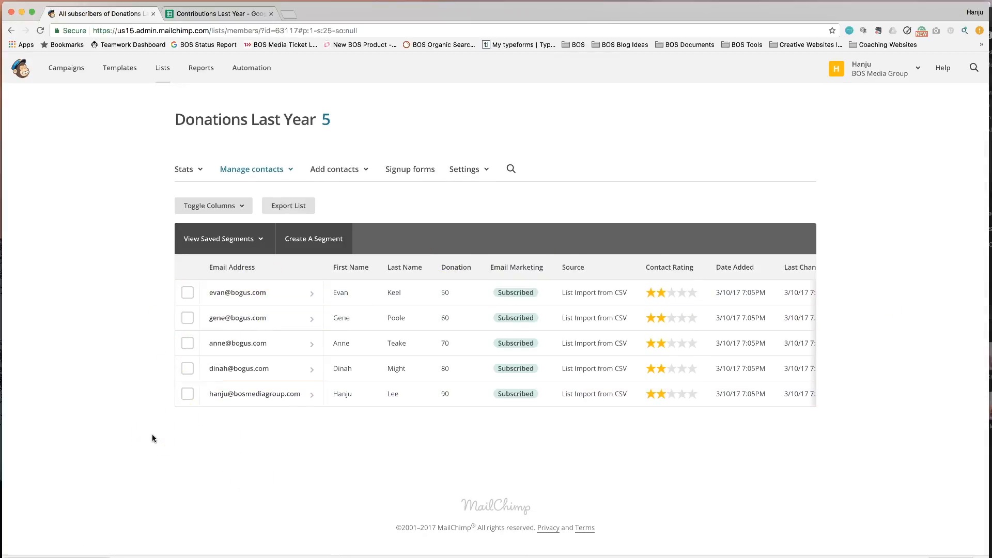
mouse_move(474, 286)
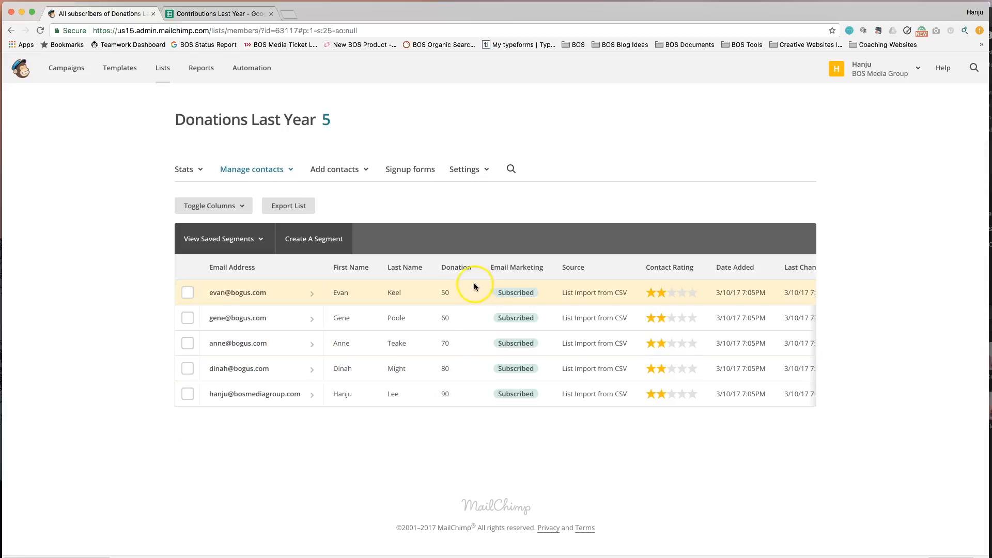
mouse_move(912, 404)
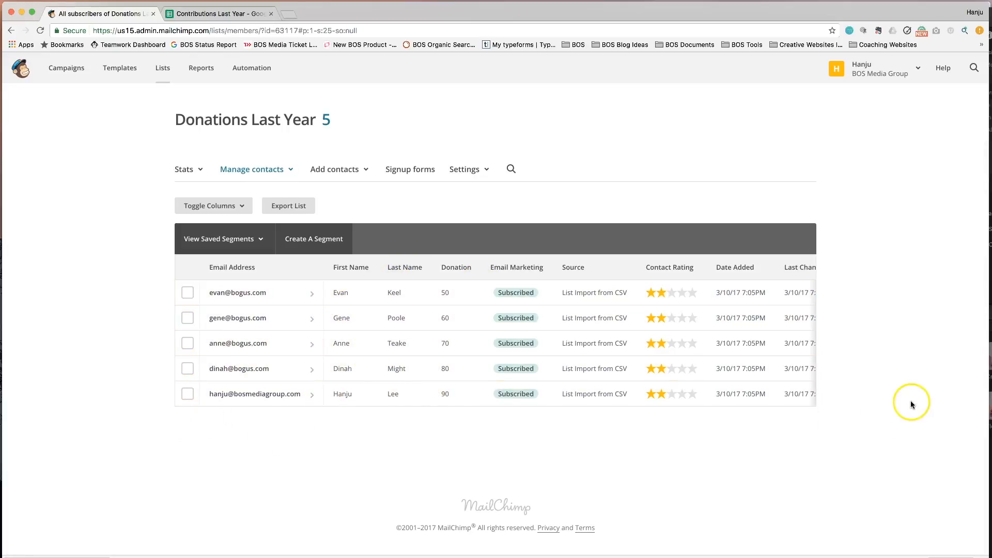
mouse_move(911, 404)
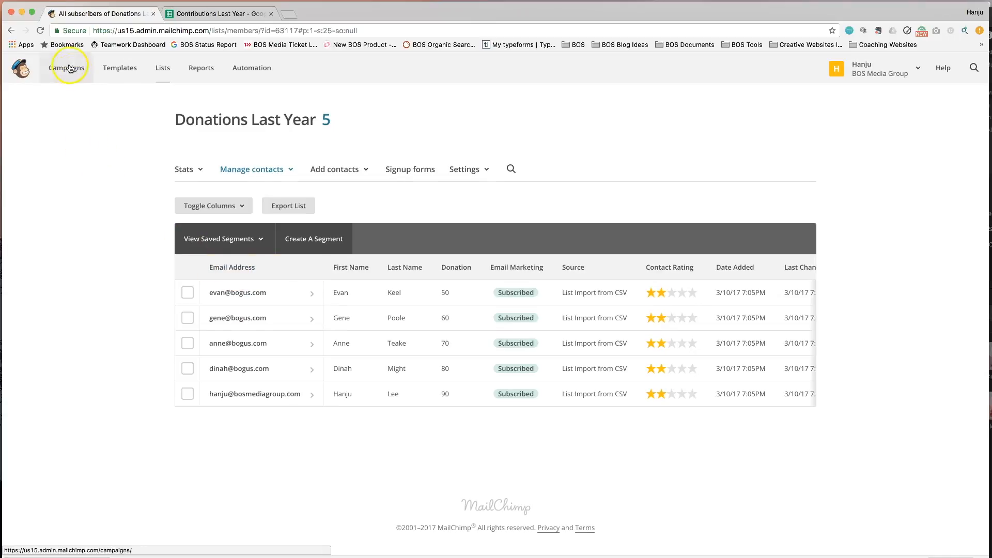
Create a regular campaign named Donation Letter for the whole Donations Last Year list.
click(66, 69)
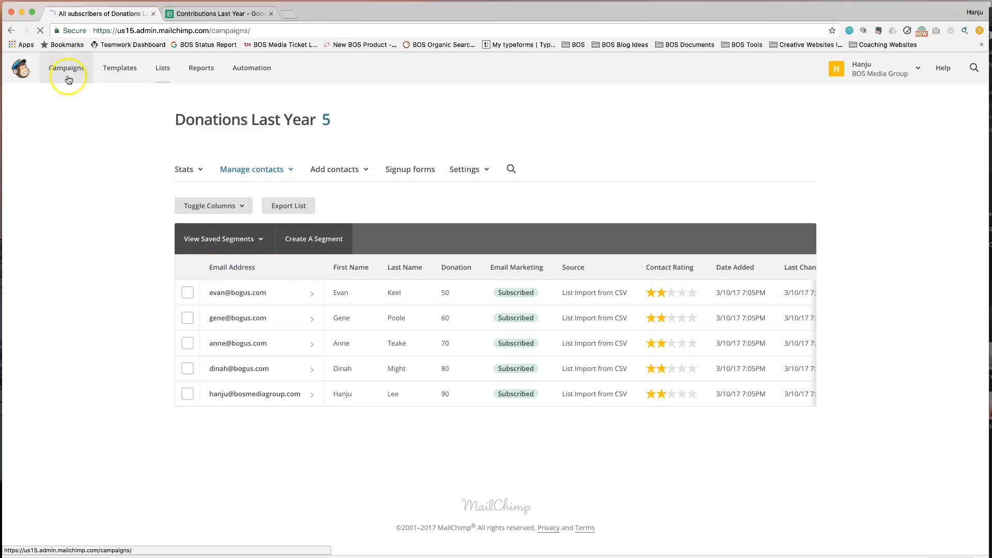
click(67, 68)
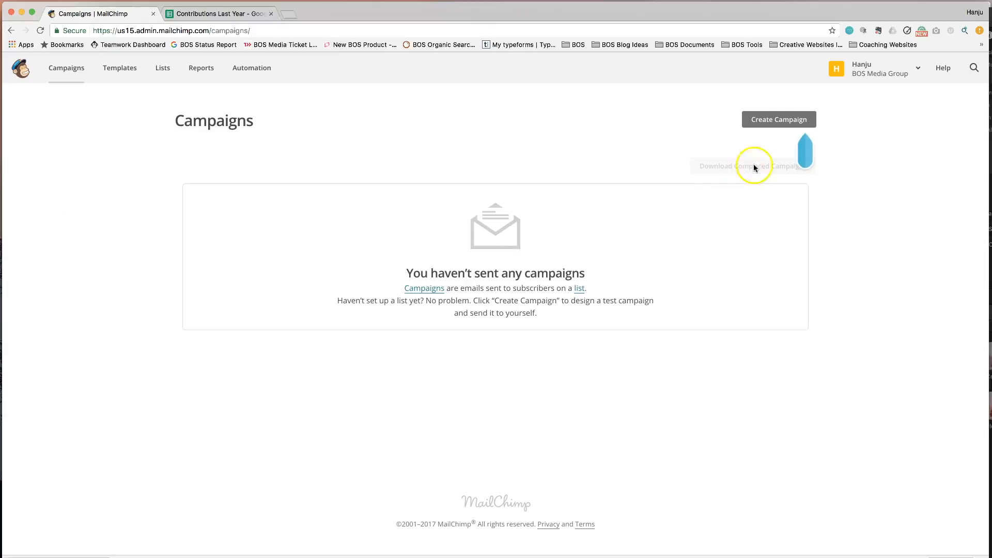
click(780, 119)
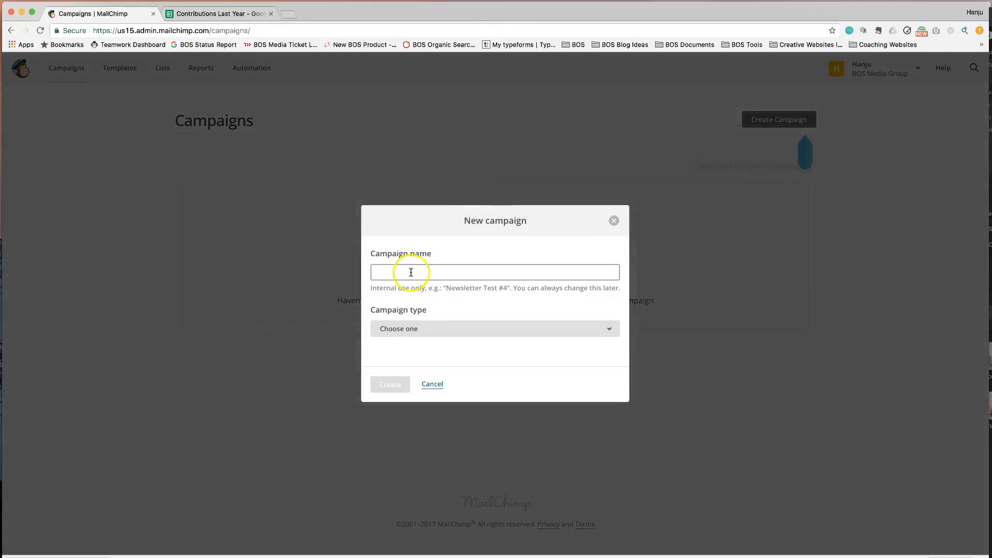
text(Don)
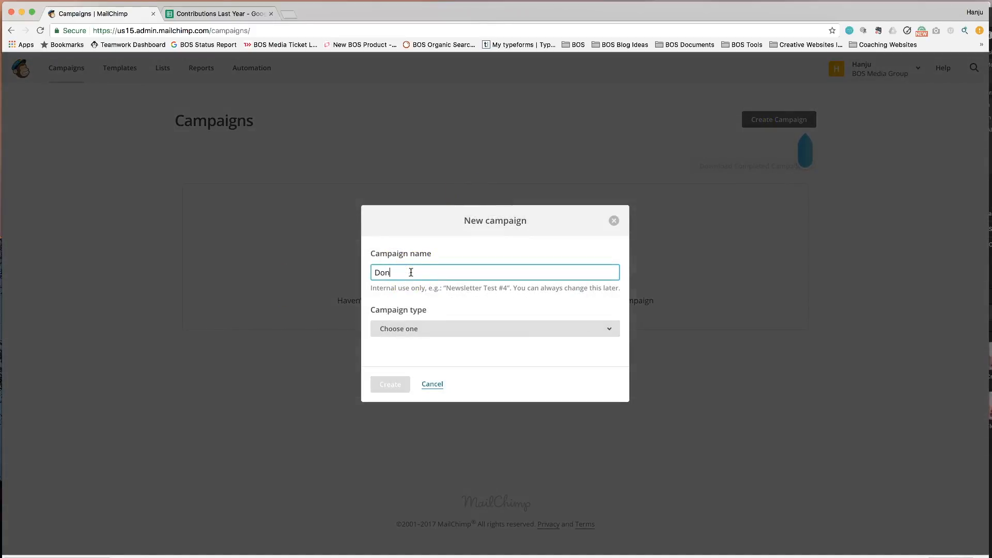
text(ation Letter)
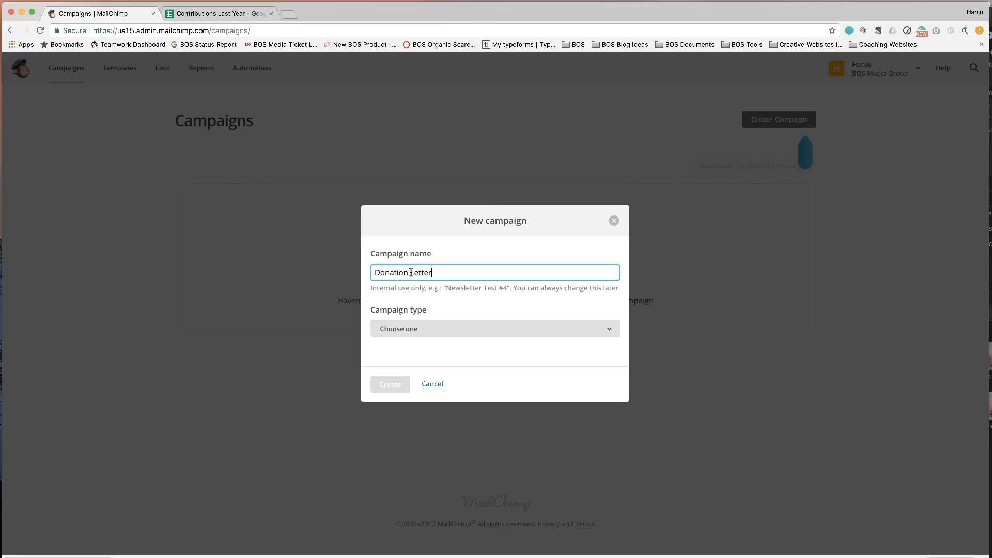
click(494, 329)
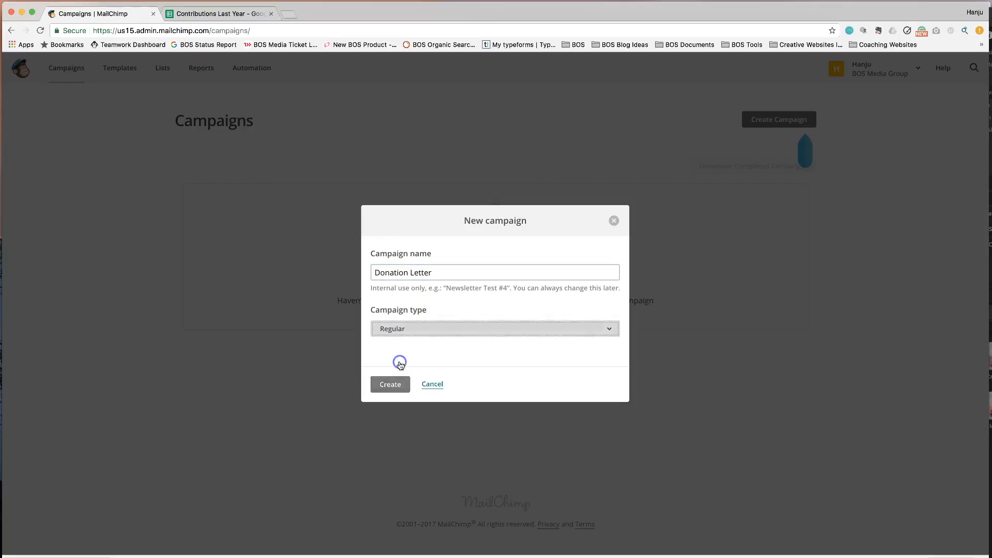
click(390, 385)
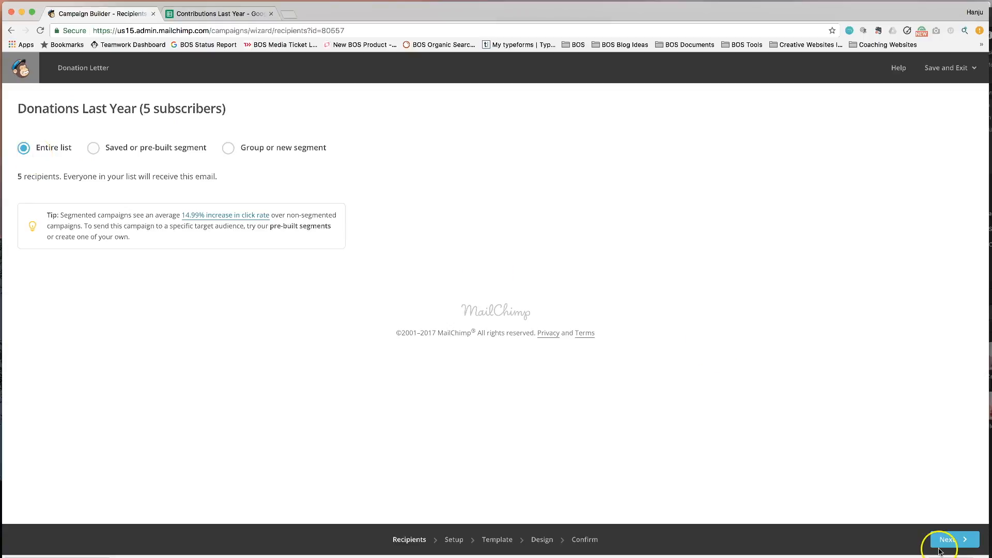
Keep the whole list and set the subject to 'thank you for your generosity'.
click(952, 539)
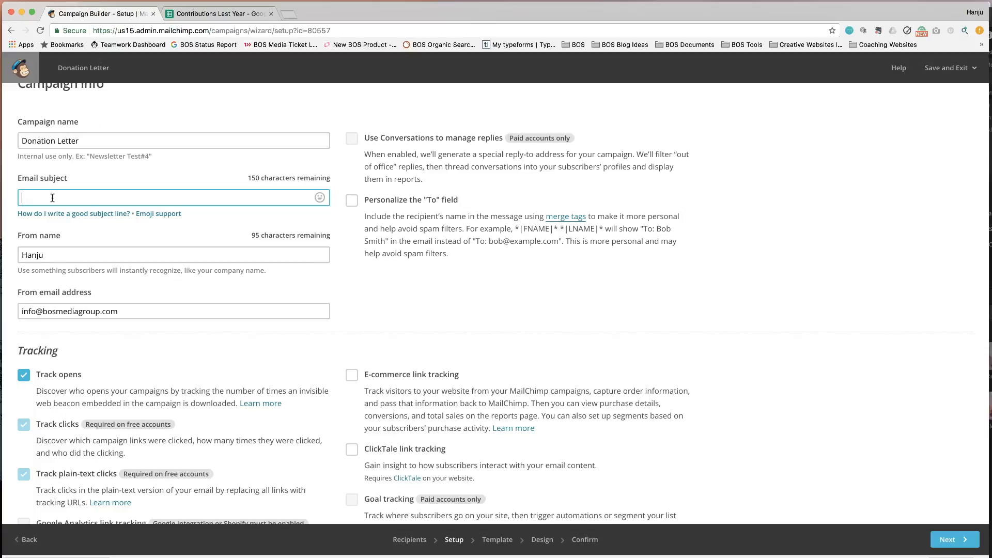
text(thank y)
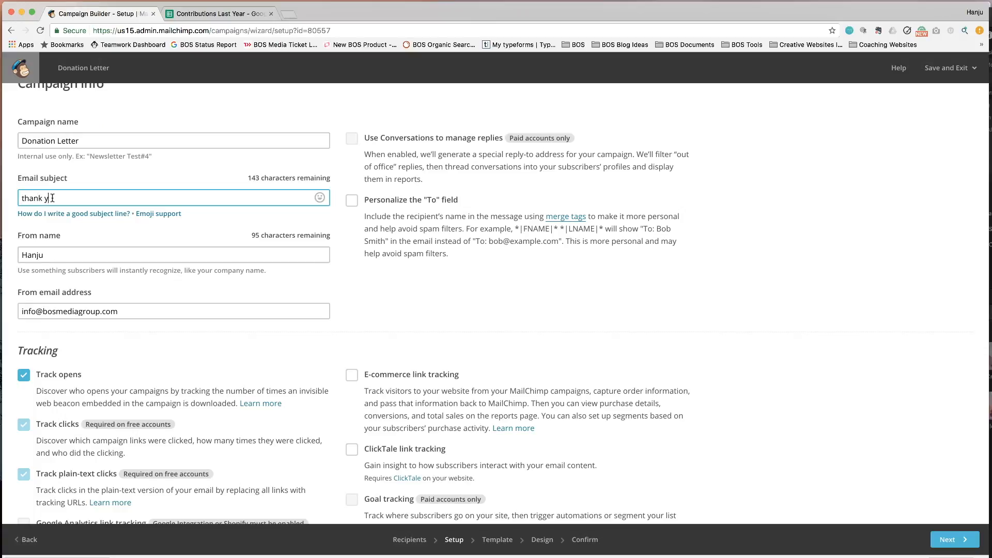
text(ou for your ge)
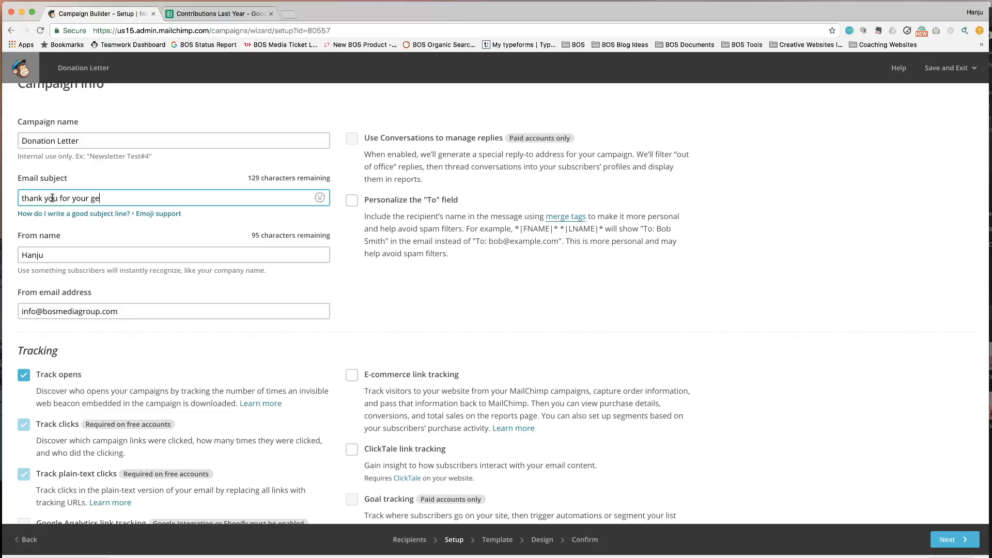
text(nerosit)
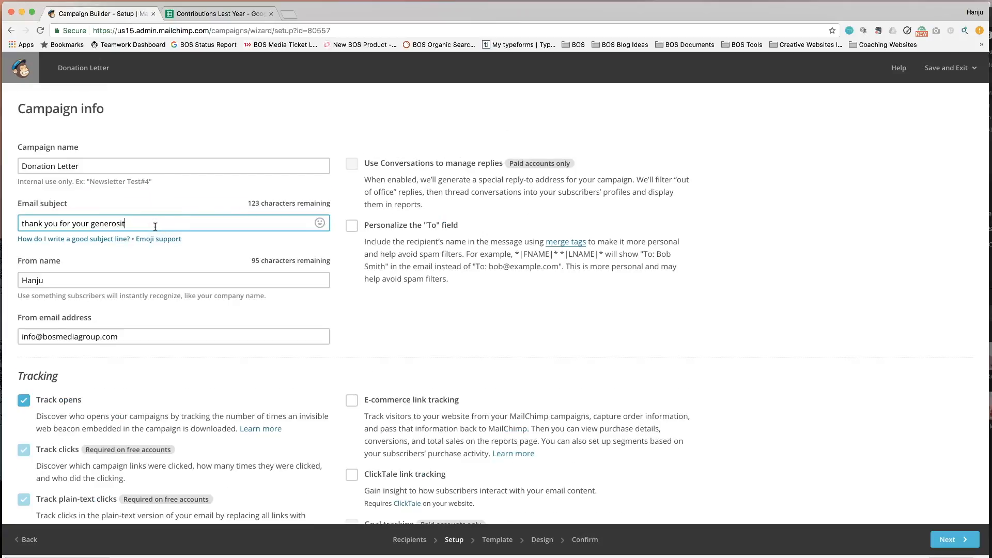
click(954, 540)
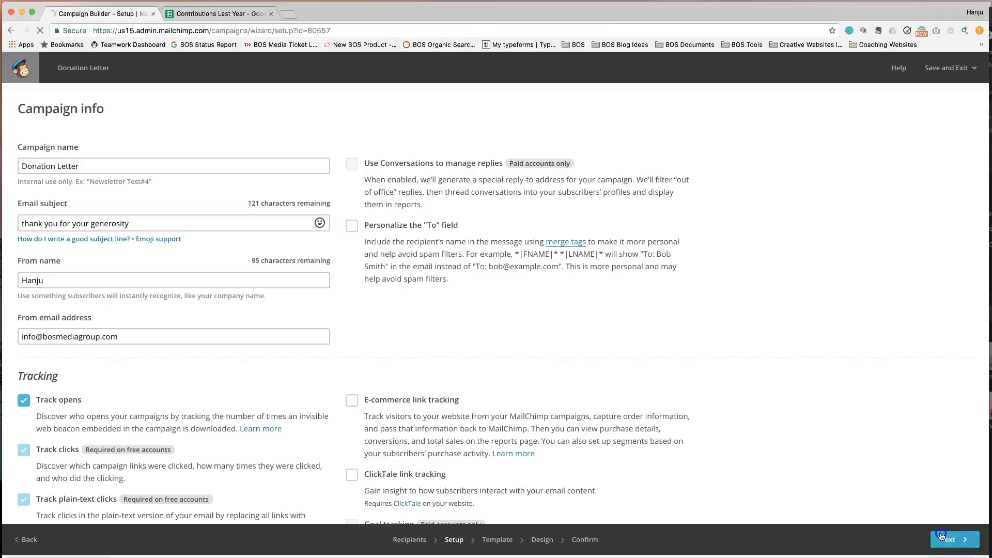
click(954, 540)
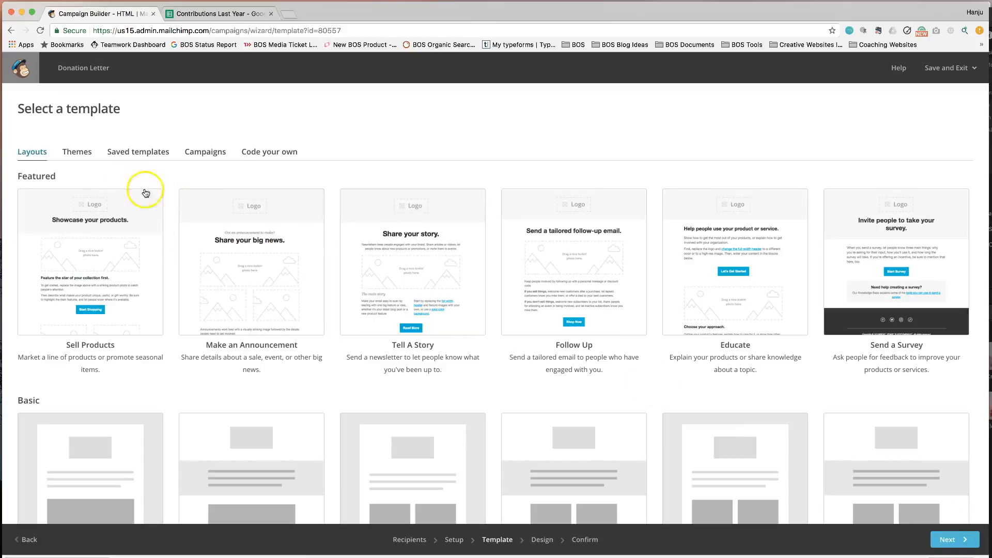
mouse_move(342, 144)
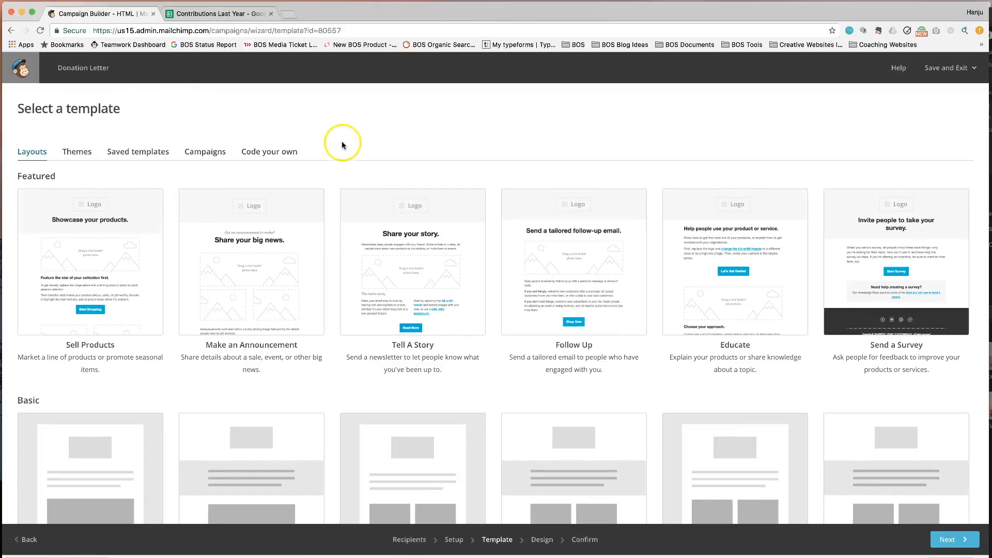
Pick the Ribbon stationery letter theme and load it into the design editor.
scroll(down, 3)
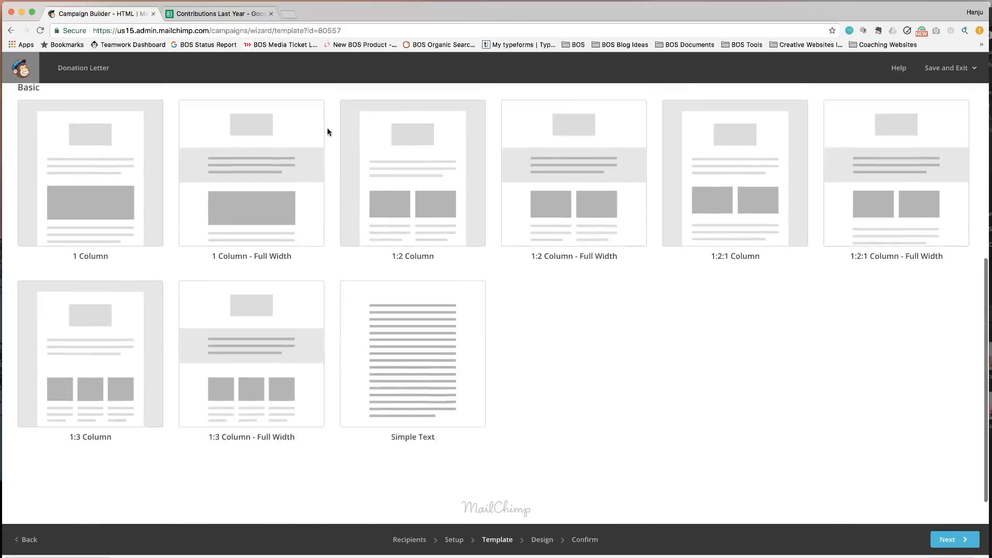
click(77, 151)
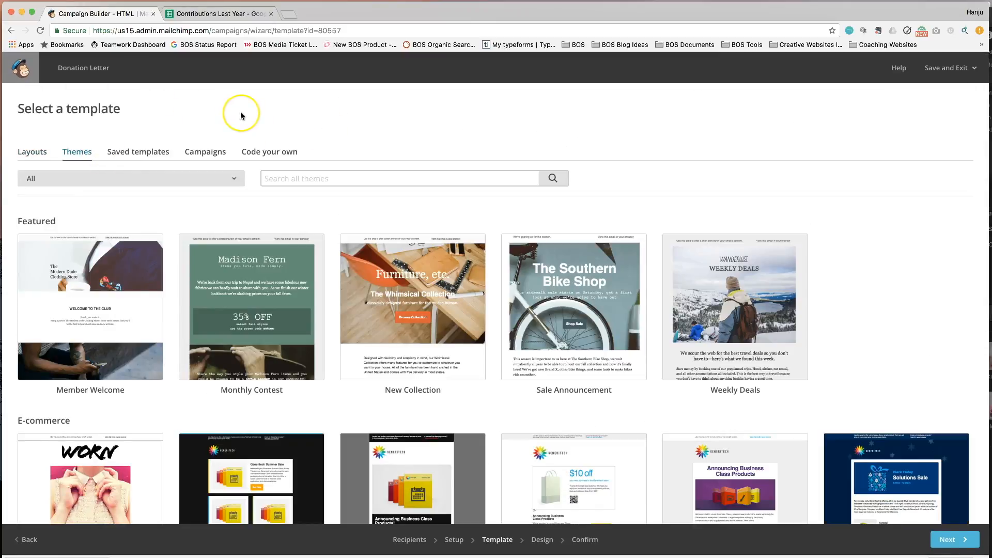
mouse_move(230, 176)
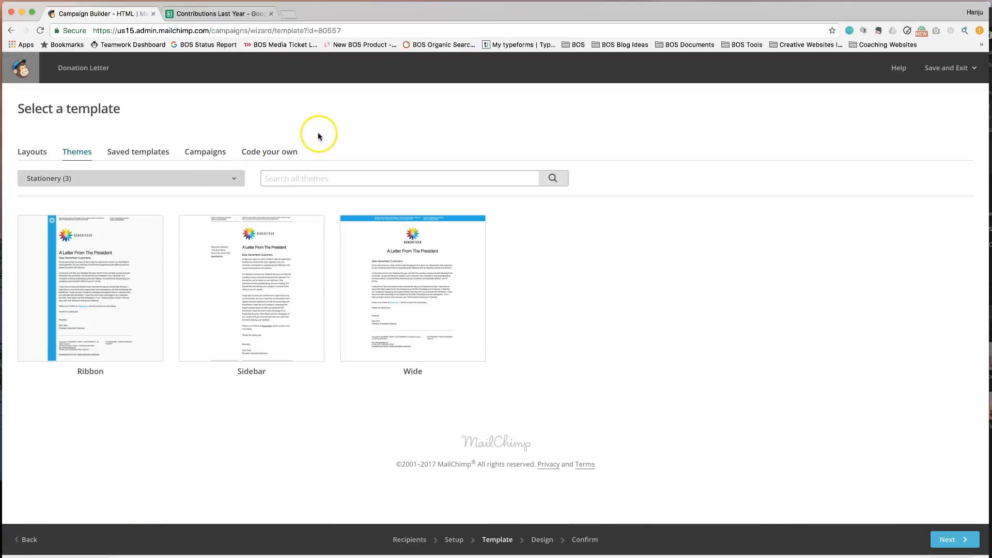
mouse_move(627, 315)
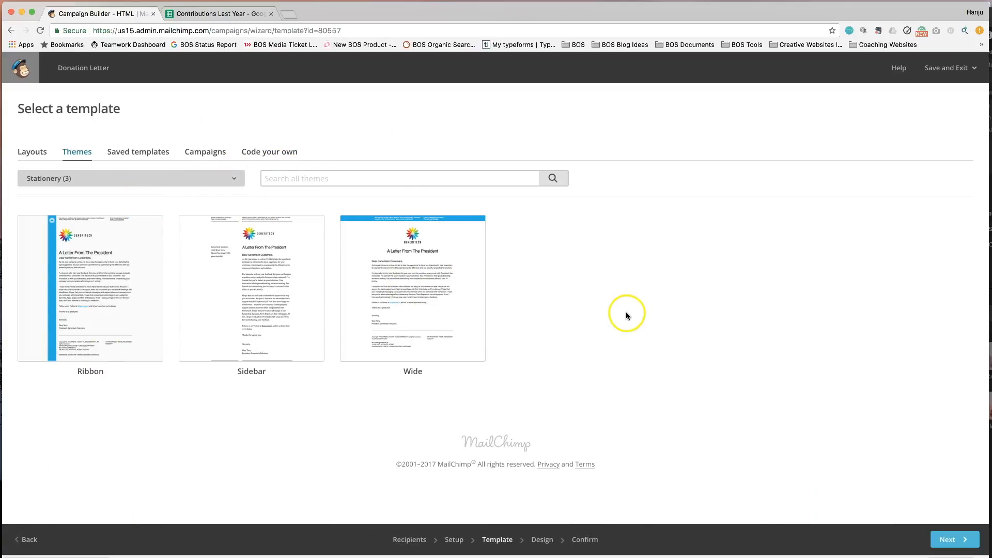
click(90, 289)
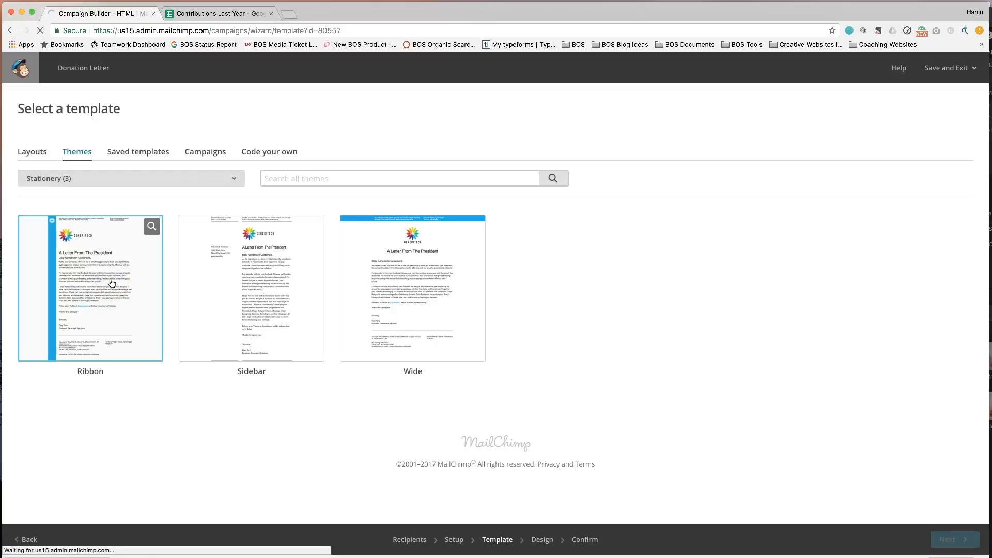
click(90, 288)
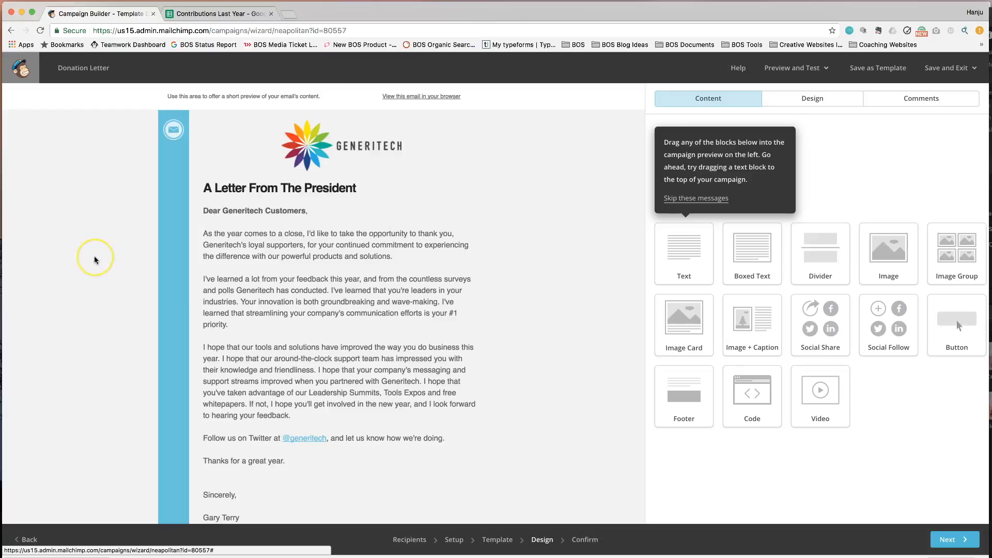
mouse_move(392, 105)
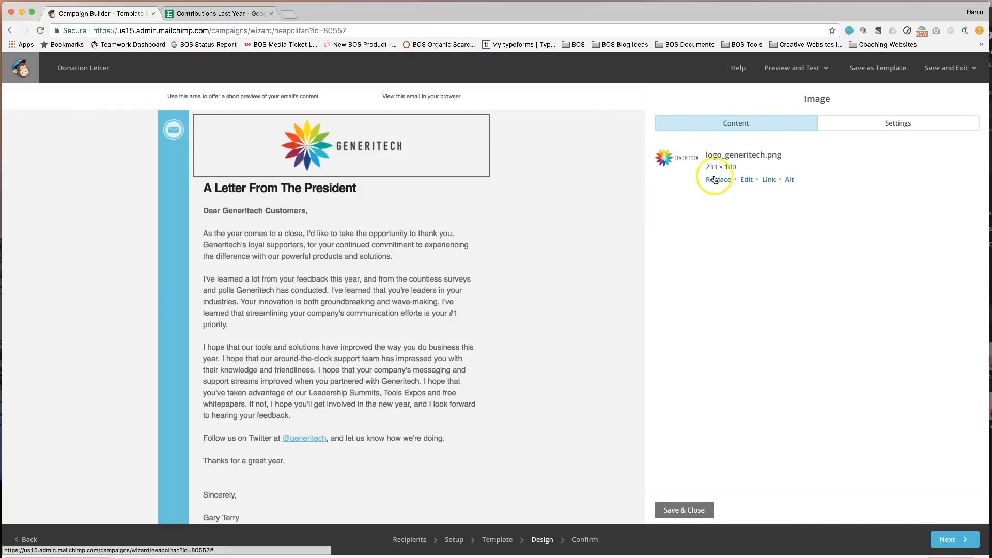
Replace the Generitech header logo with the uploaded BOS-Logo-600x200 image and edit it.
click(717, 179)
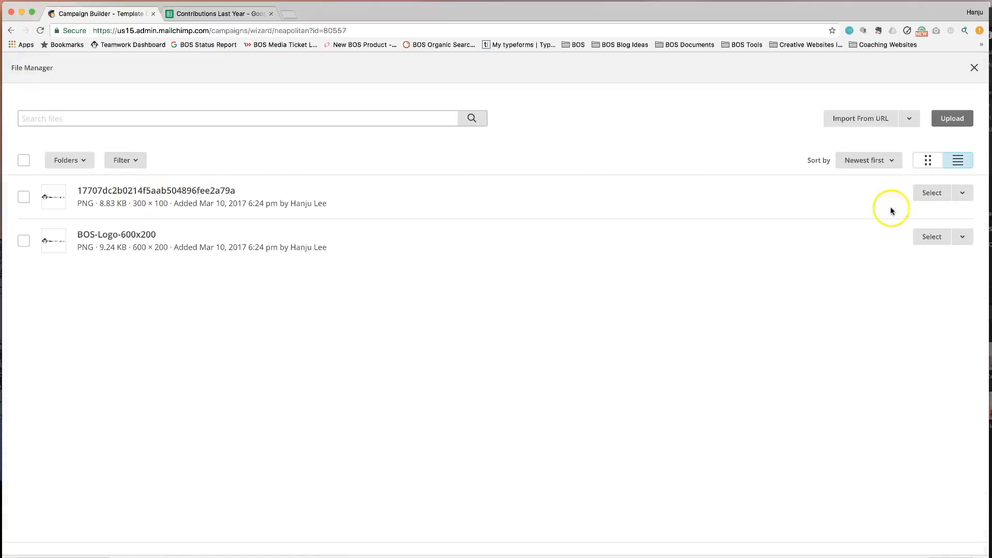
click(952, 118)
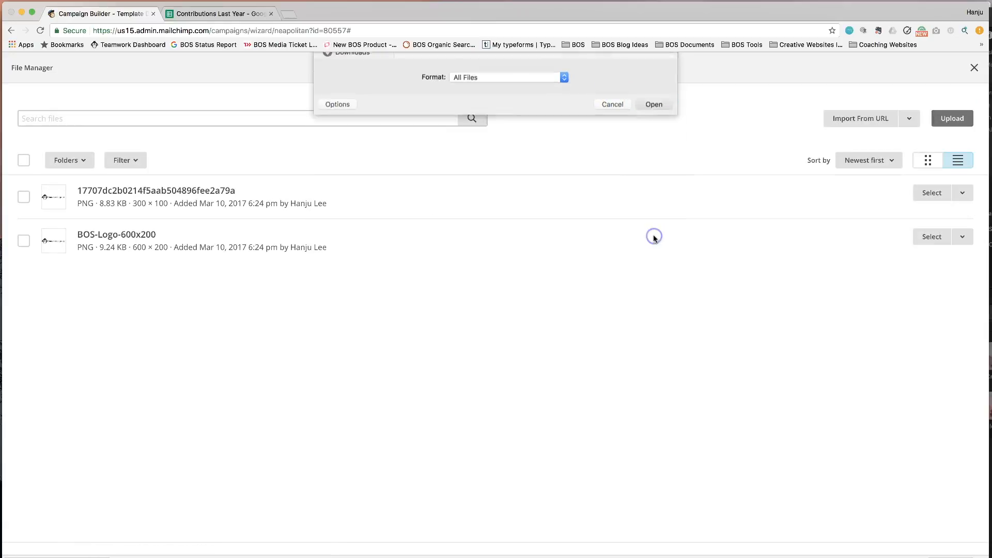
click(654, 104)
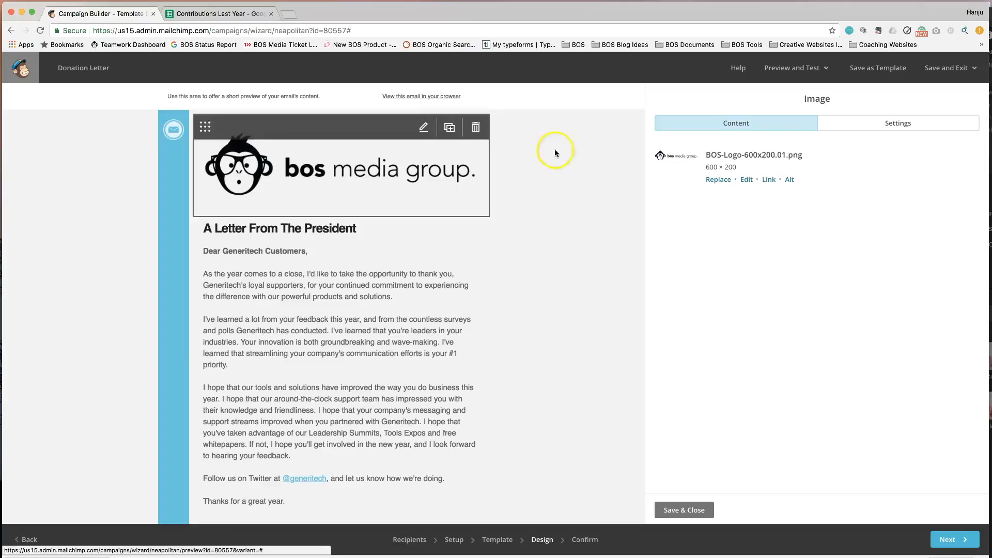
click(745, 178)
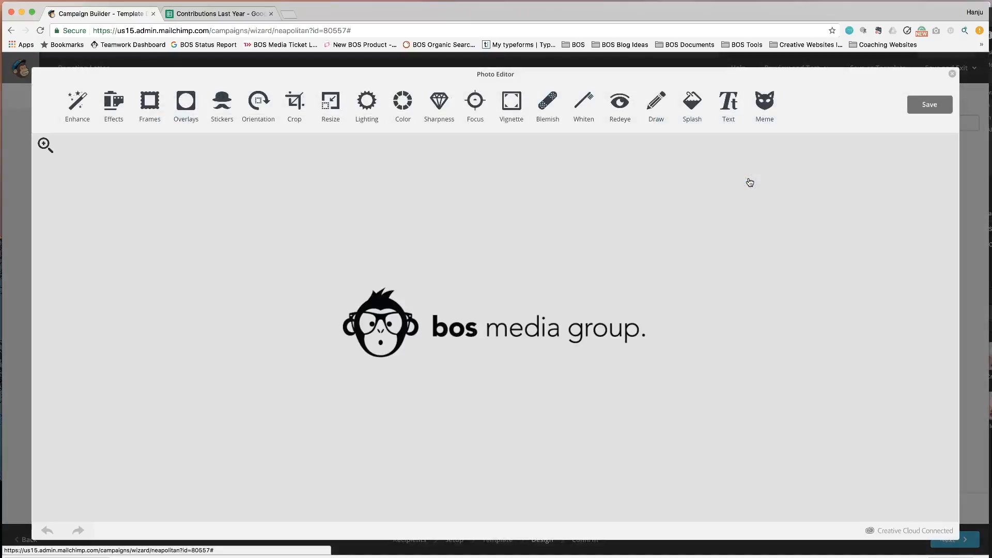
Resize the BOS logo to 250 pixels wide and save it back into the letter.
click(331, 102)
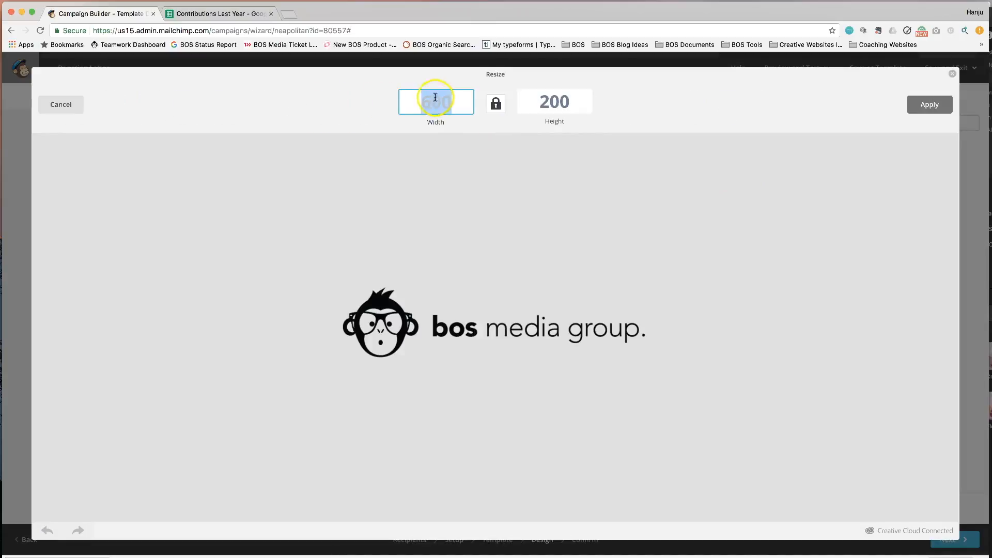
text(250)
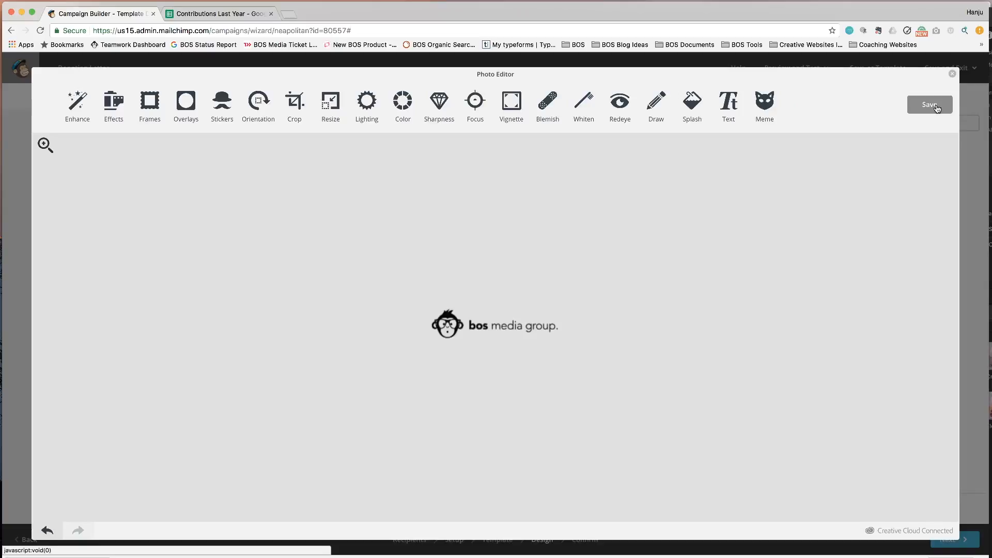
click(929, 105)
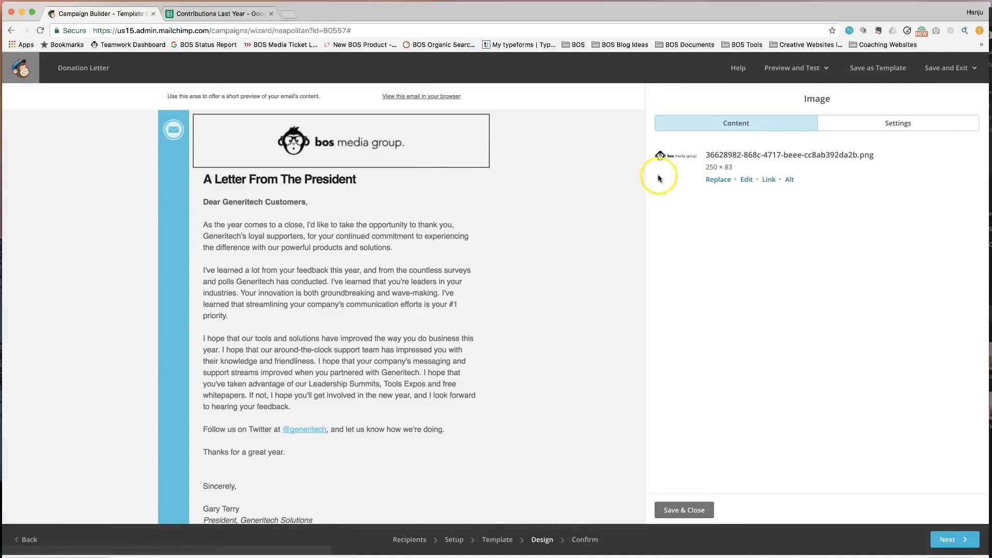
Set the header logo's Align setting to Left and save the image block.
click(897, 123)
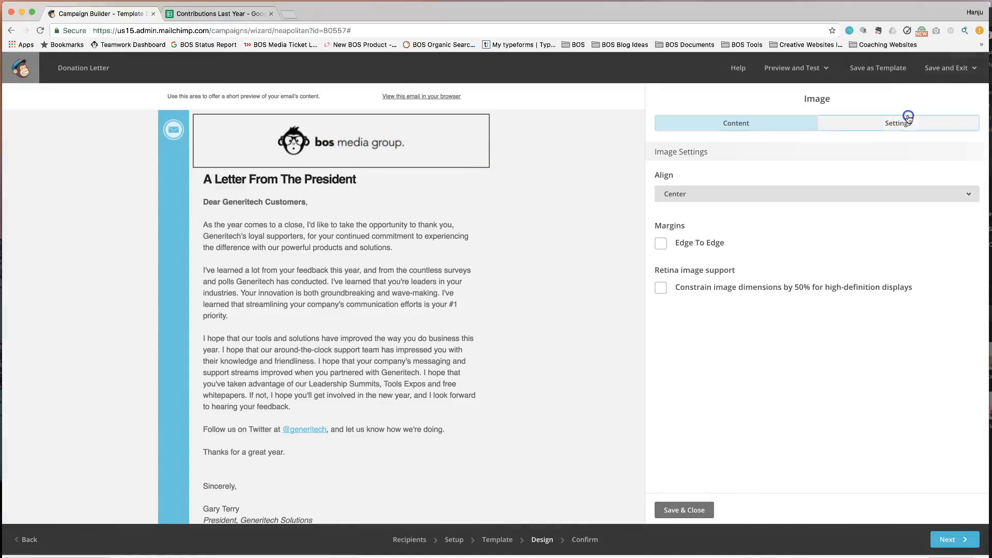
click(814, 194)
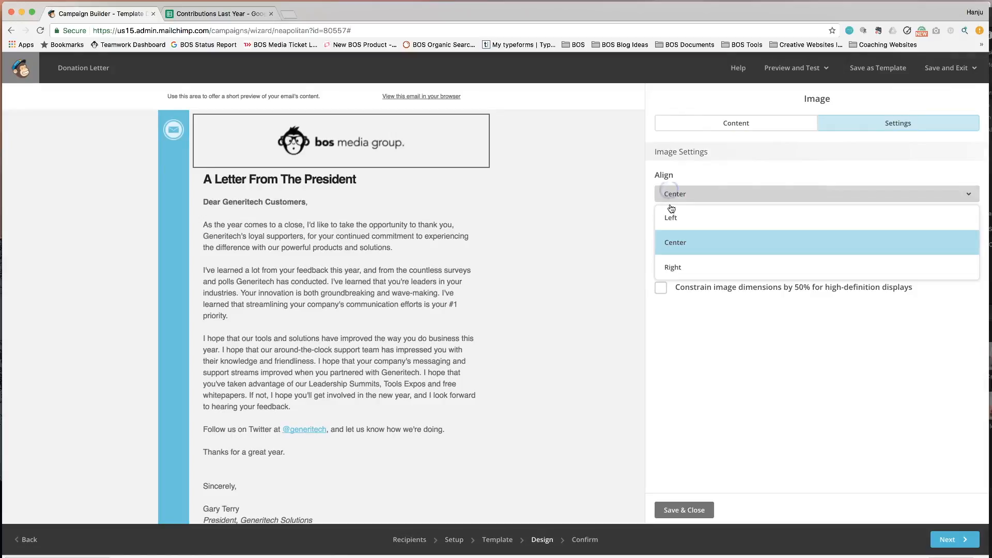
click(670, 217)
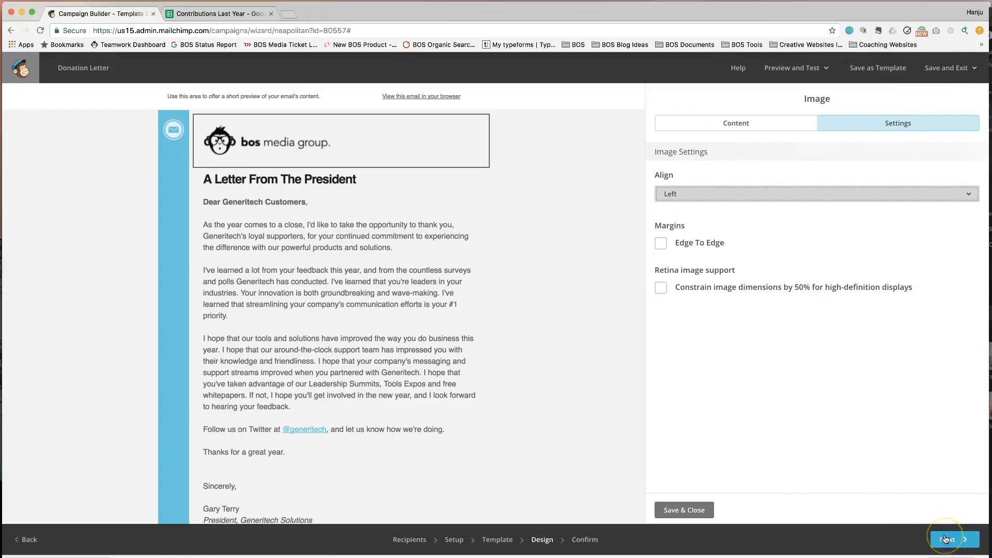
click(685, 510)
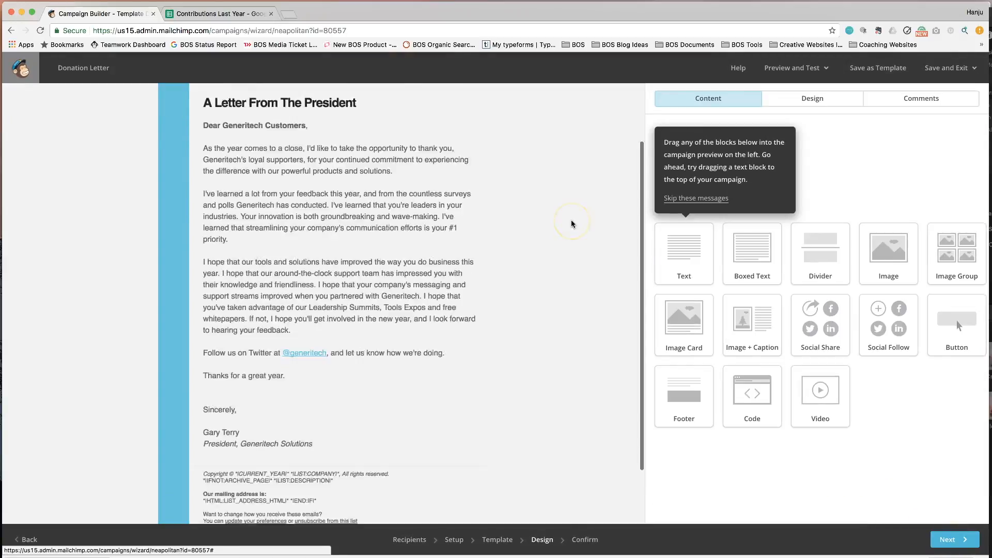
Delete 'Generitech Customers' from the greeting after 'Dear'.
scroll(up, 3)
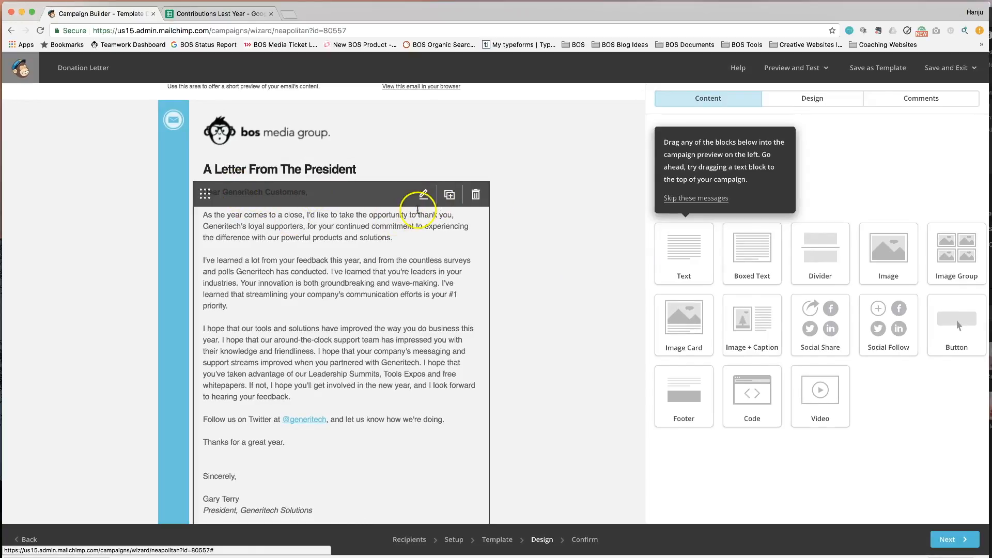
click(423, 195)
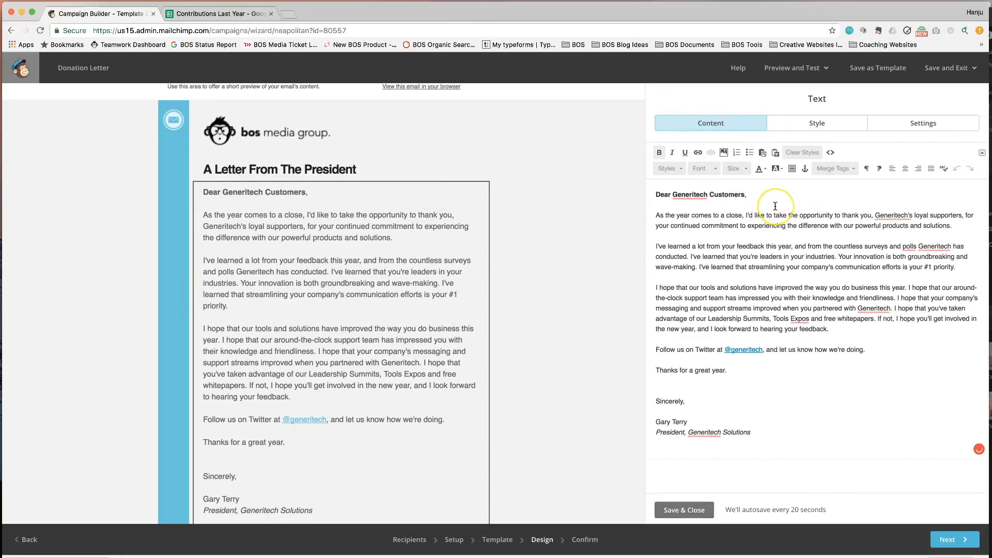
mouse_move(746, 203)
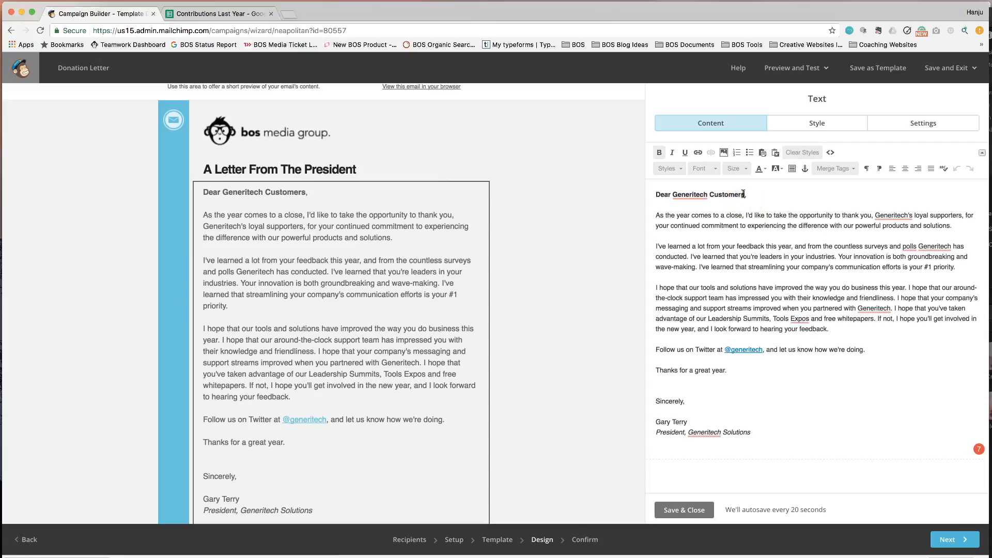
click(689, 194)
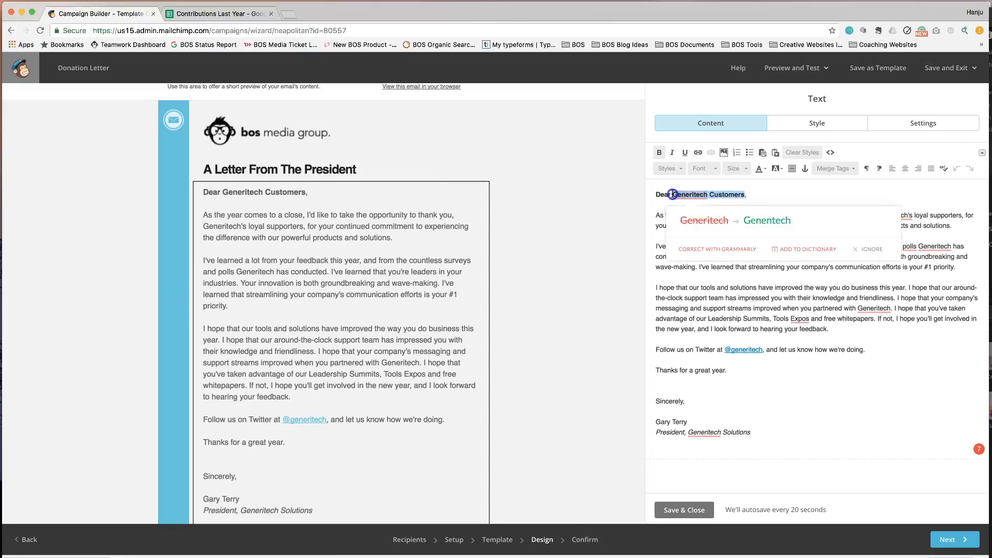
key(Backspace)
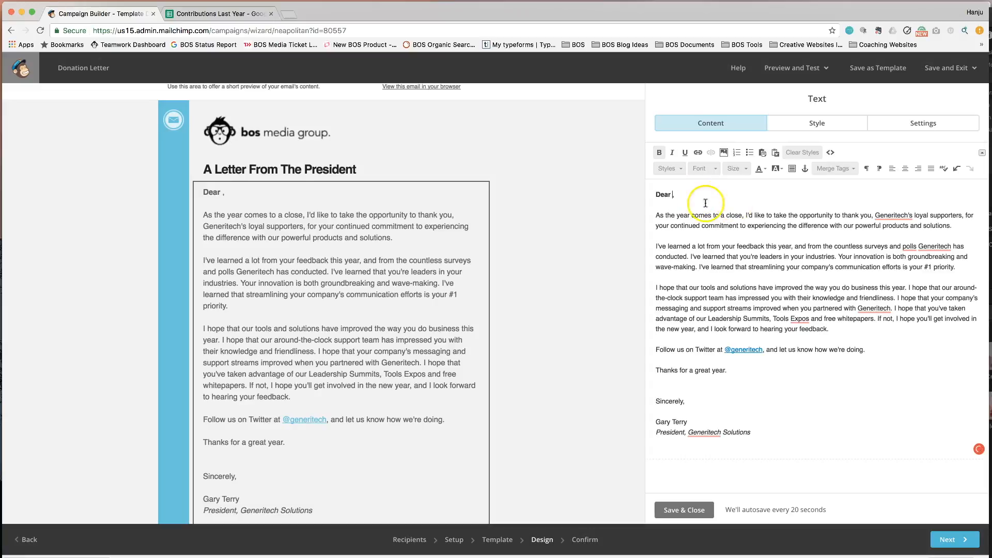
mouse_move(828, 185)
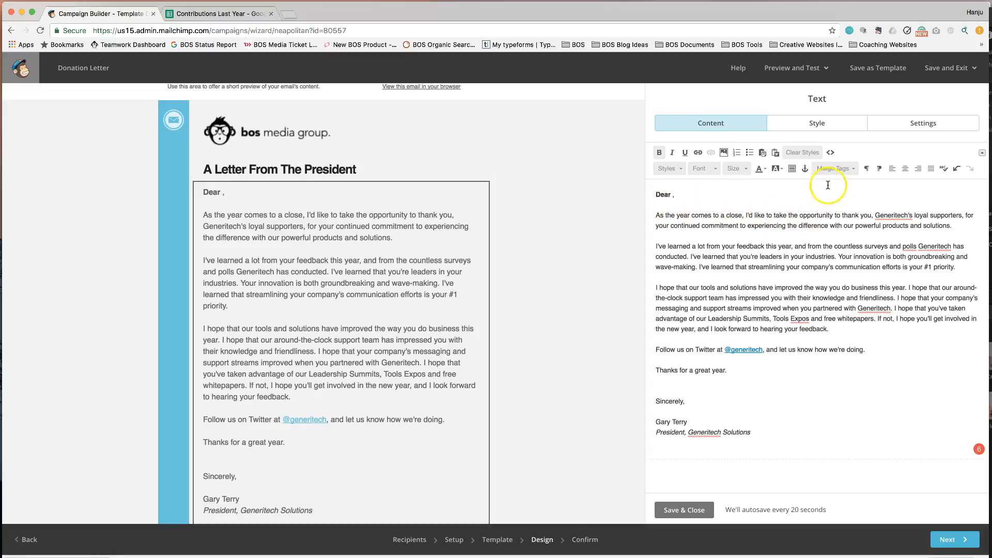
mouse_move(835, 168)
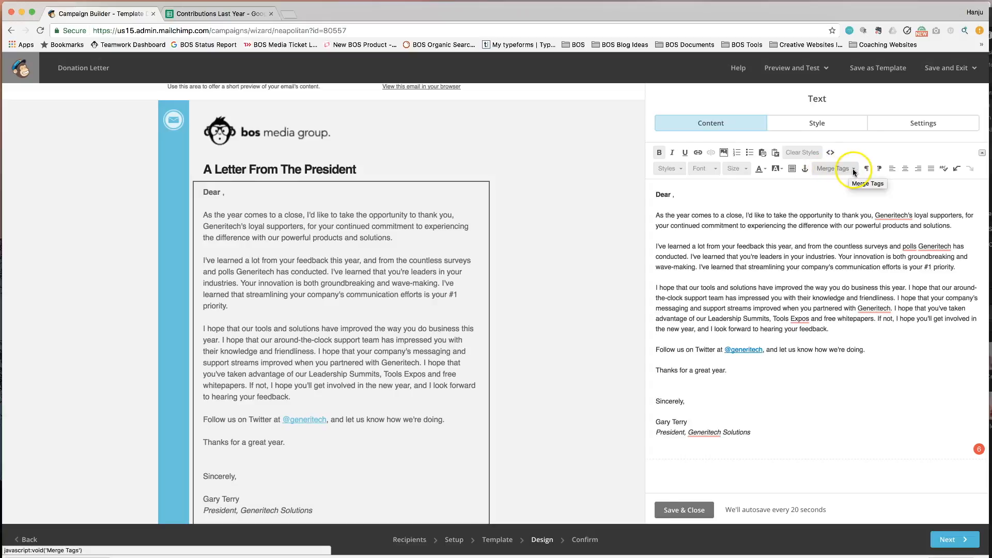
Insert the First Name merge tag so the greeting reads 'Dear *|FNAME|*,'.
click(832, 168)
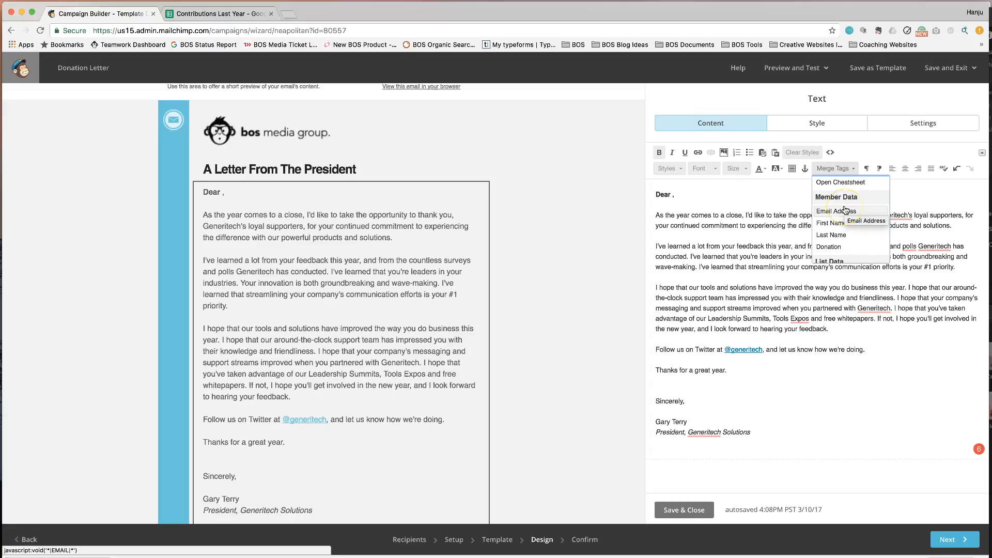
mouse_move(831, 224)
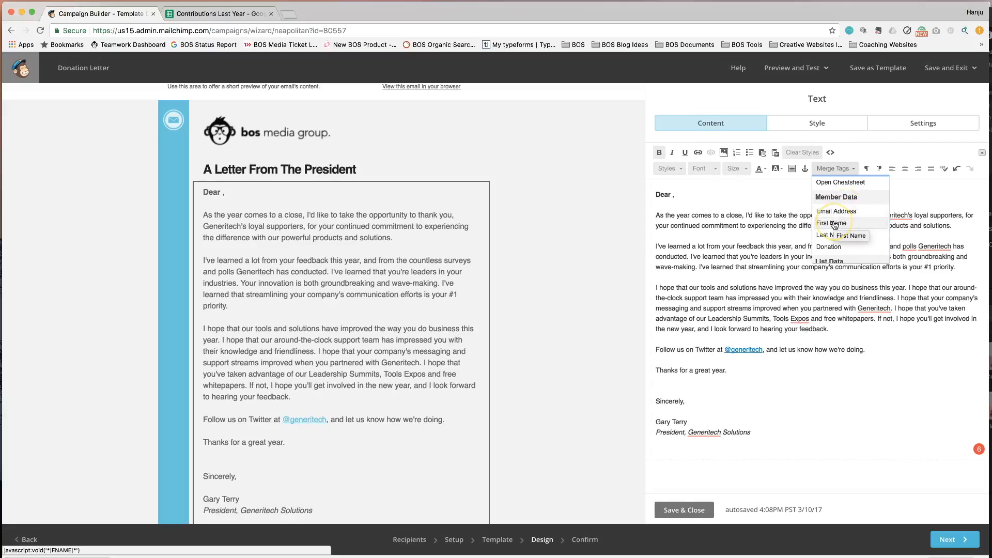
click(832, 223)
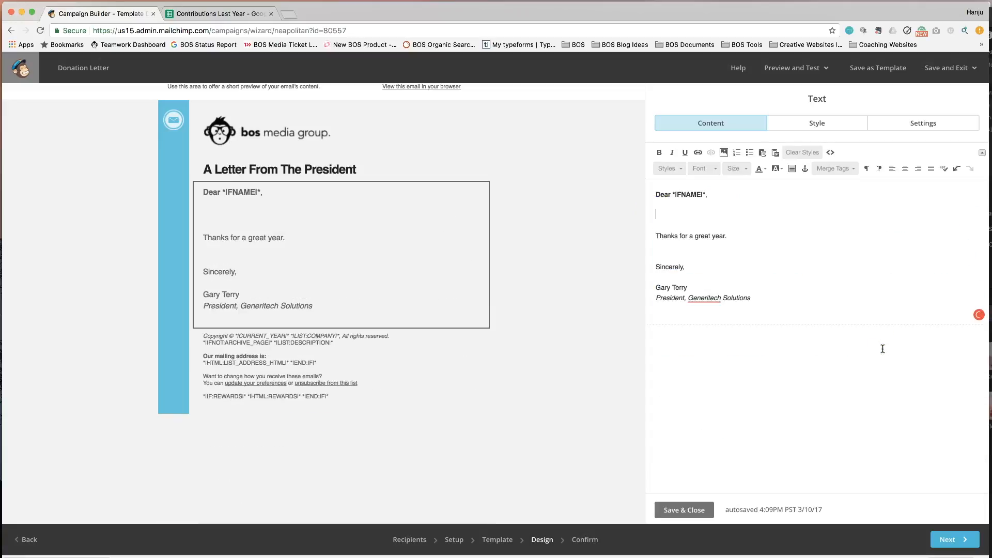
Write 'Thank you for supporting our organization. A tax-deductible amount of $' in the body.
text(Thank you f)
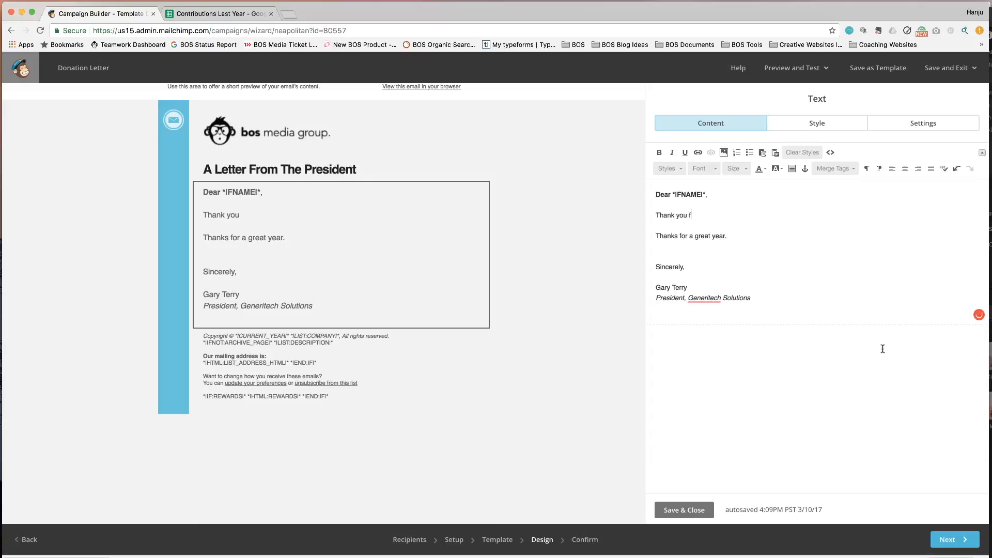
text(or y)
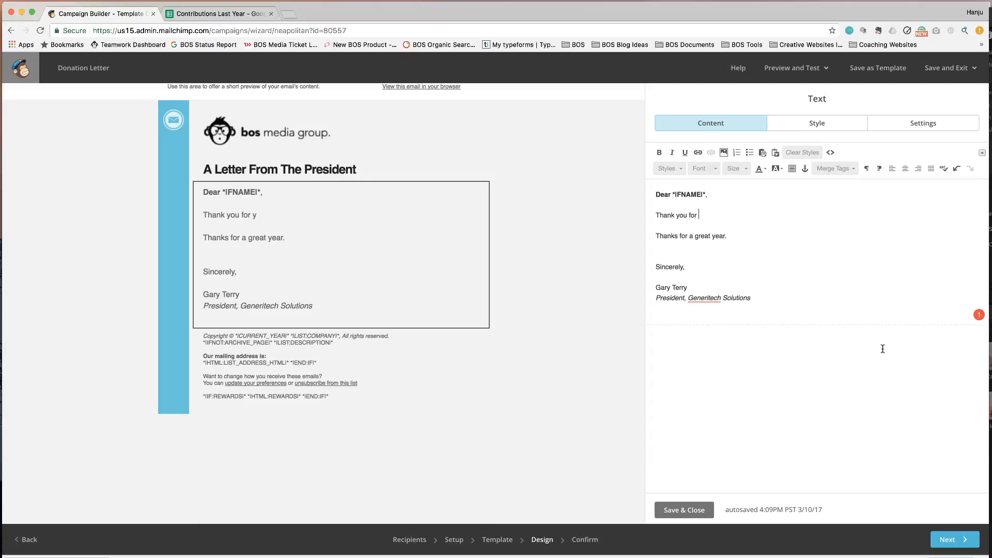
text(supporting)
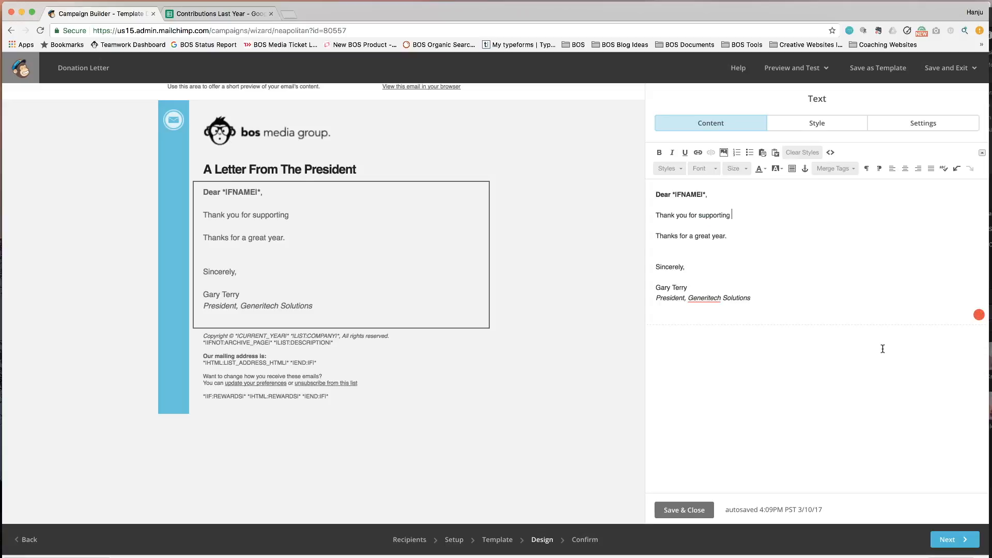
text(our or)
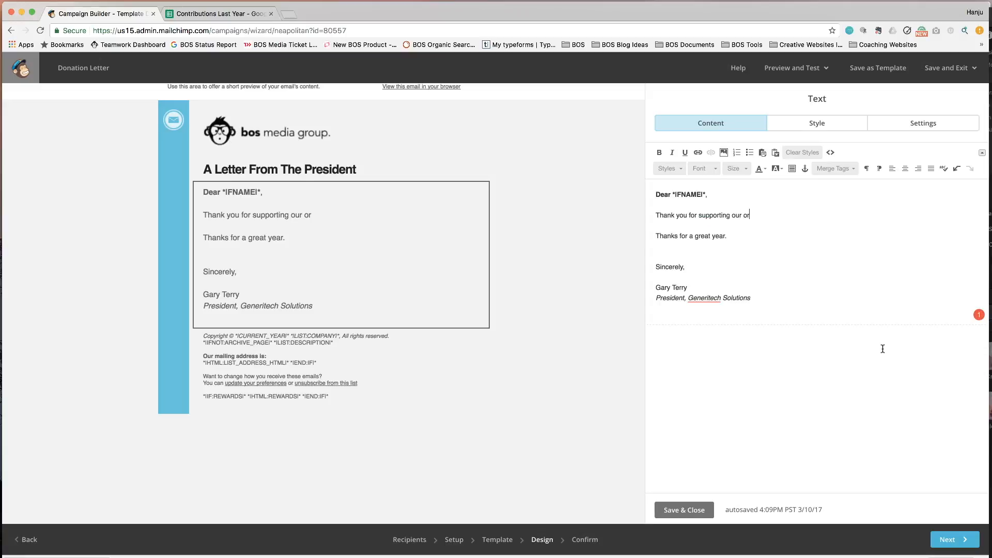
text(ganization.)
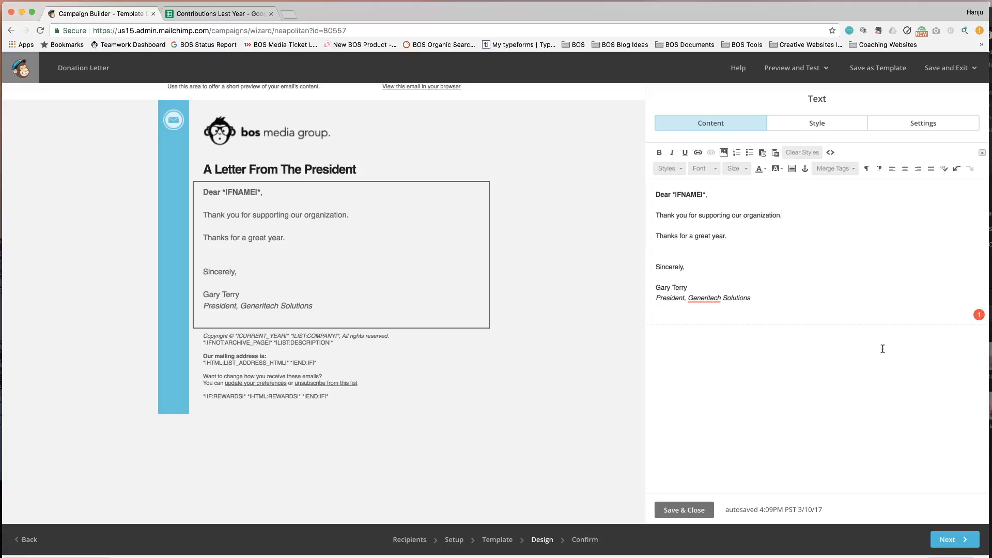
text(A tax-d)
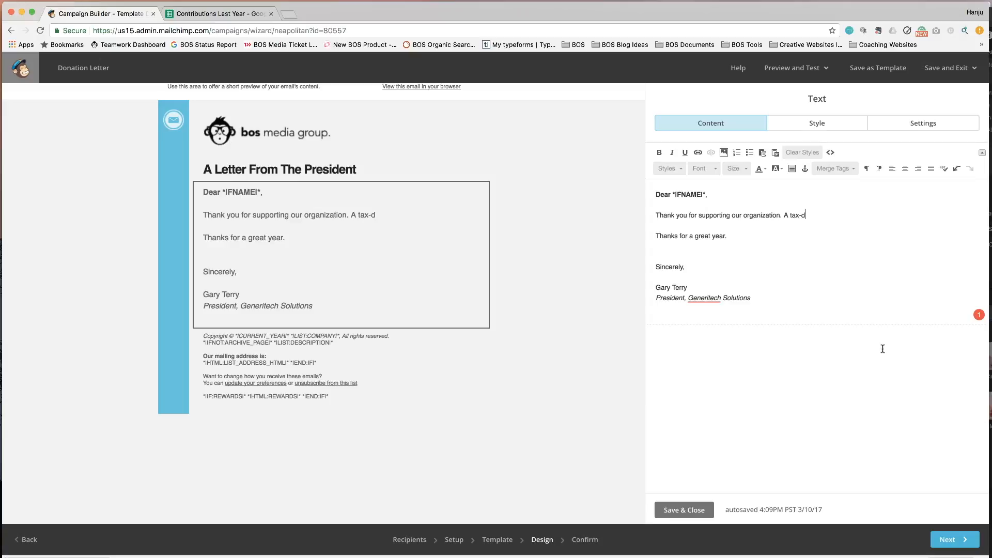
text(educt)
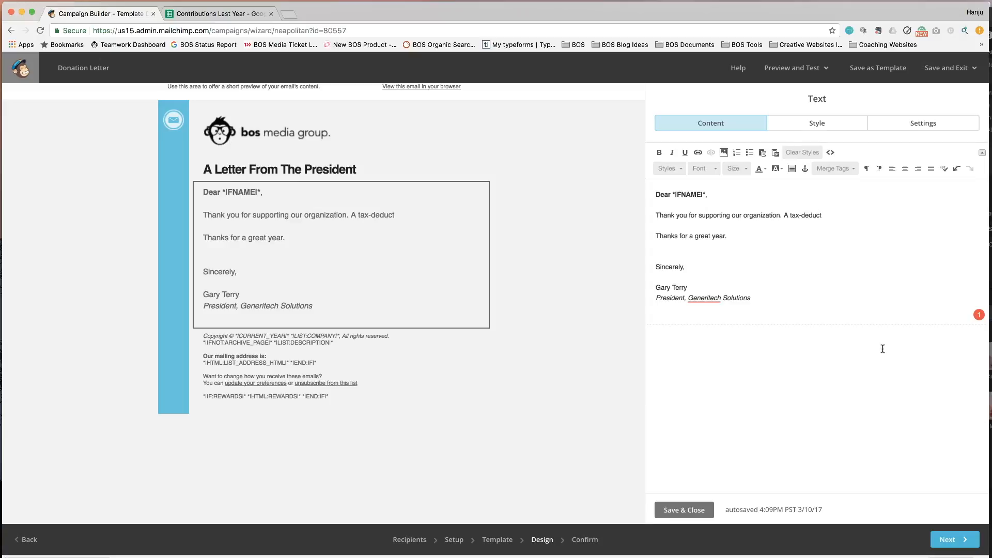
text(ible amou)
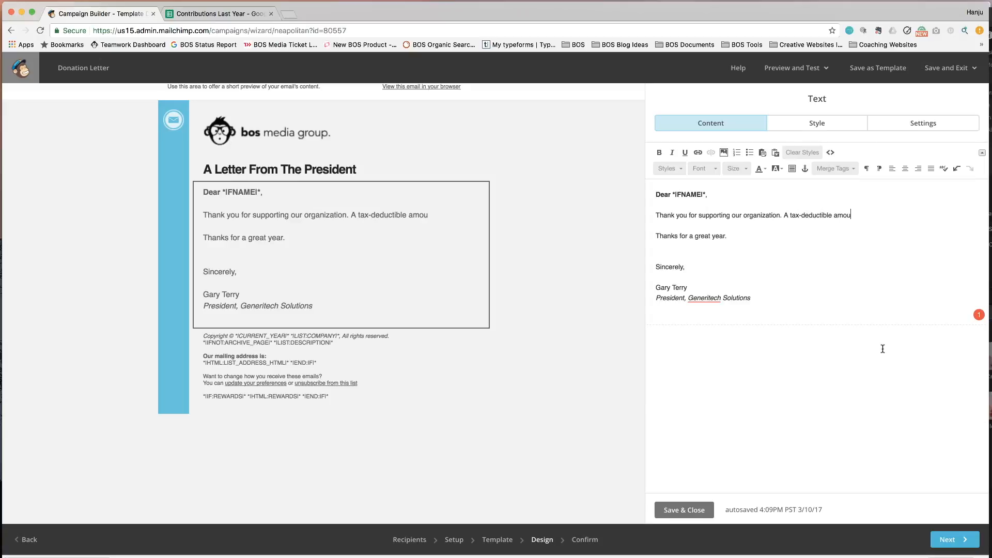
text(nt of)
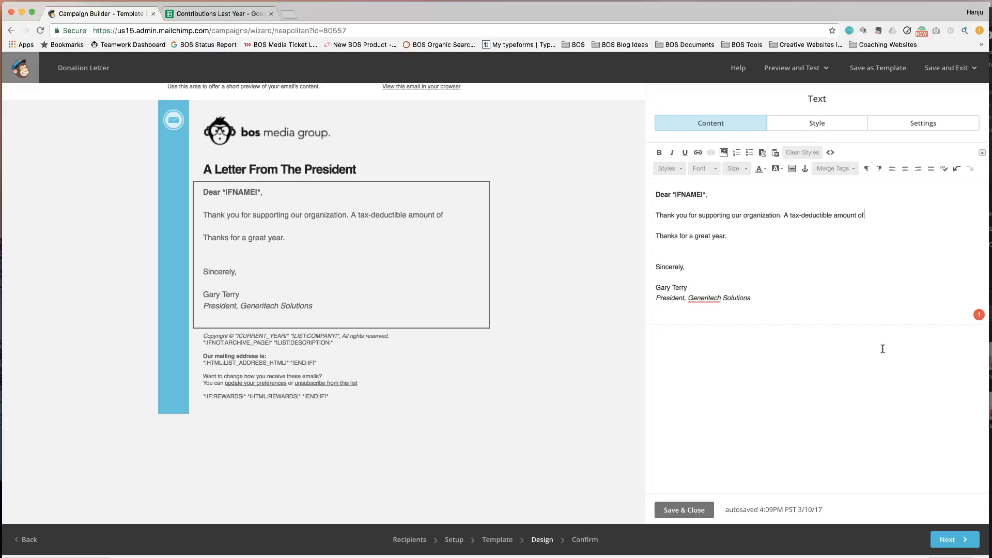
text($)
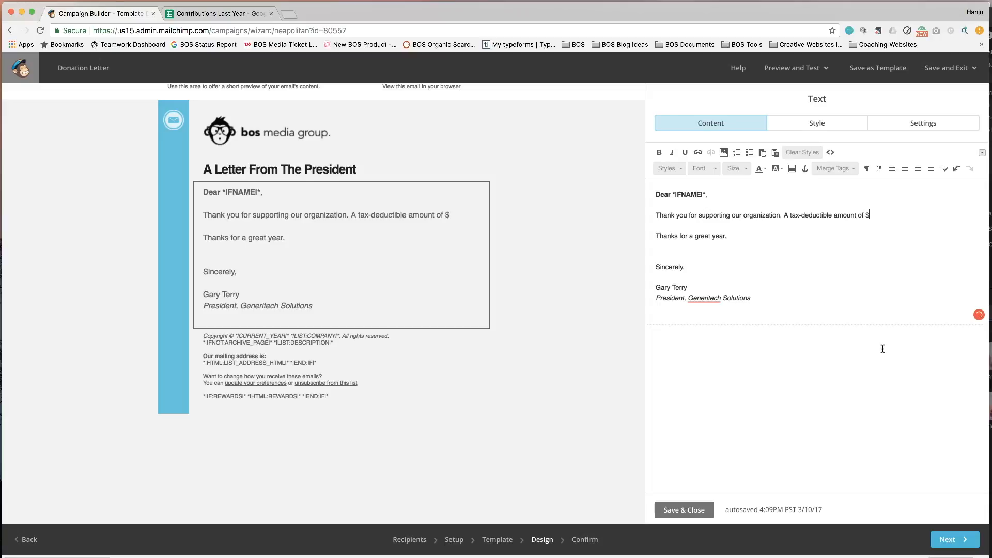
Insert the donation amount *|MMERGE3|* tag and finish with 'was contributed last year. Thank you so much!'.
click(834, 168)
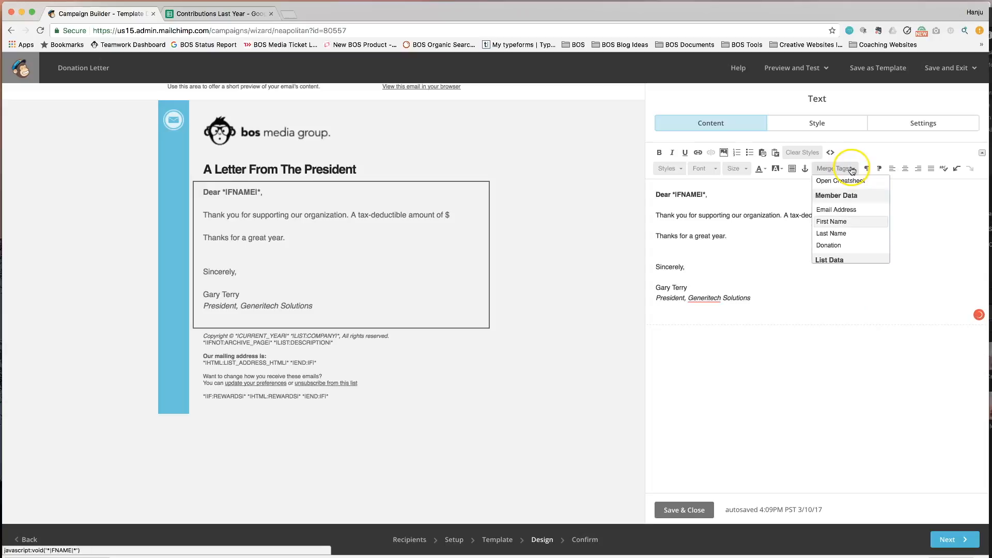
click(828, 246)
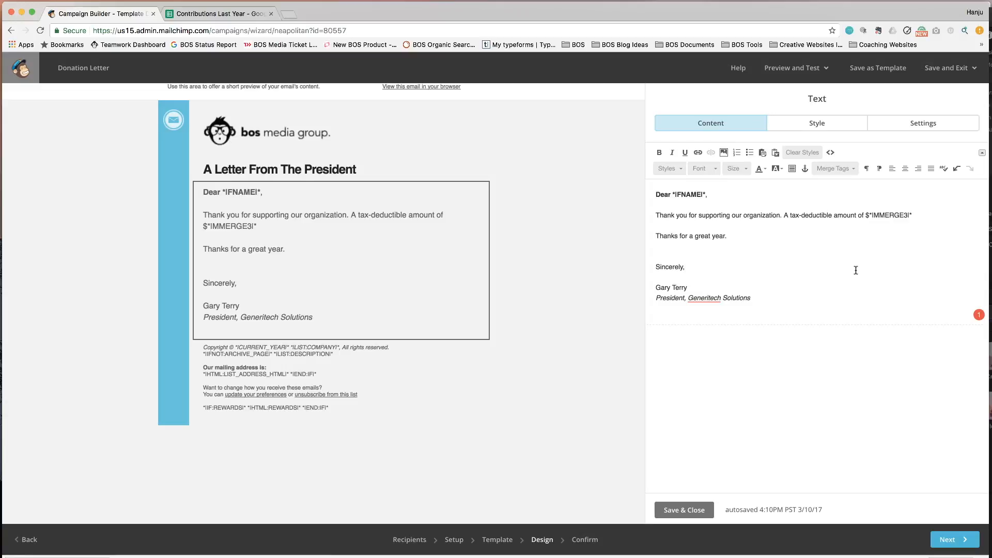
text(was contributed last year. Thank you so mu)
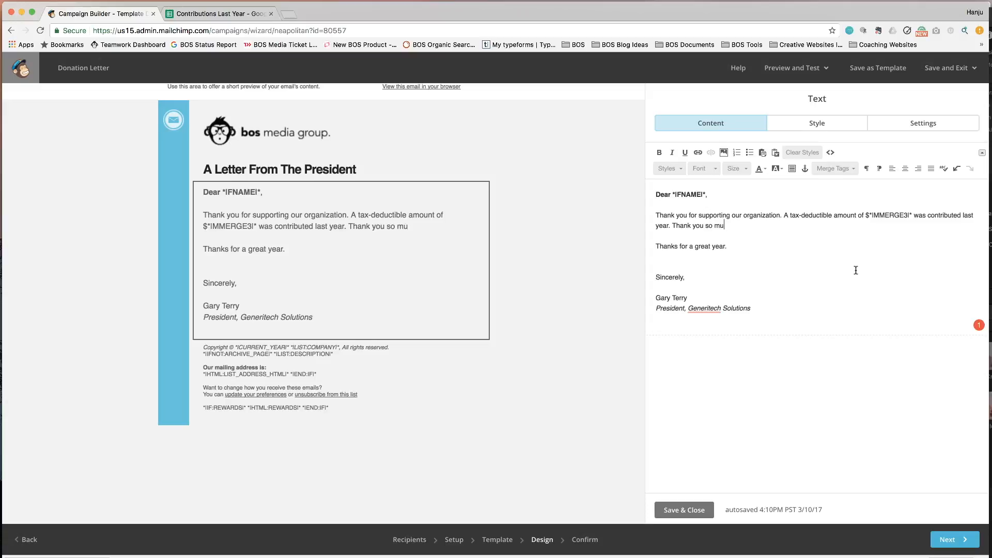
text(ch!)
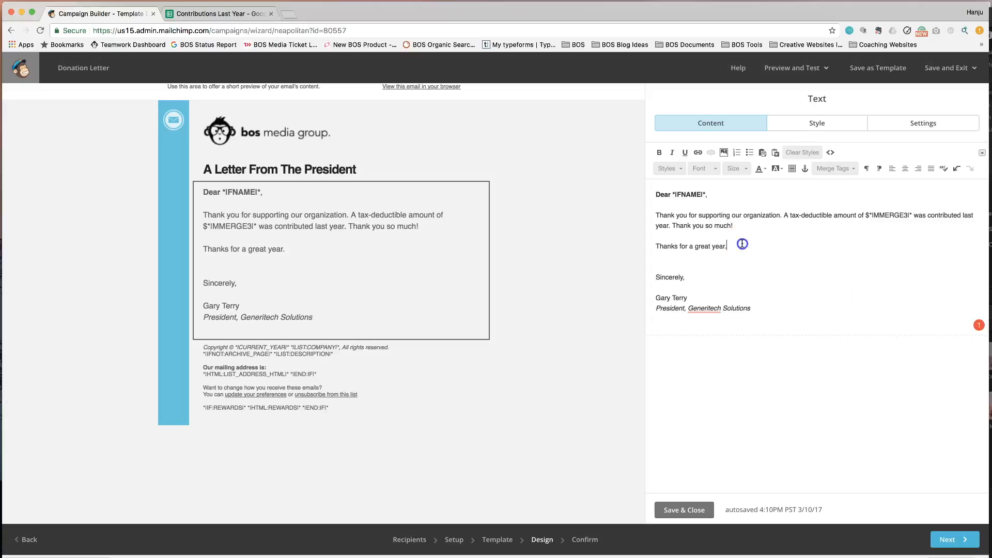
mouse_move(688, 297)
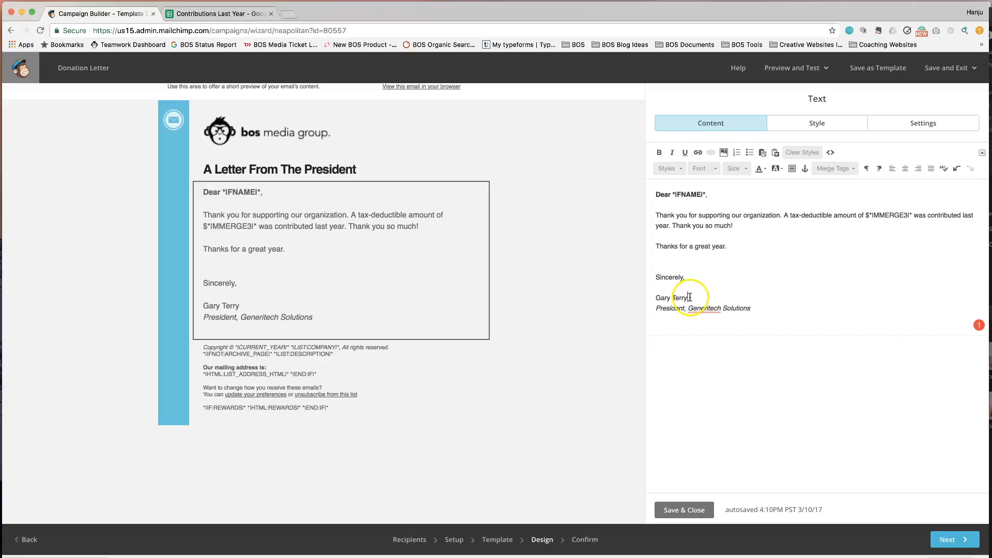
Sign the letter with the new name and company BOS Media Group.
text(Hanju)
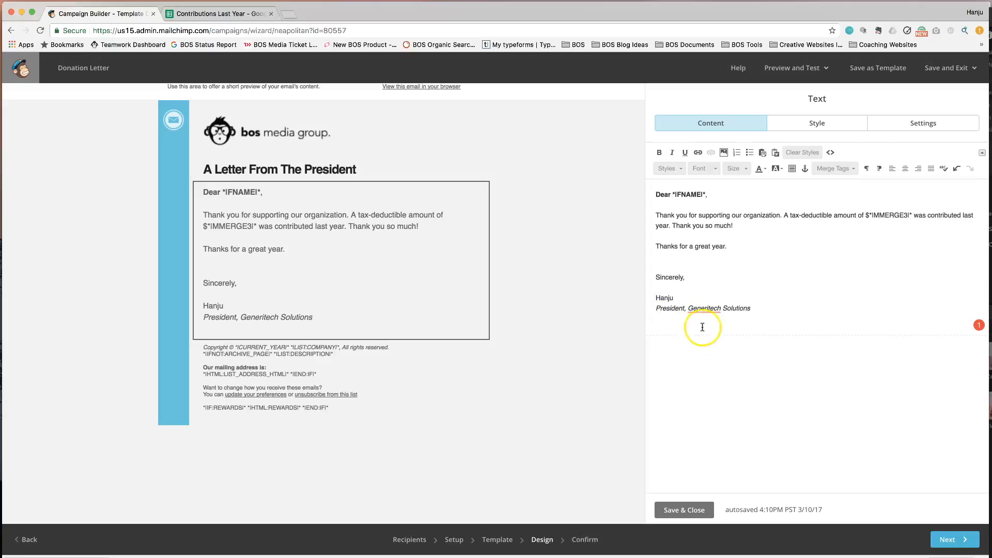
double_click(720, 308)
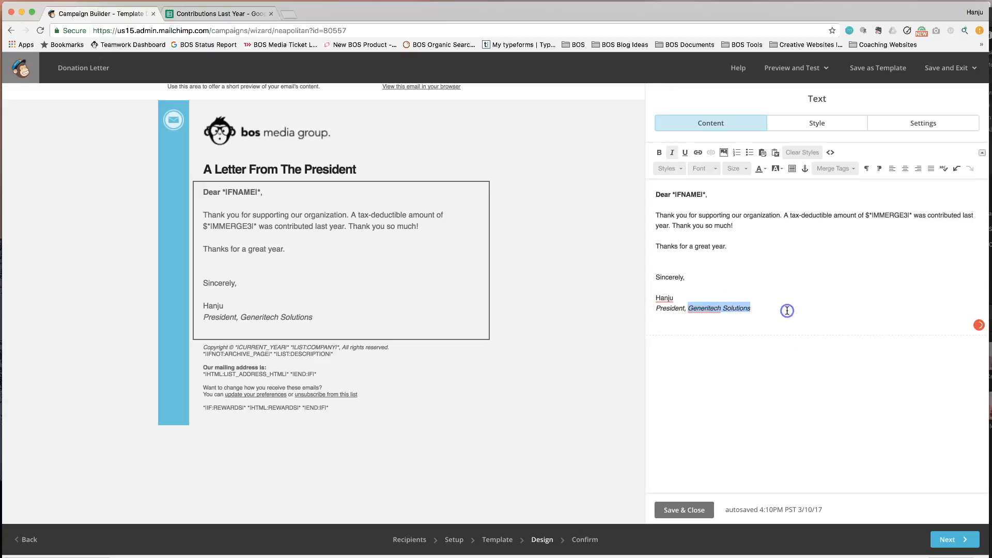
text(BOS Media Group)
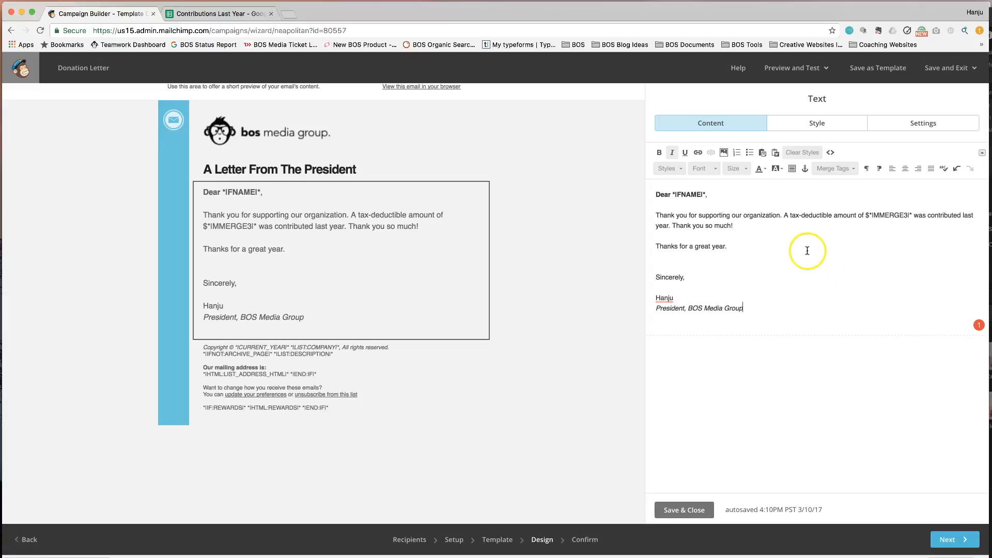
mouse_move(913, 213)
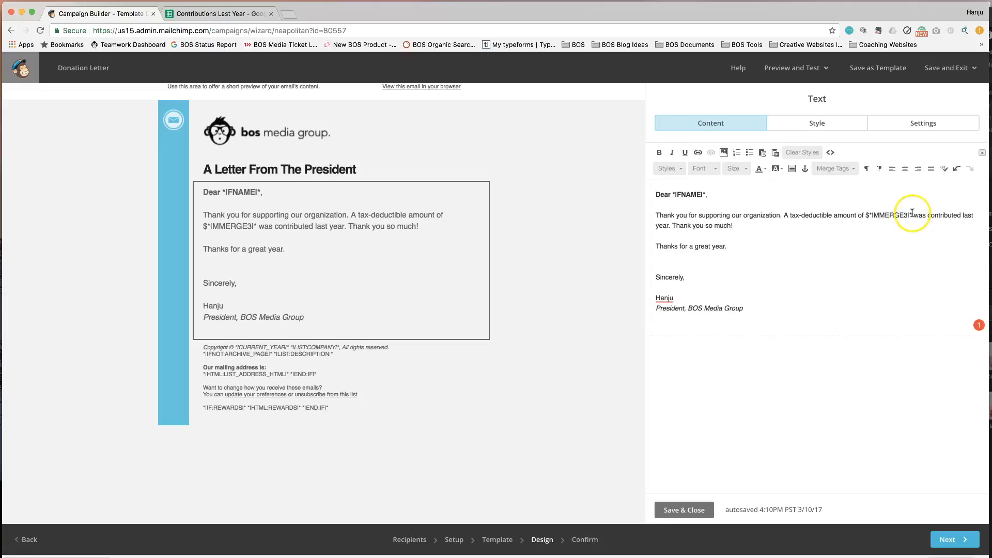
Make the $*|MMERGE3|* donation amount bold and save the text block.
double_click(889, 215)
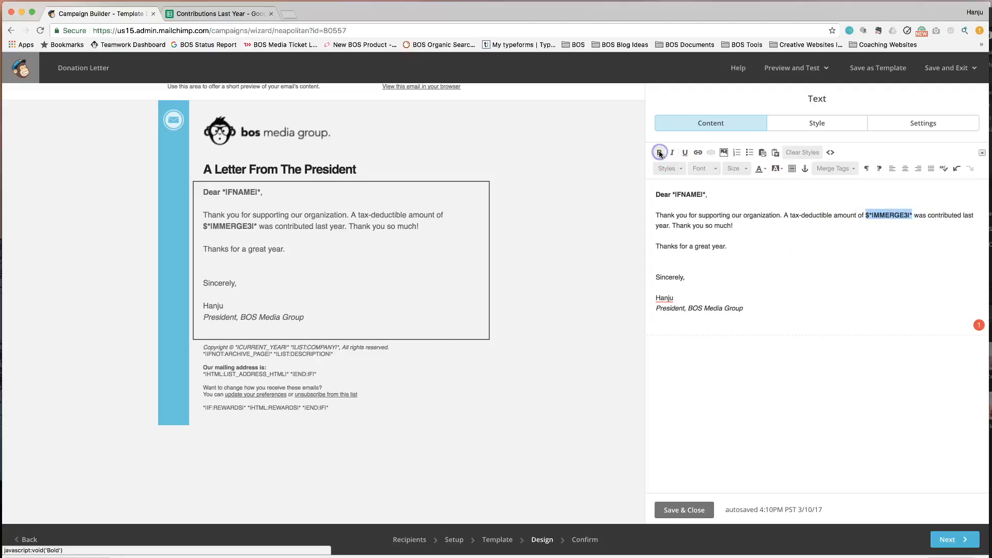
click(683, 510)
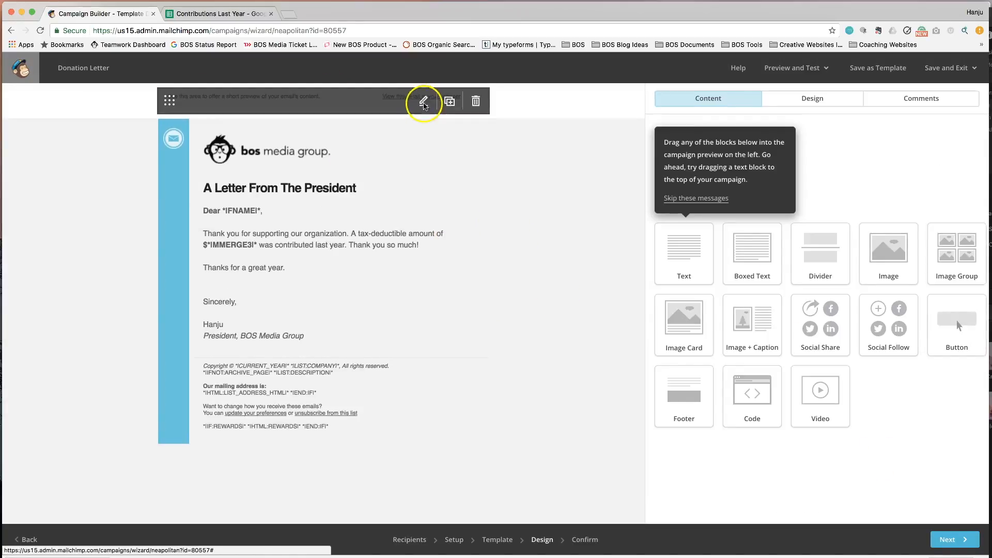
Set the preheader text to 'Your donation receipt!' and save it.
click(422, 101)
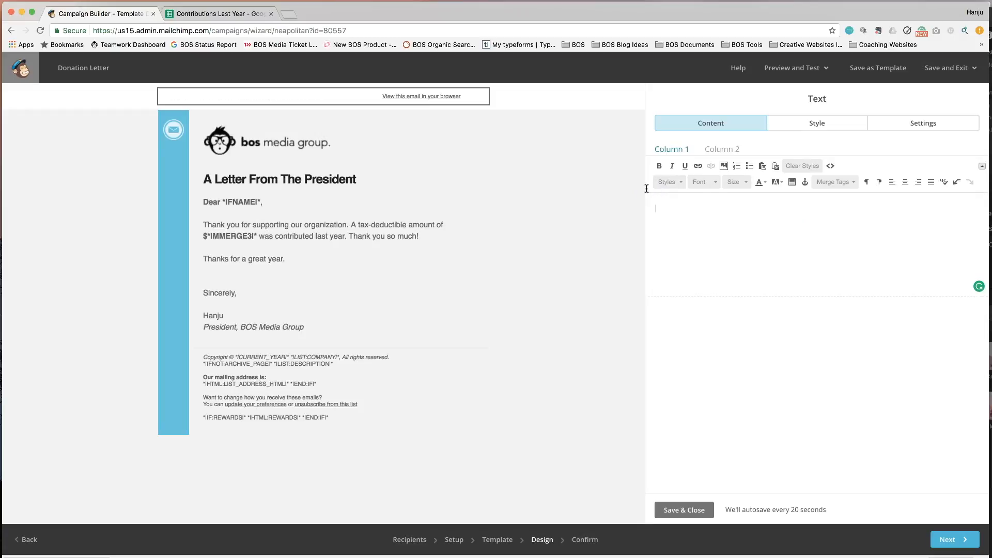
text(Your donation)
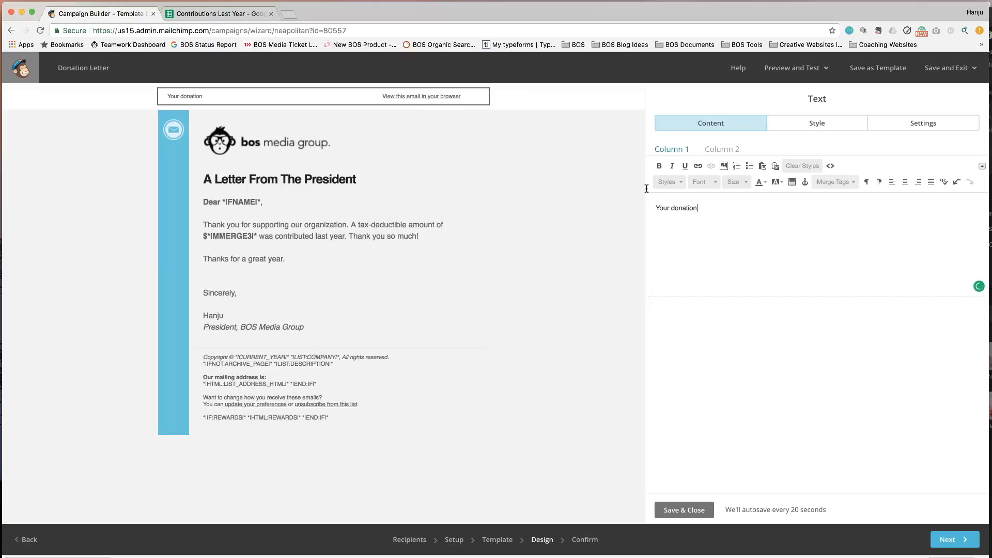
text(receipt!)
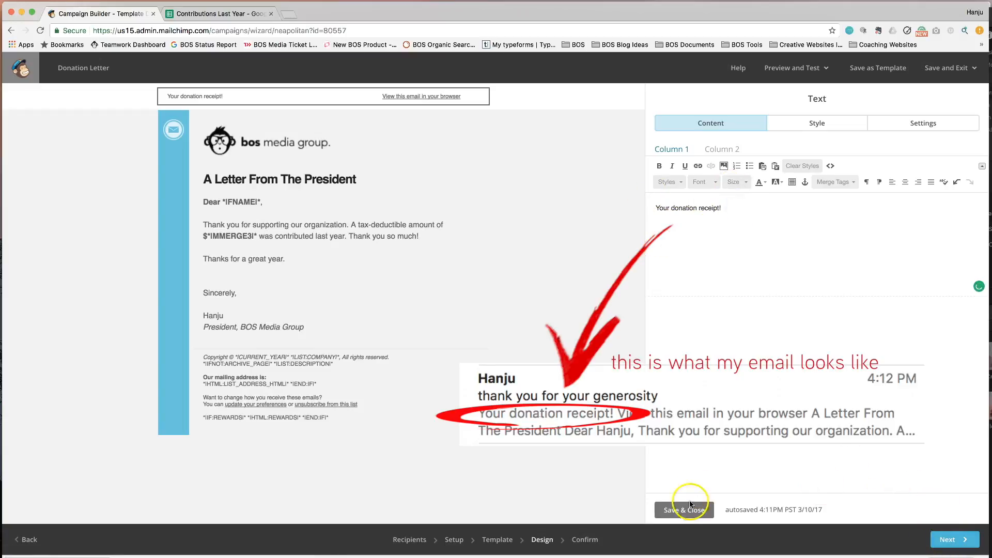
click(683, 509)
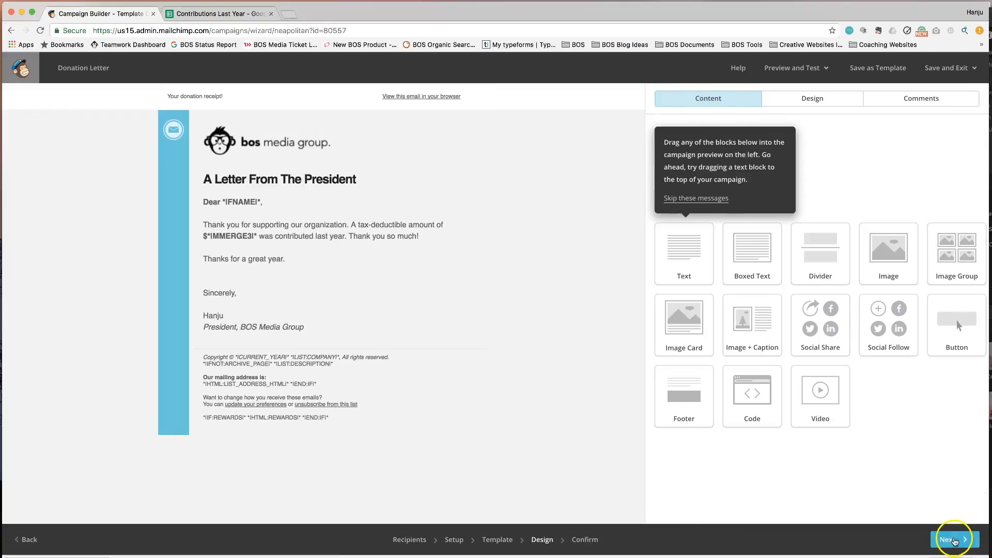
Review the Confirm checklist and send the Donation Letter to the 5 subscribers.
click(954, 540)
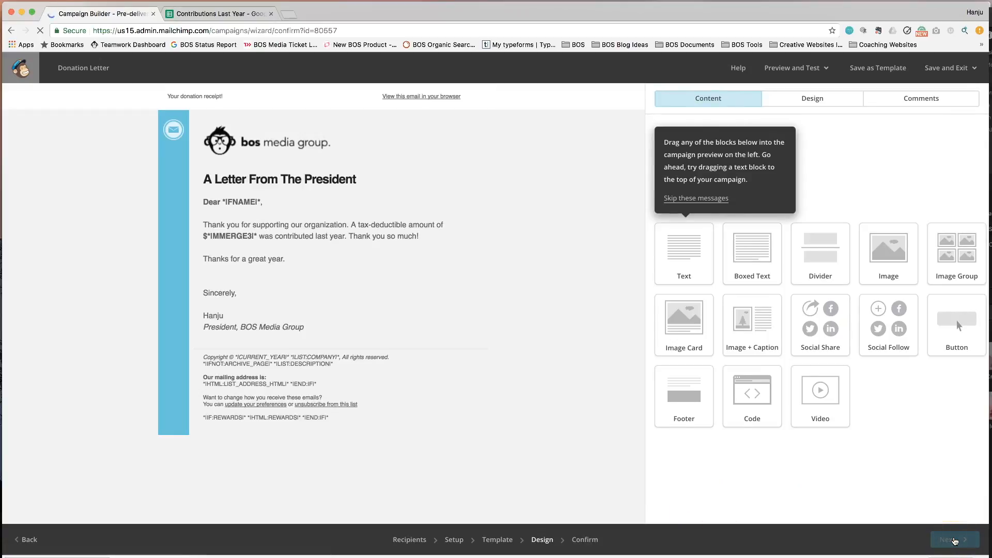
click(954, 539)
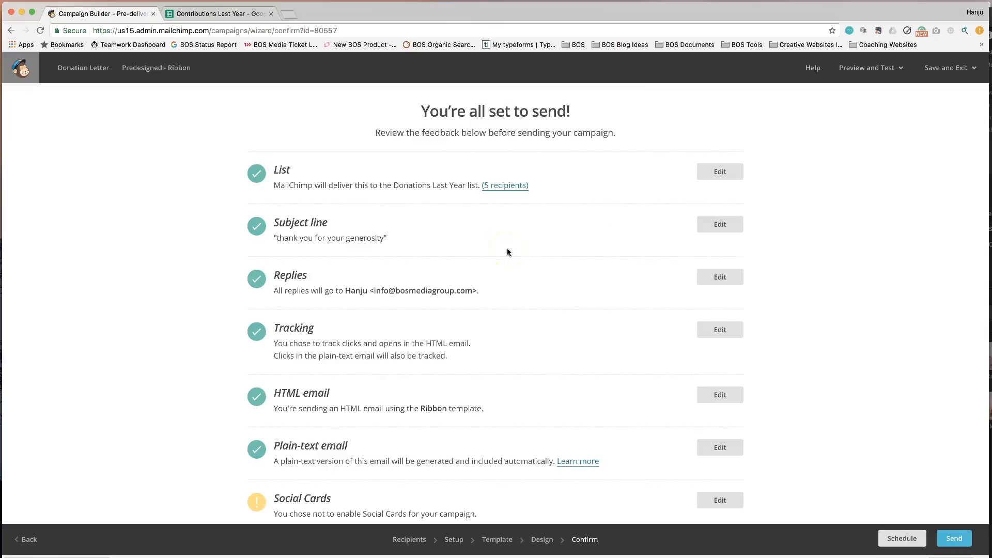
scroll(down, 3)
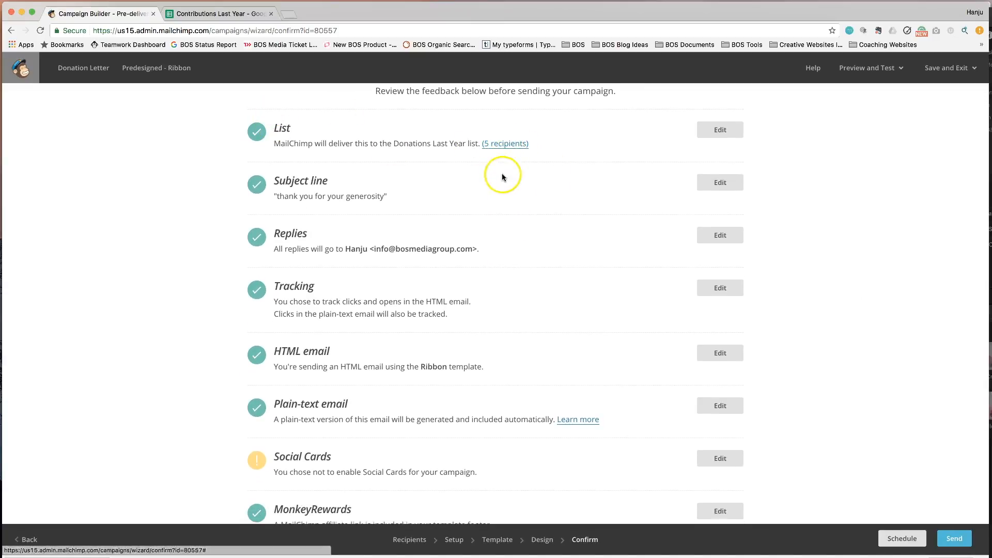
mouse_move(411, 206)
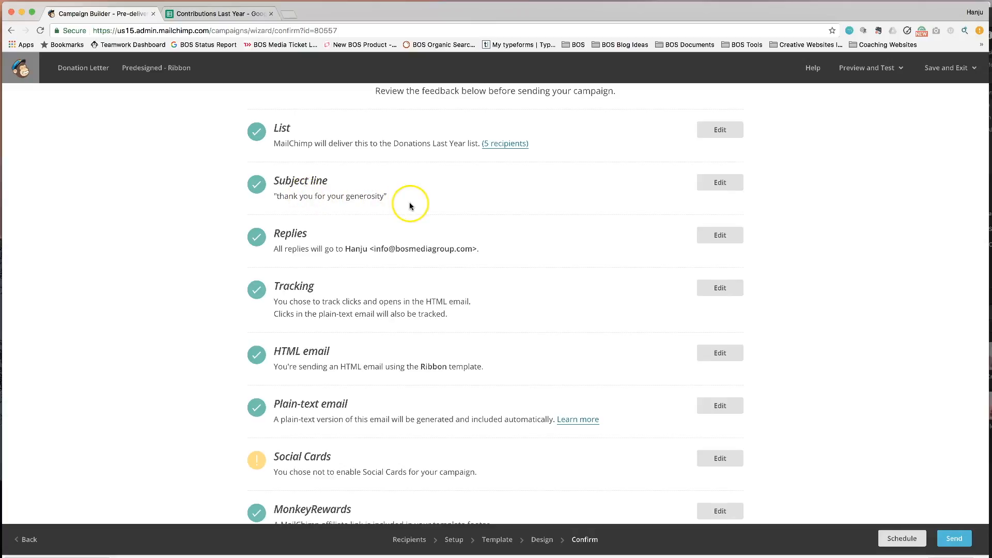
mouse_move(480, 258)
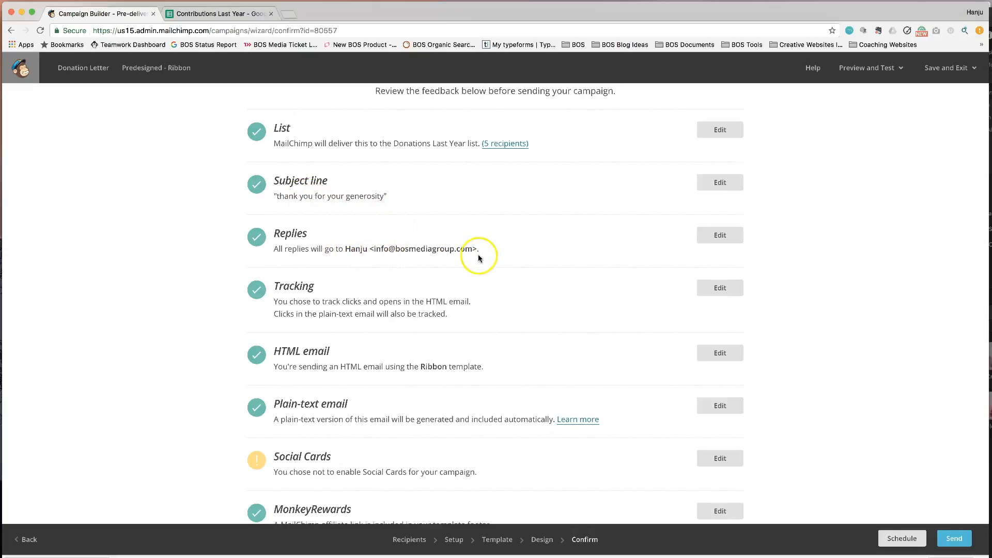
scroll(down, 3)
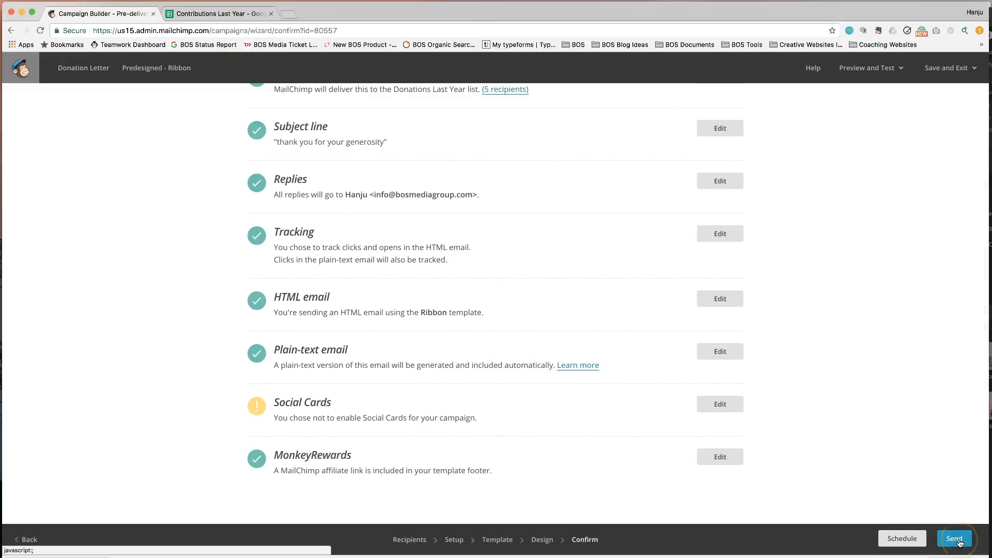
click(954, 538)
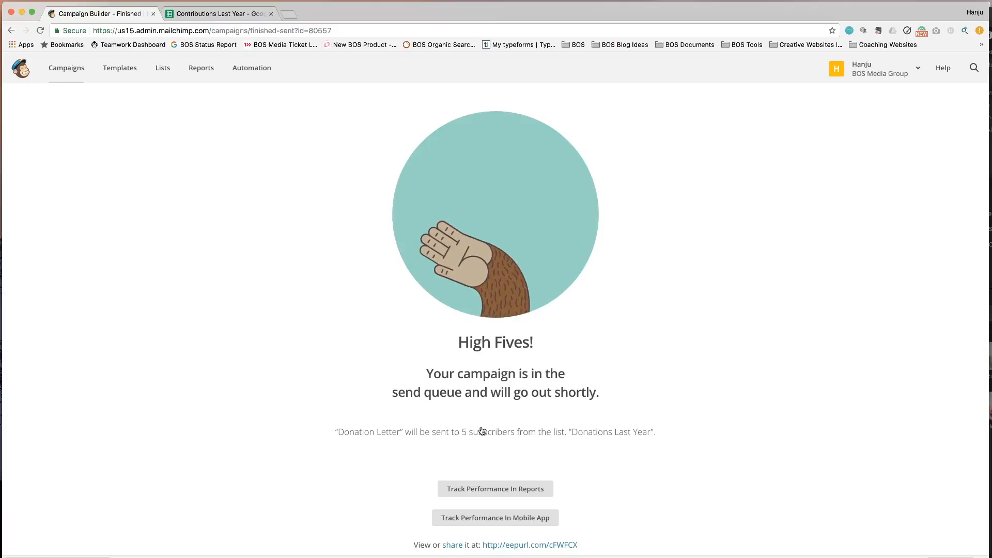
mouse_move(735, 256)
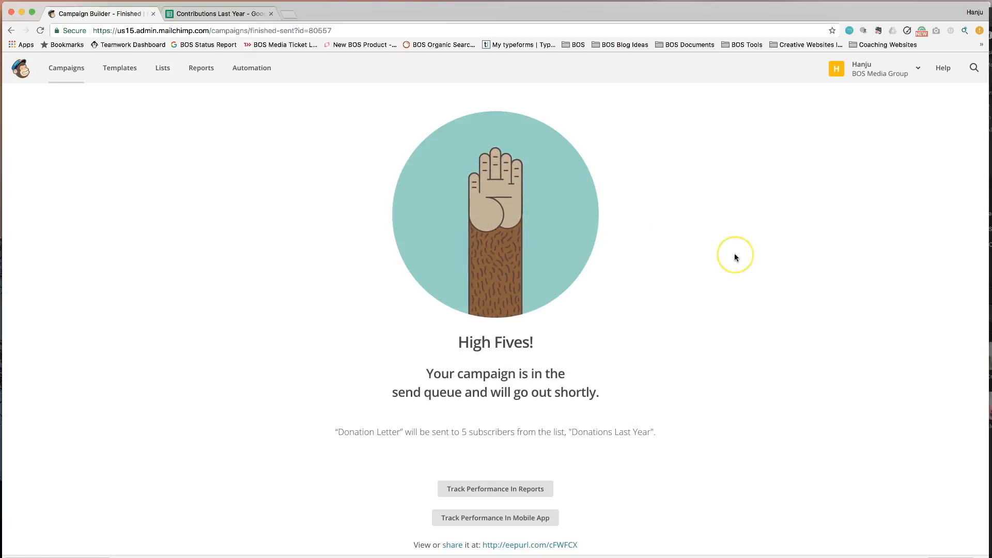
mouse_move(735, 258)
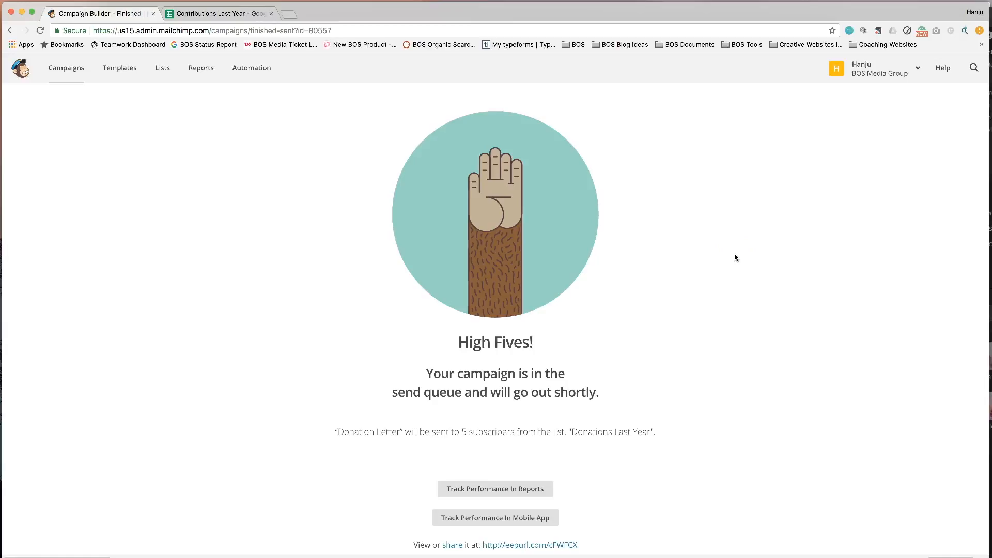
mouse_move(290, 469)
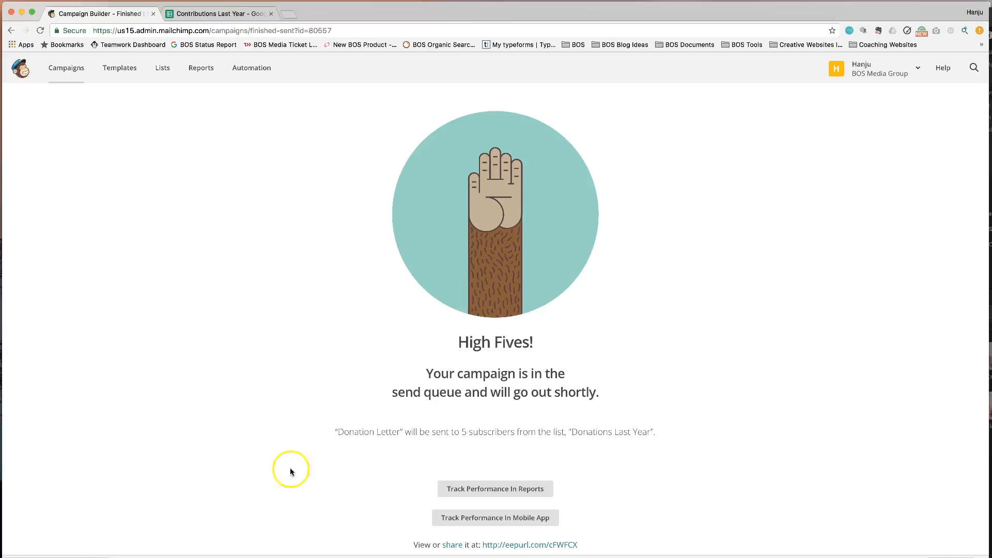